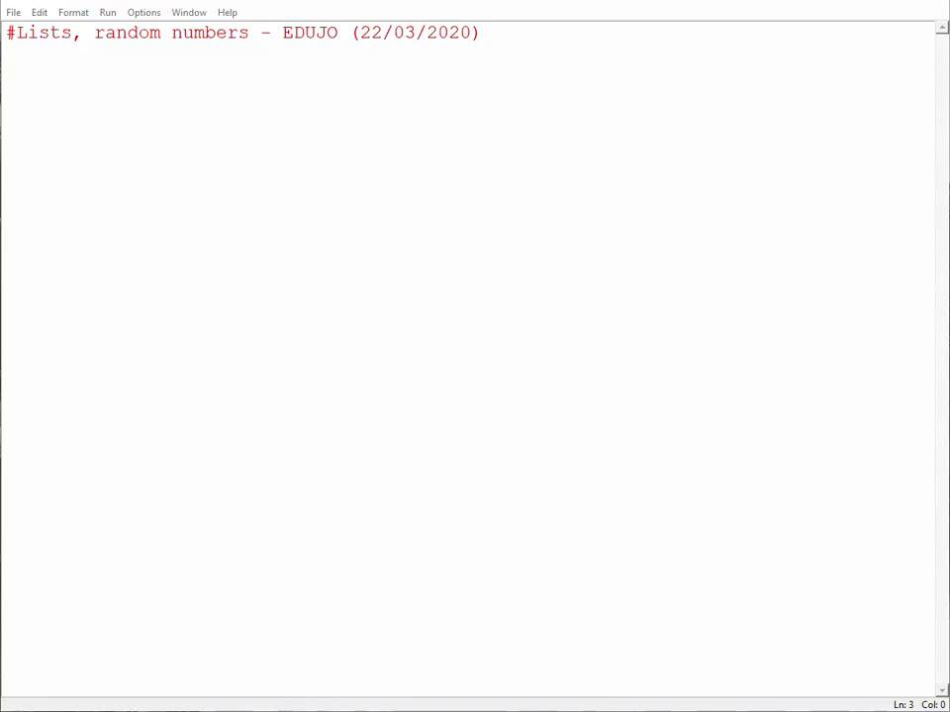
pyautogui.moveTo(123, 553)
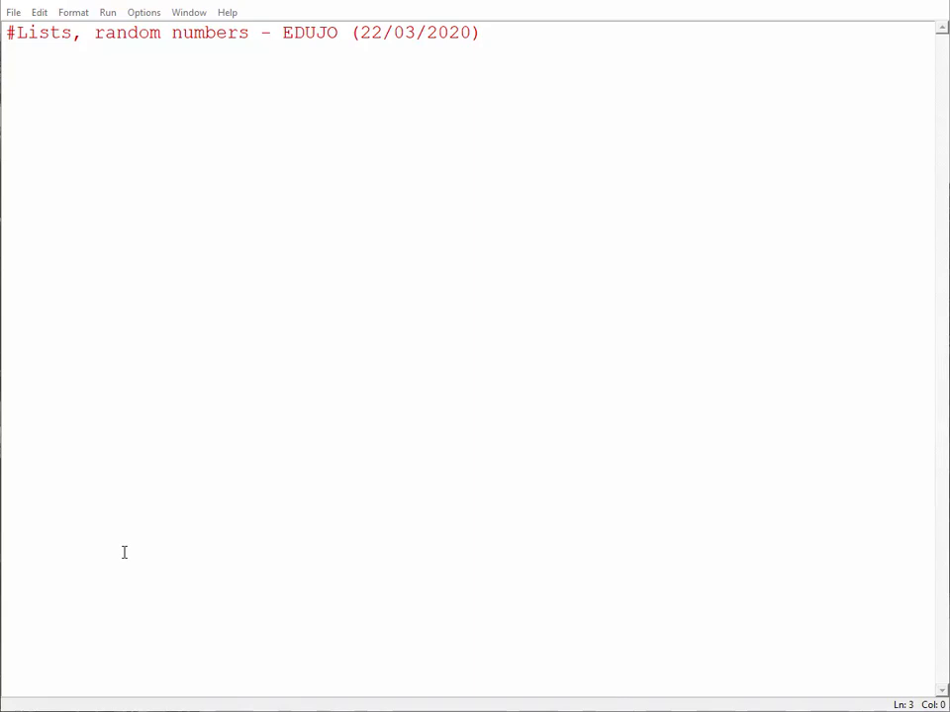
pyautogui.moveTo(293, 246)
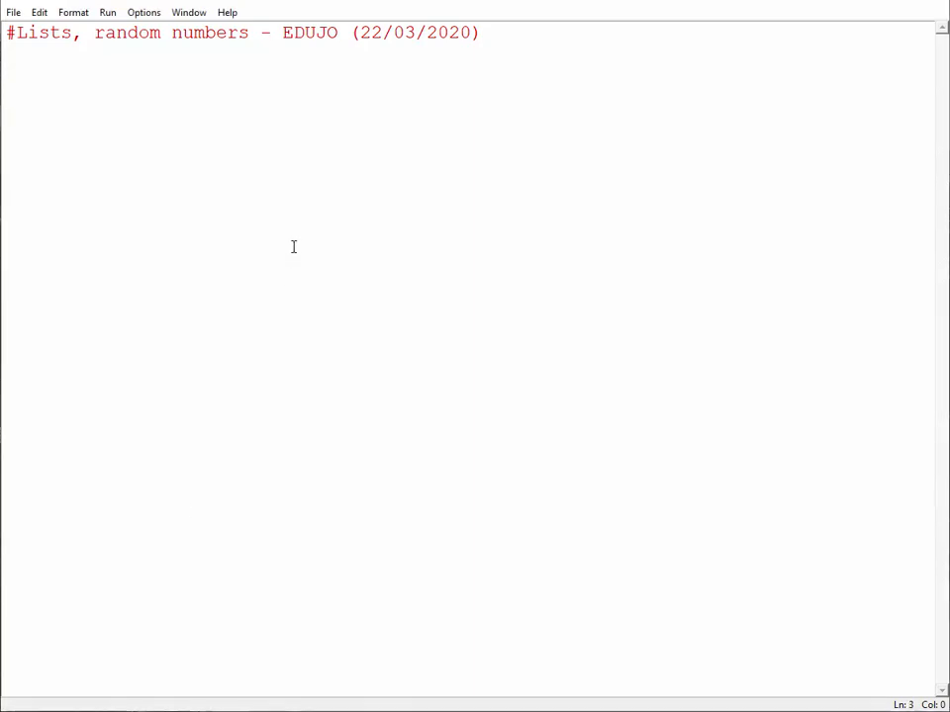
# Step: Add the comment '#Create empty list' with the line nums = [] beneath it
pyautogui.write('#Create')
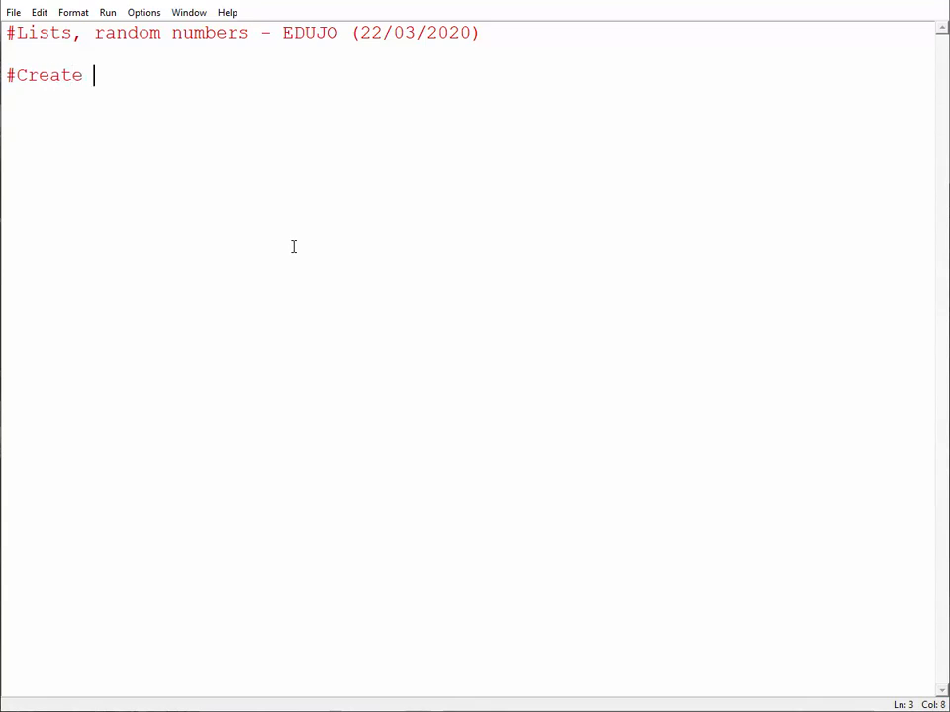
pyautogui.write('emp')
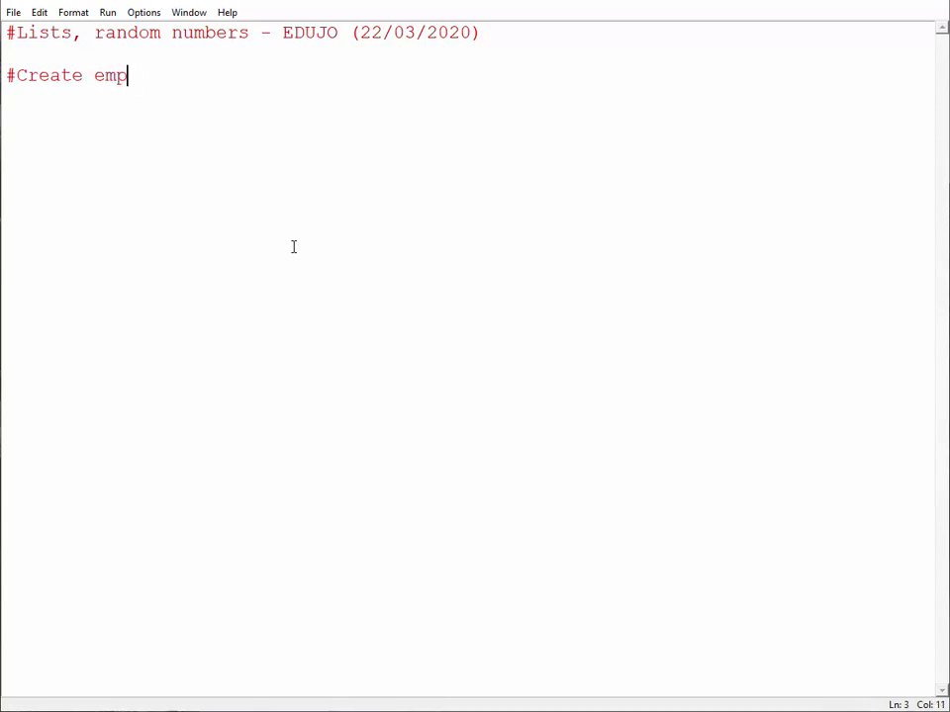
pyautogui.write('ty list')
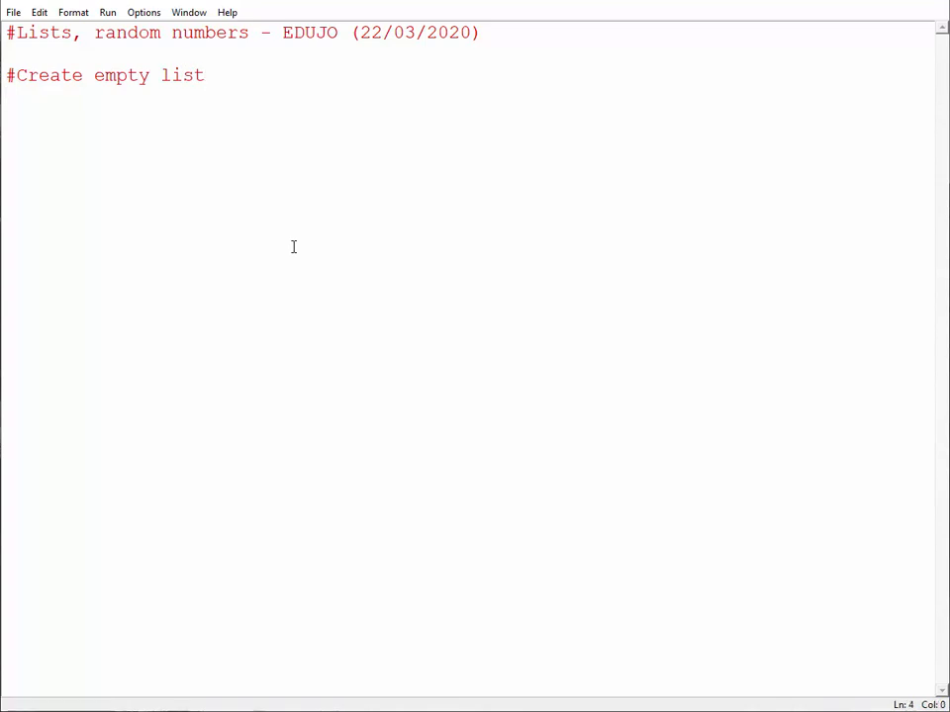
pyautogui.write('nums')
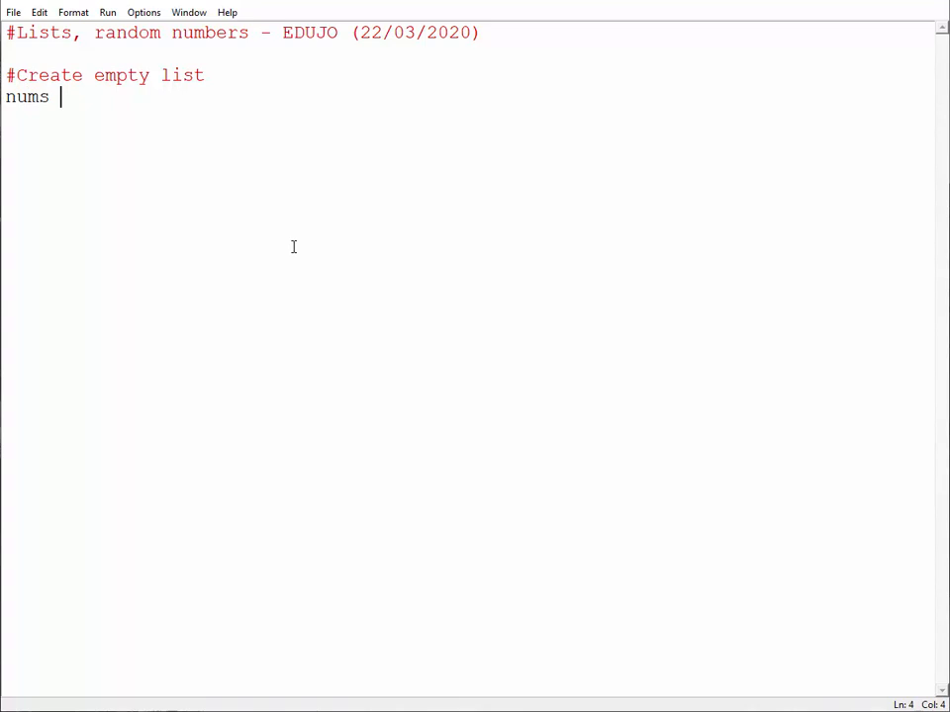
pyautogui.write('= [')
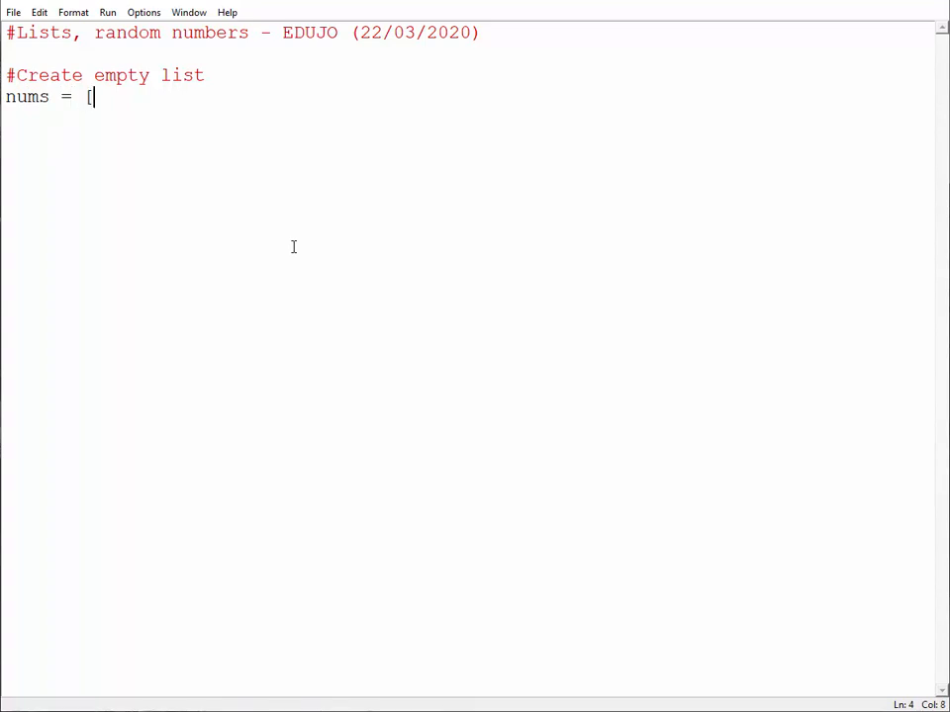
pyautogui.write(']')
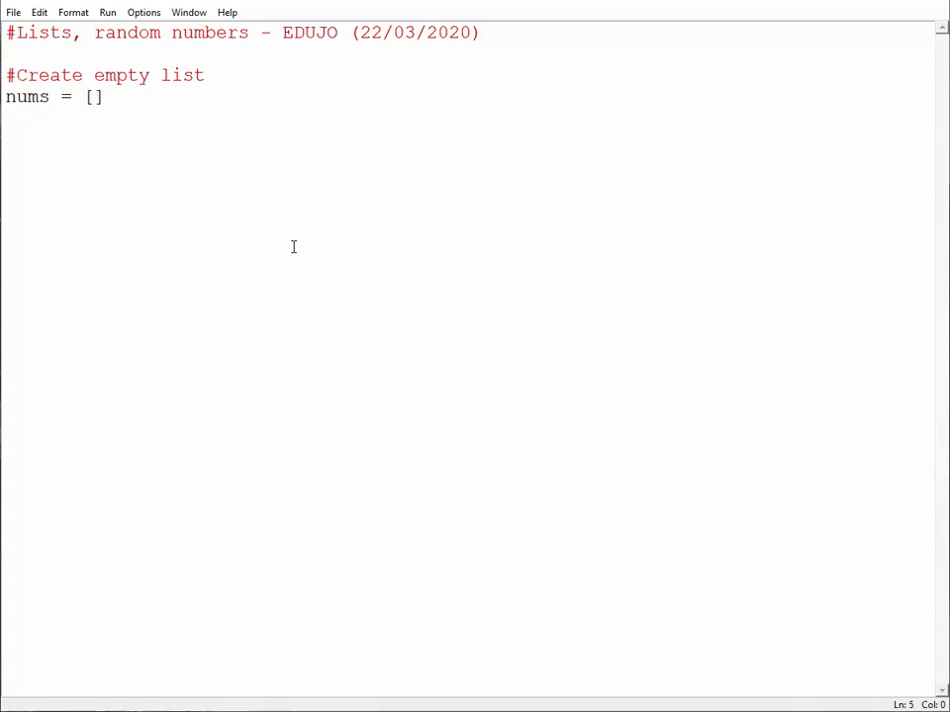
pyautogui.press('Return')
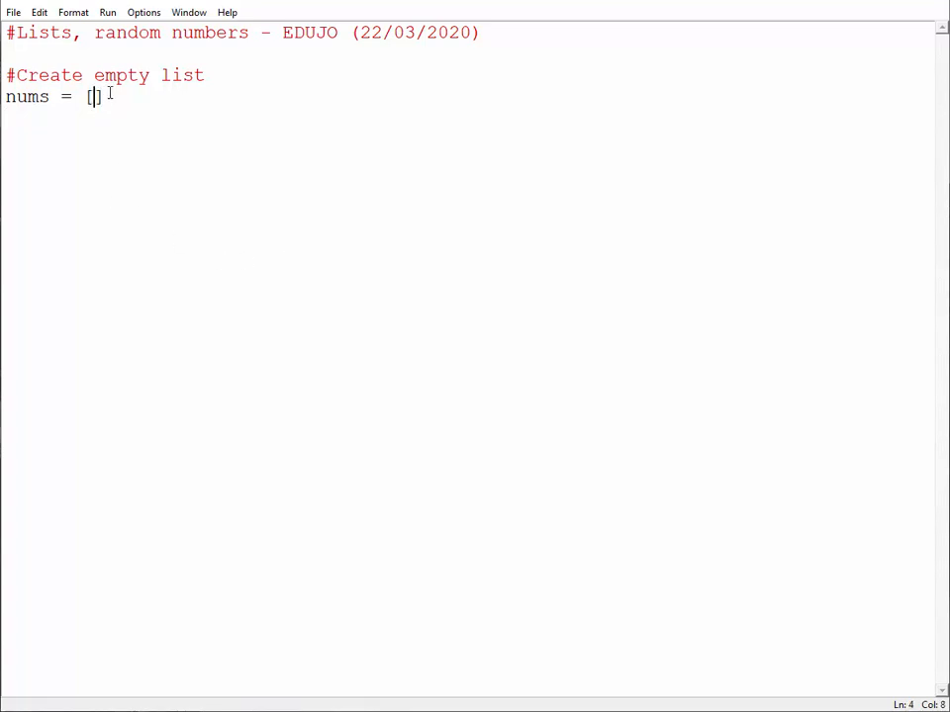
pyautogui.moveTo(163, 158)
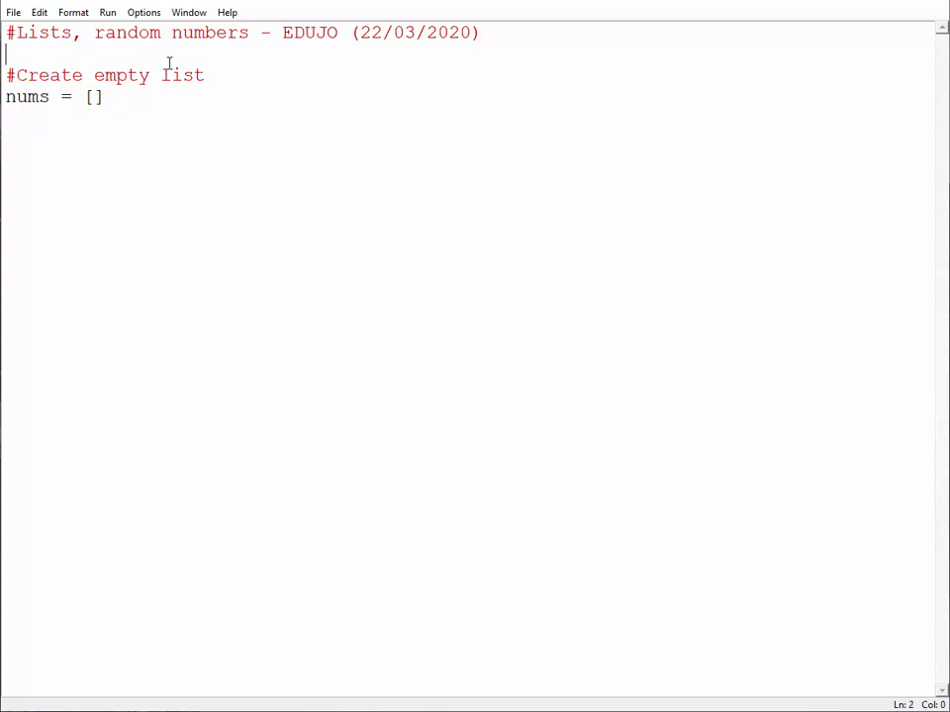
# Step: Insert 'from random import randint' below the header comment, with a blank line after nums = []
pyautogui.press('Return')
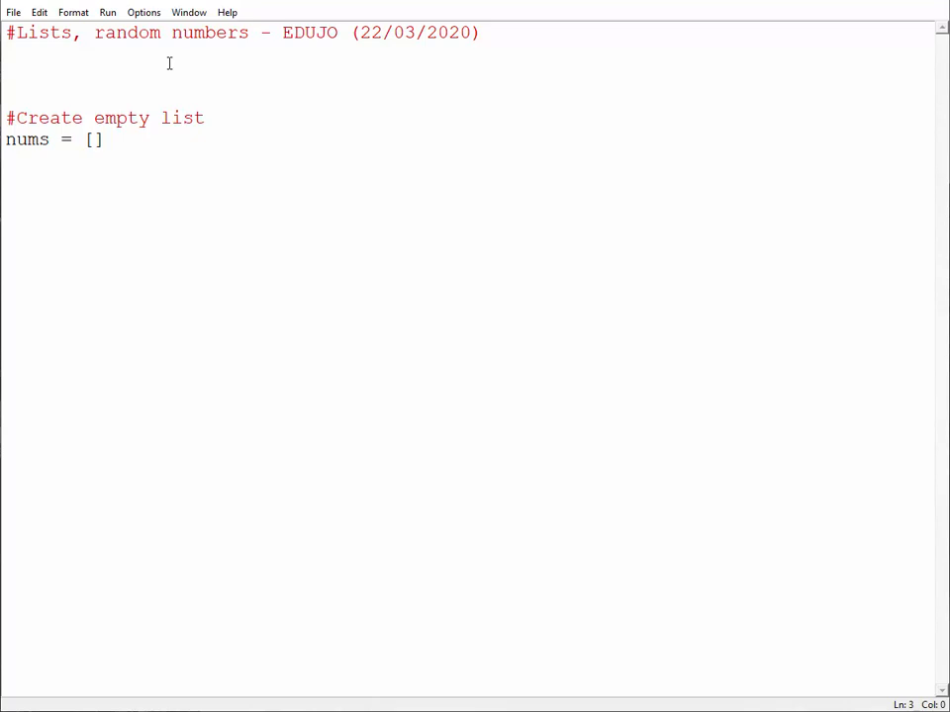
pyautogui.write('f')
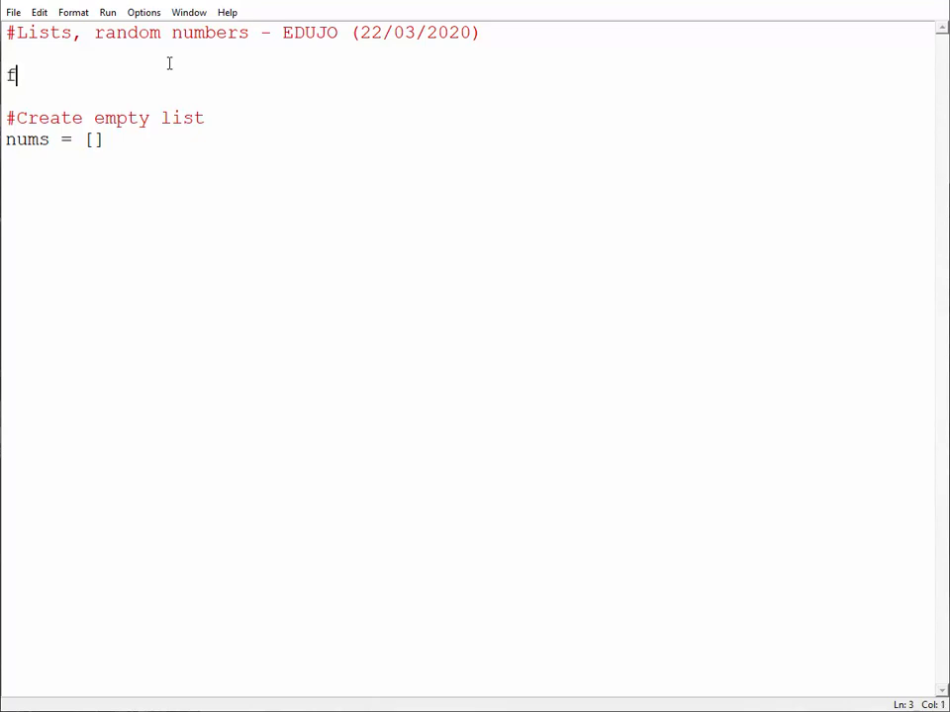
pyautogui.write('rom ra')
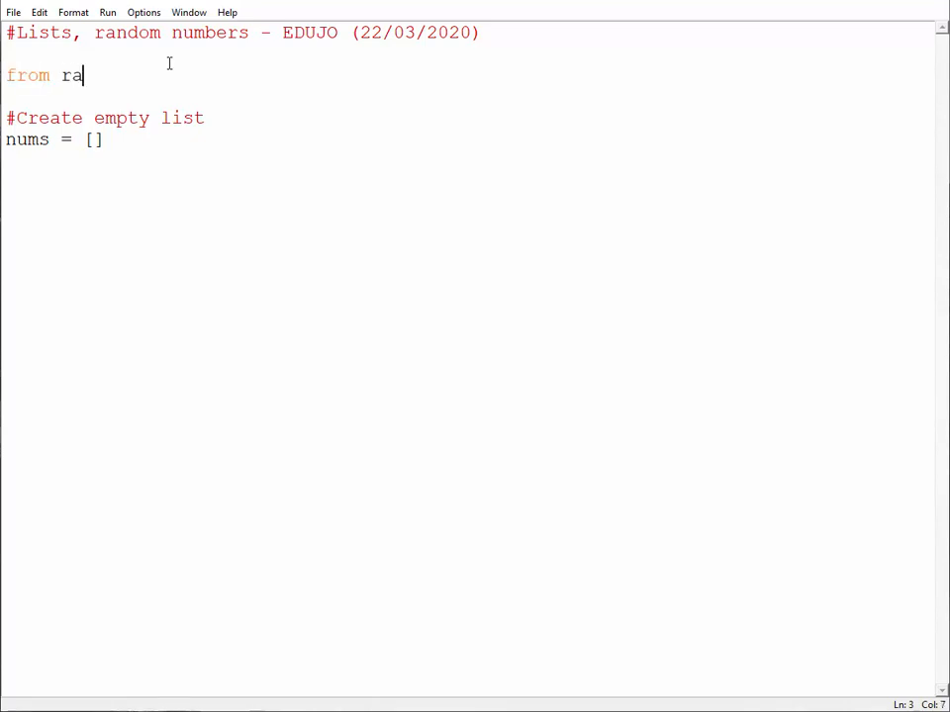
pyautogui.write('ndom')
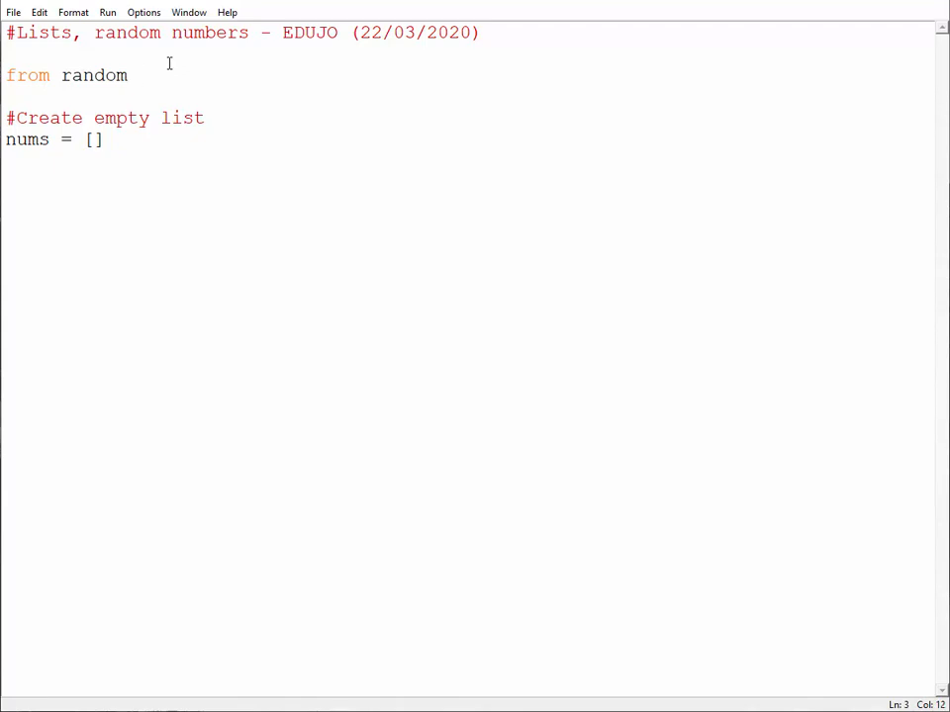
pyautogui.write('import')
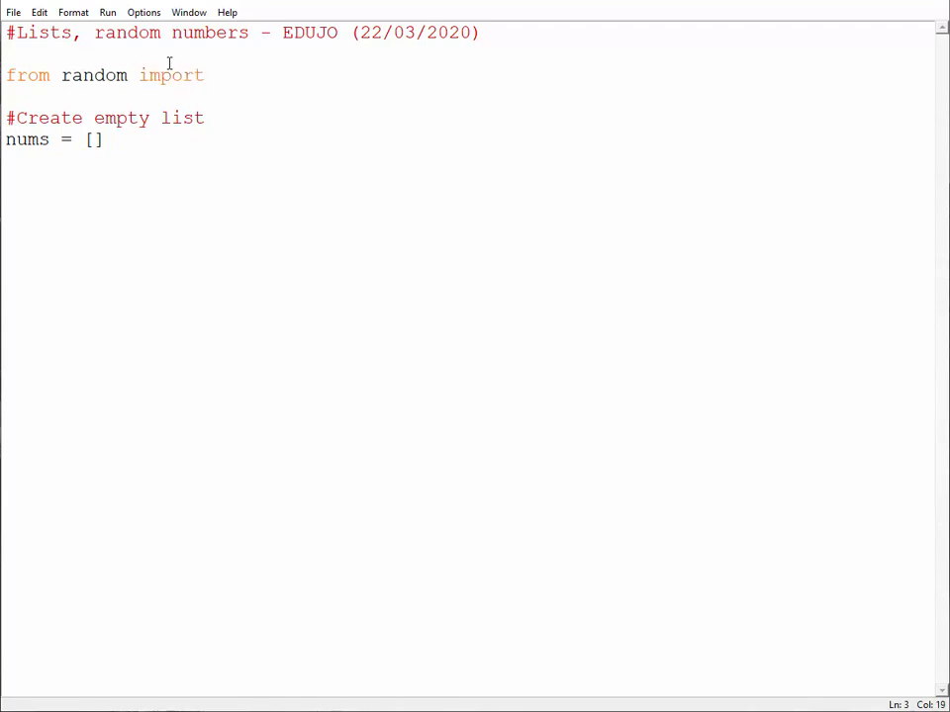
pyautogui.write('rand')
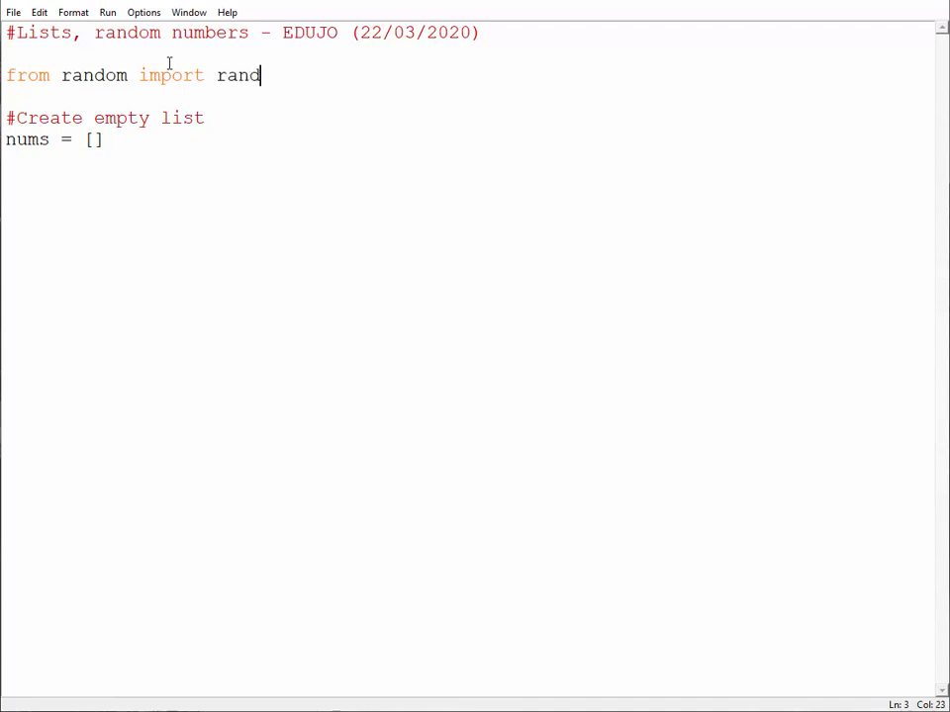
pyautogui.write('int')
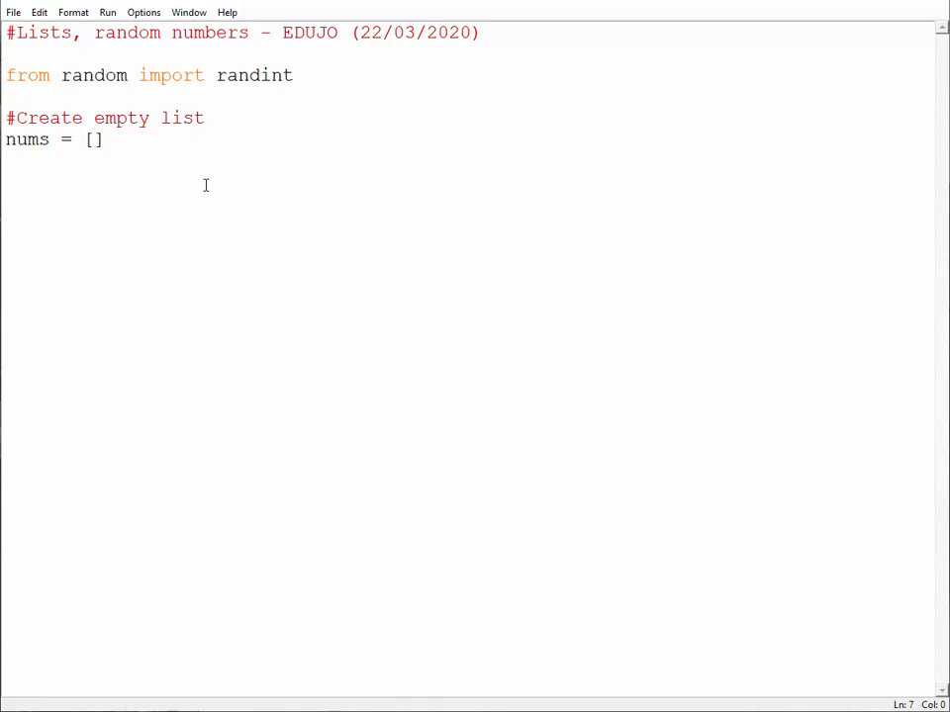
pyautogui.press('Return')
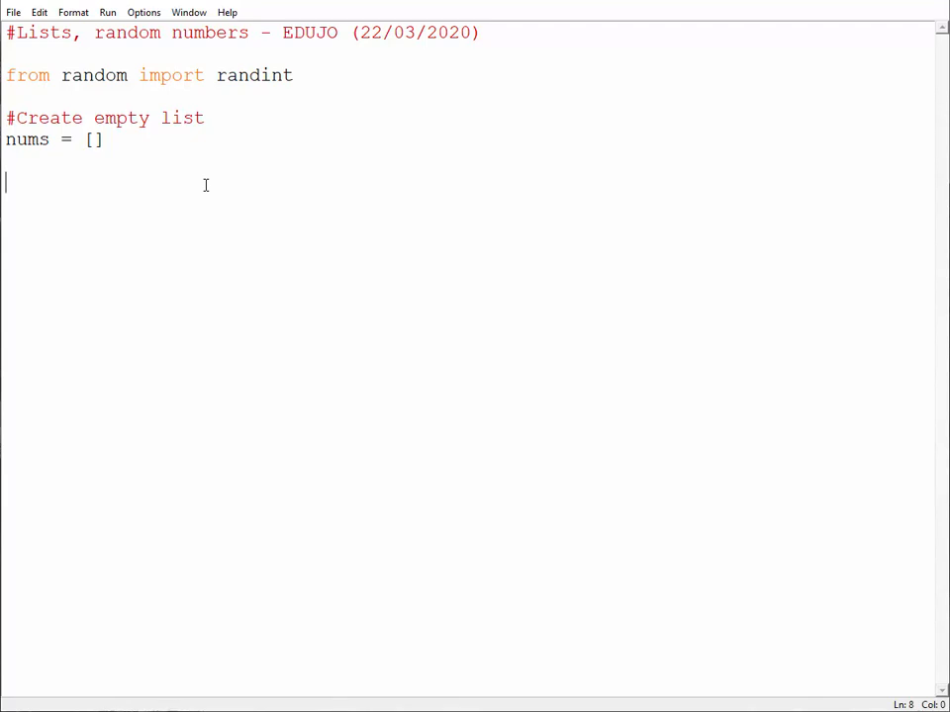
# Step: Write the loop header for i in range(20): below the empty list
pyautogui.write('for i')
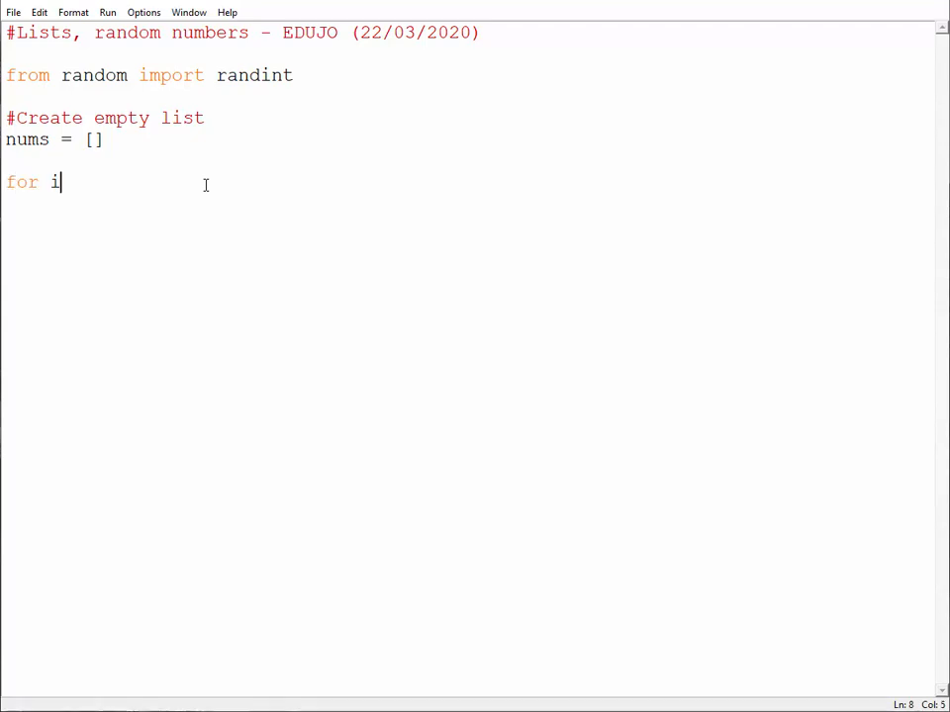
pyautogui.write('in range')
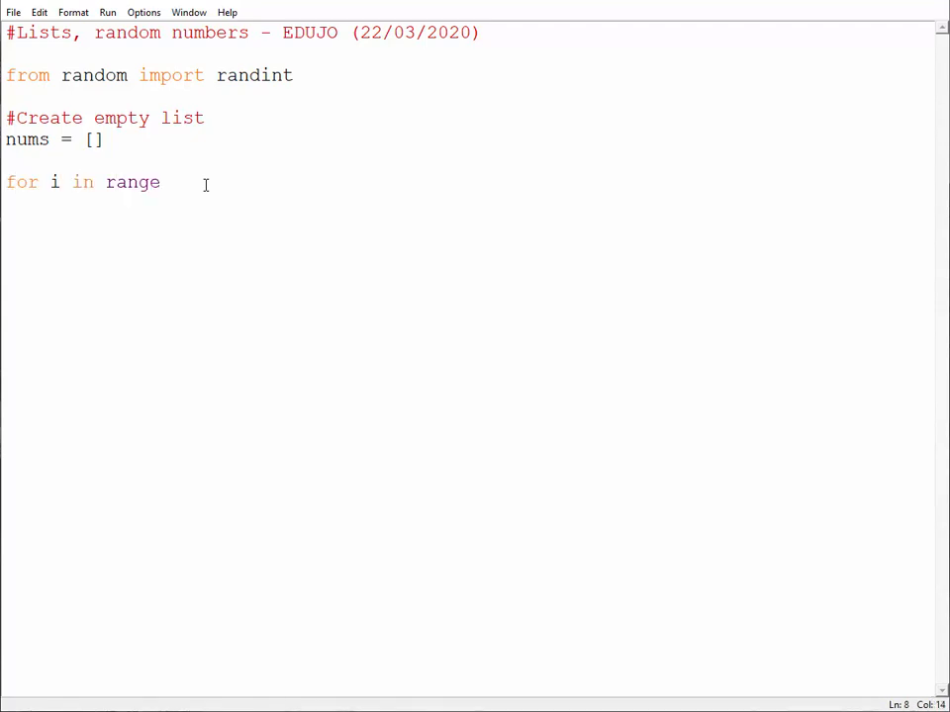
pyautogui.write('(20')
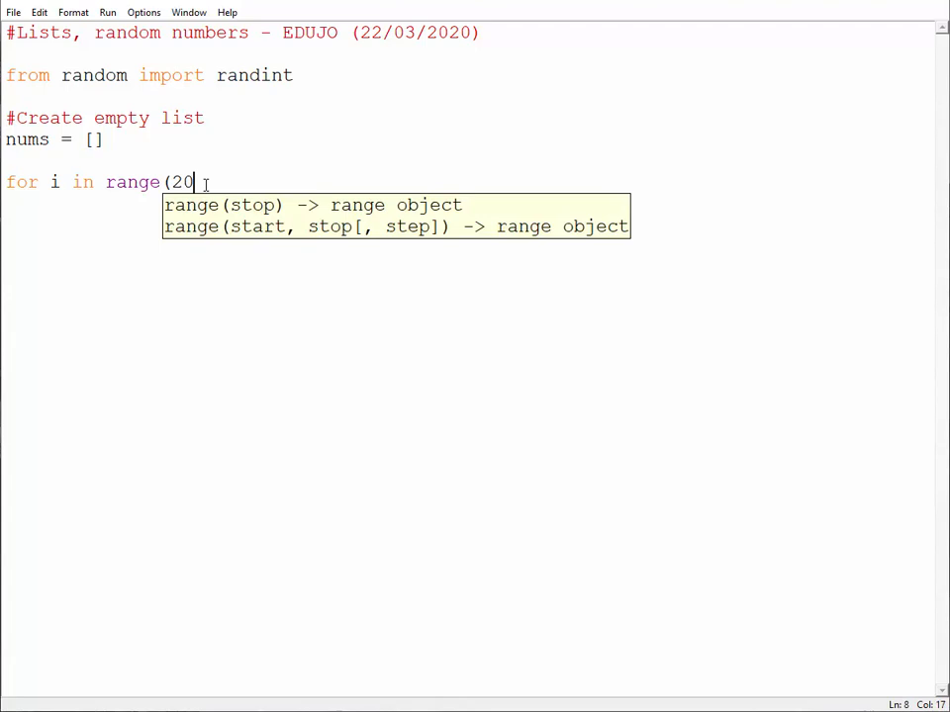
pyautogui.write('):')
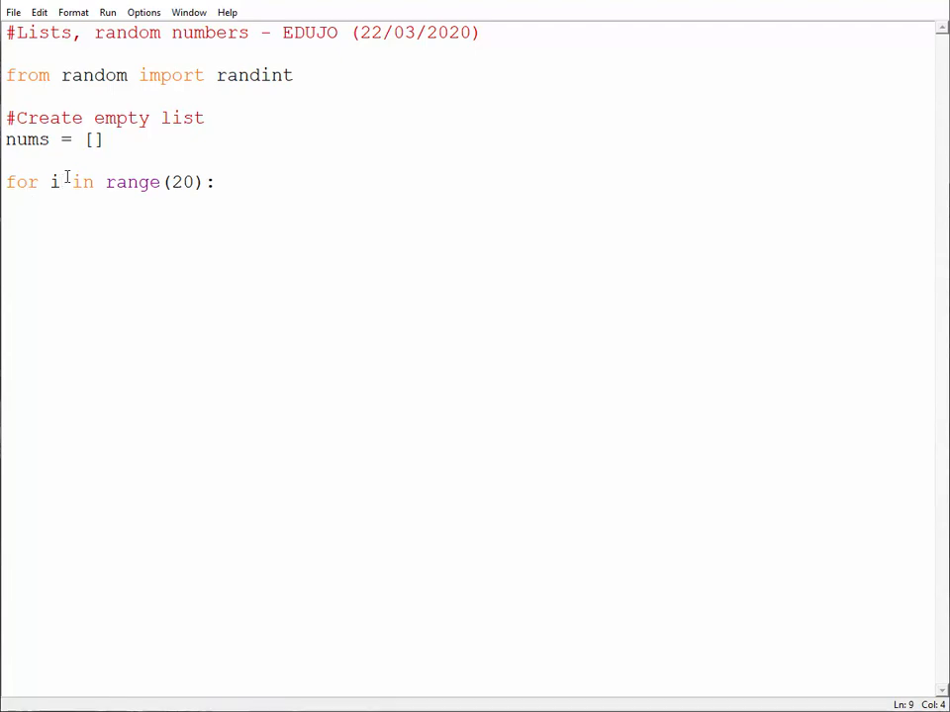
pyautogui.doubleClick(55, 182)
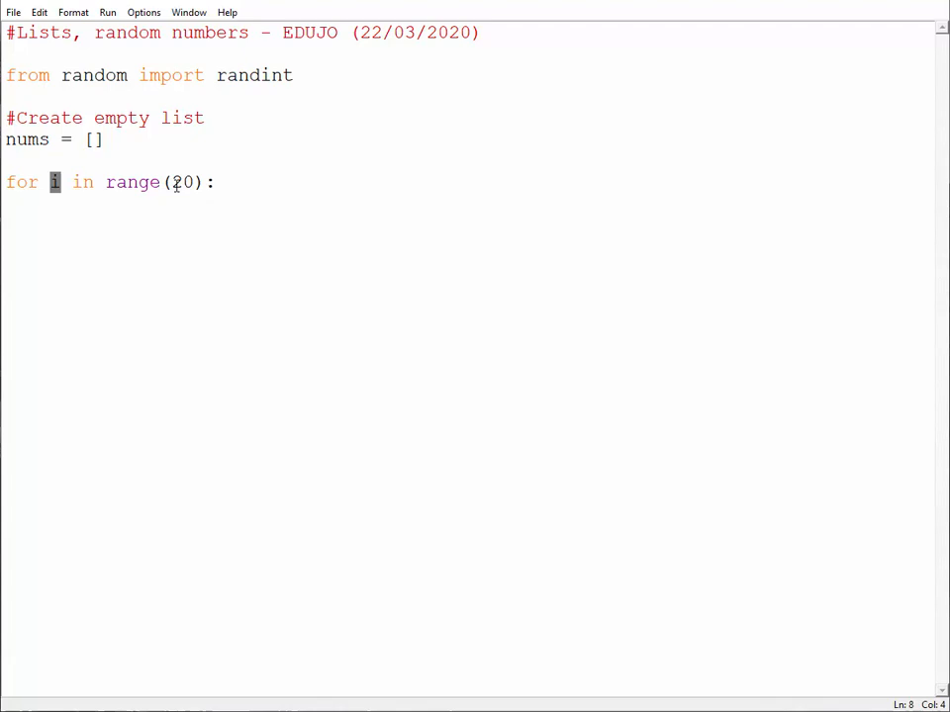
pyautogui.doubleClick(183, 182)
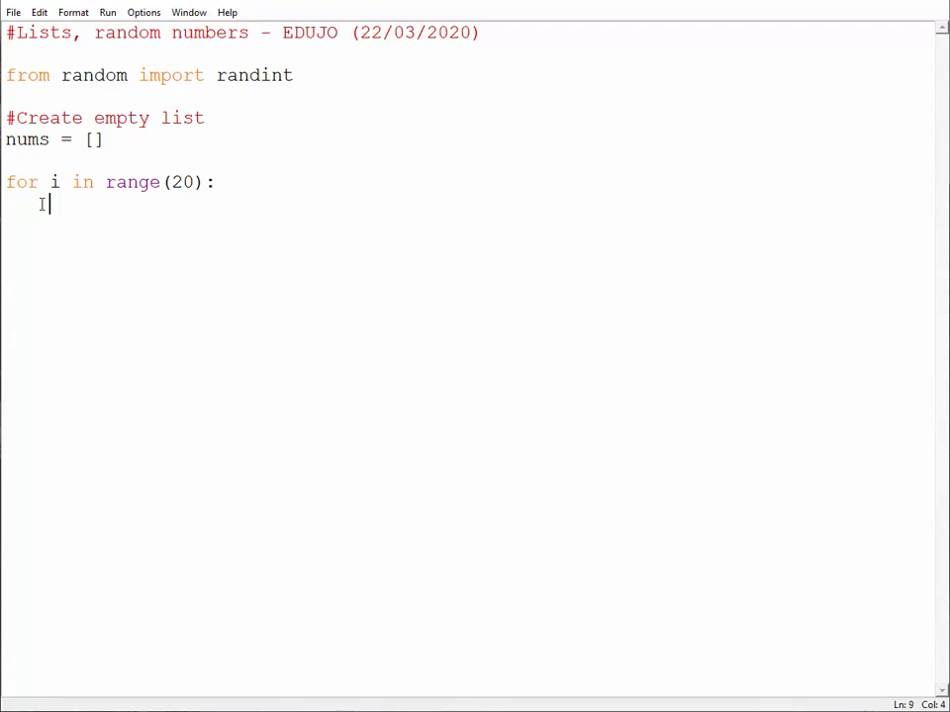
pyautogui.moveTo(152, 204)
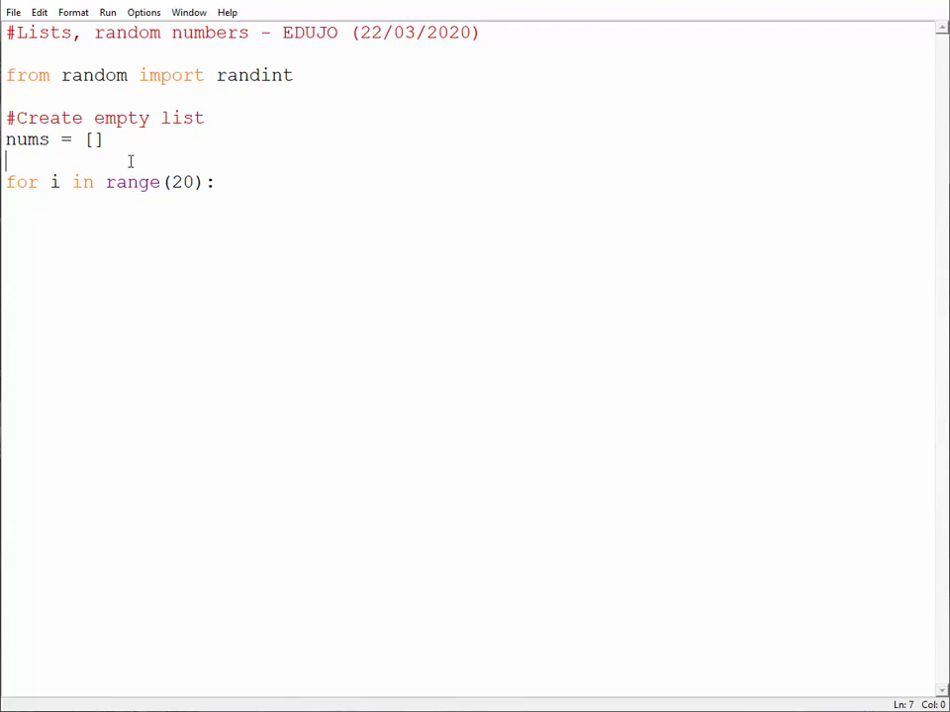
# Step: Add the comment '#Using a FOR loop to iterate (loop/repeat) 20 times'
pyautogui.write('#')
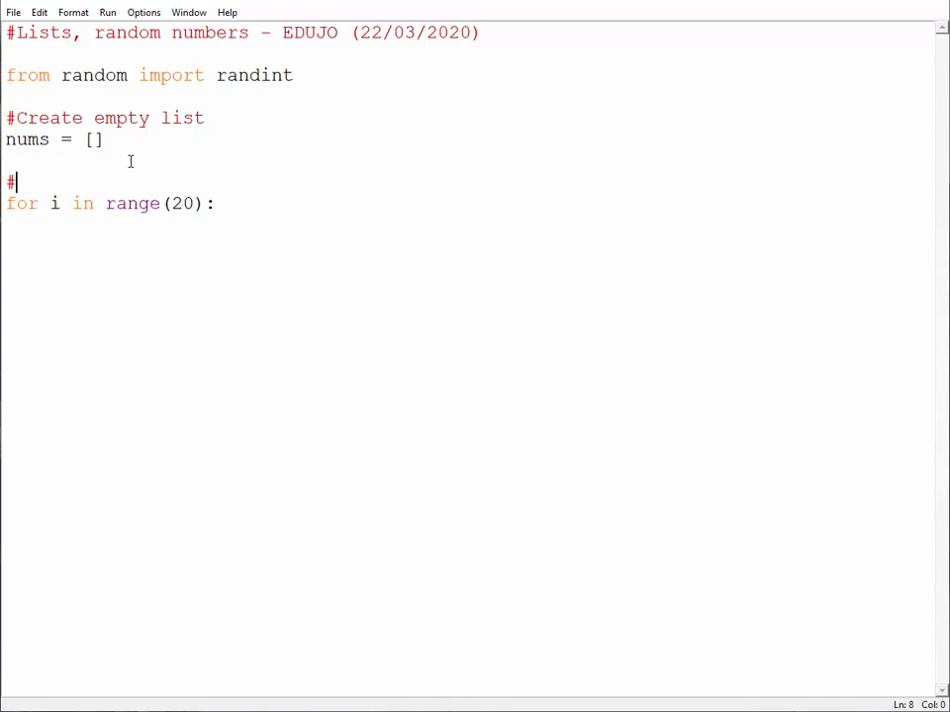
pyautogui.write('Using a')
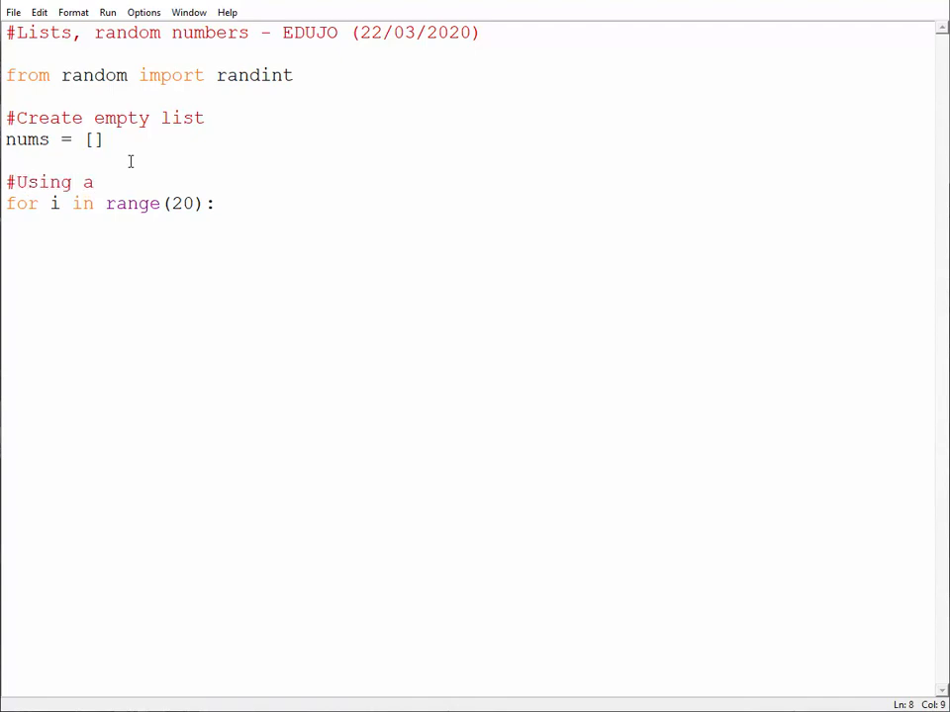
pyautogui.write('FOR lo')
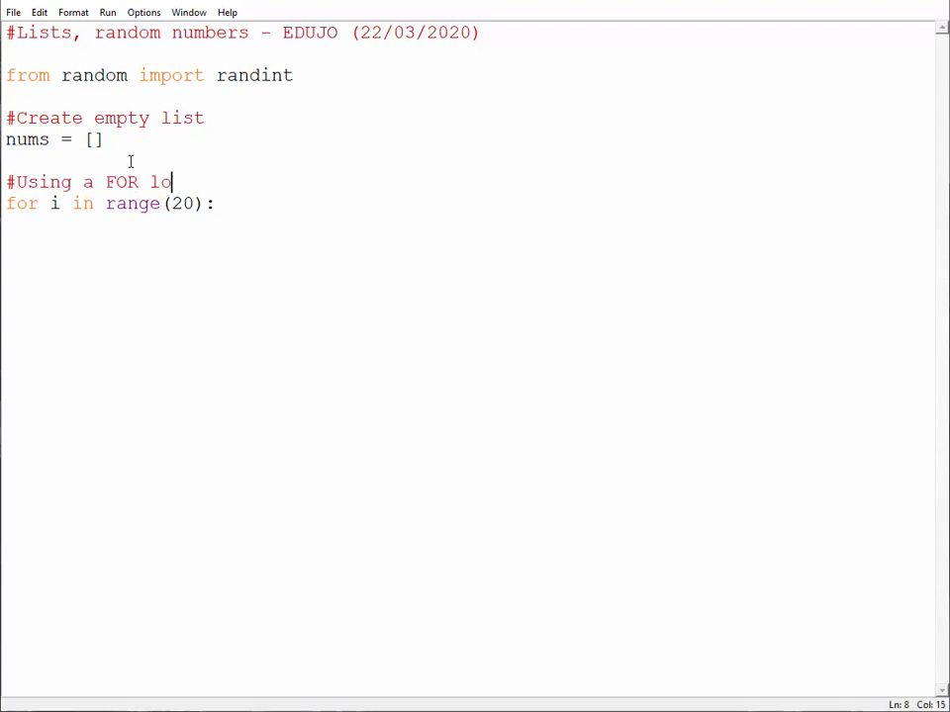
pyautogui.write('op to')
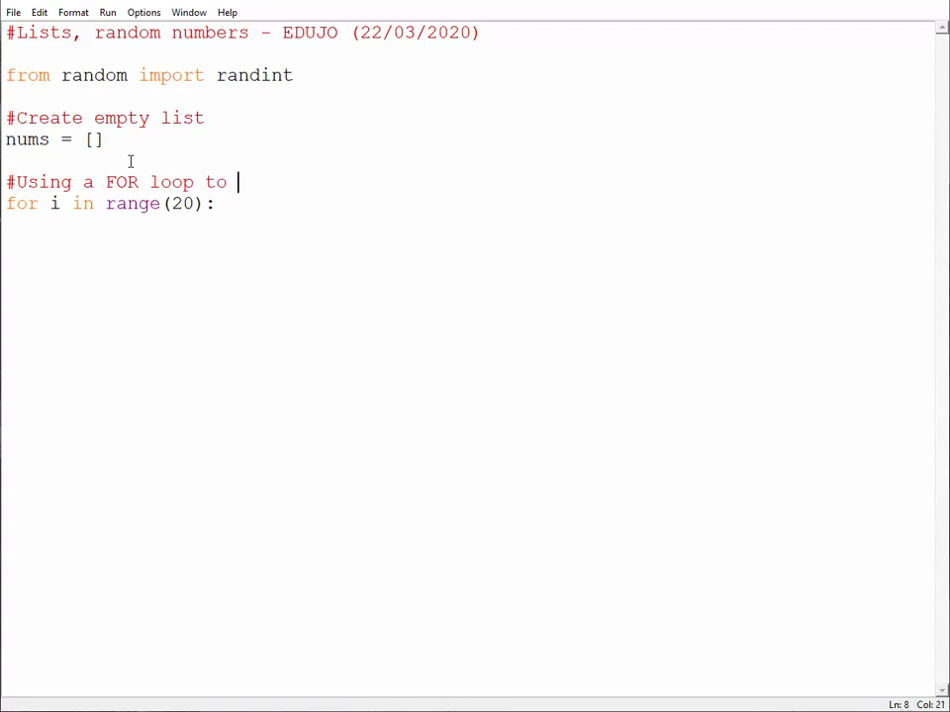
pyautogui.write('iterate')
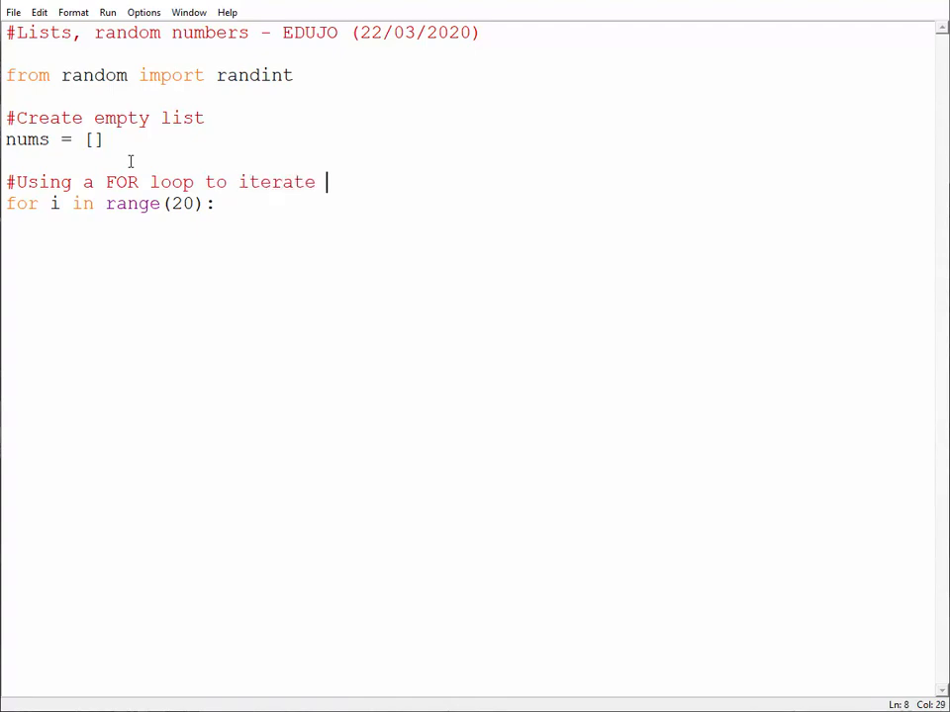
pyautogui.write('(loop/')
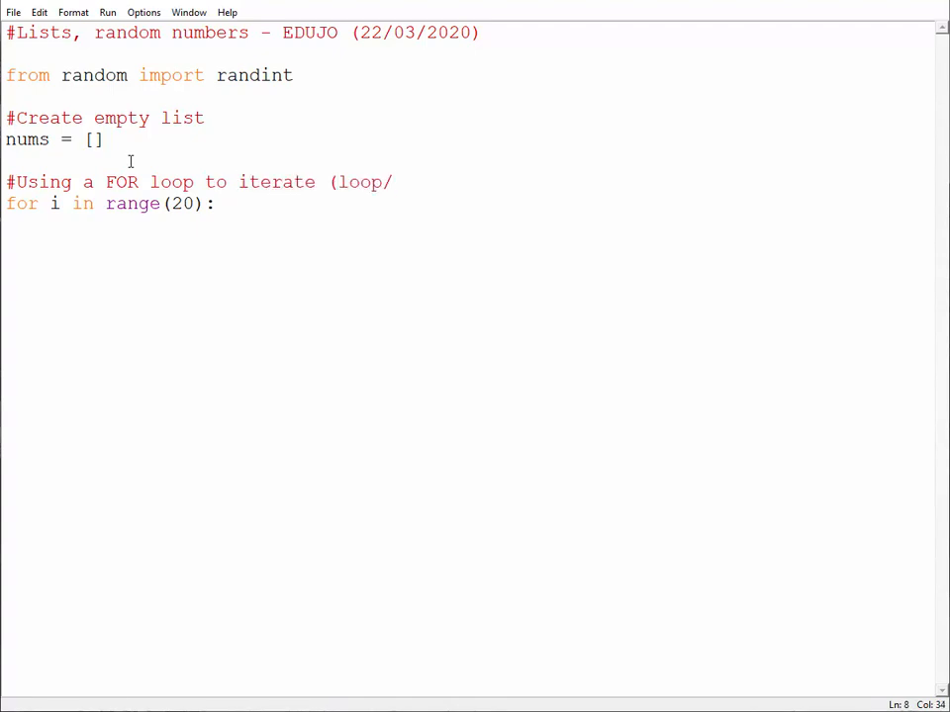
pyautogui.write('repo')
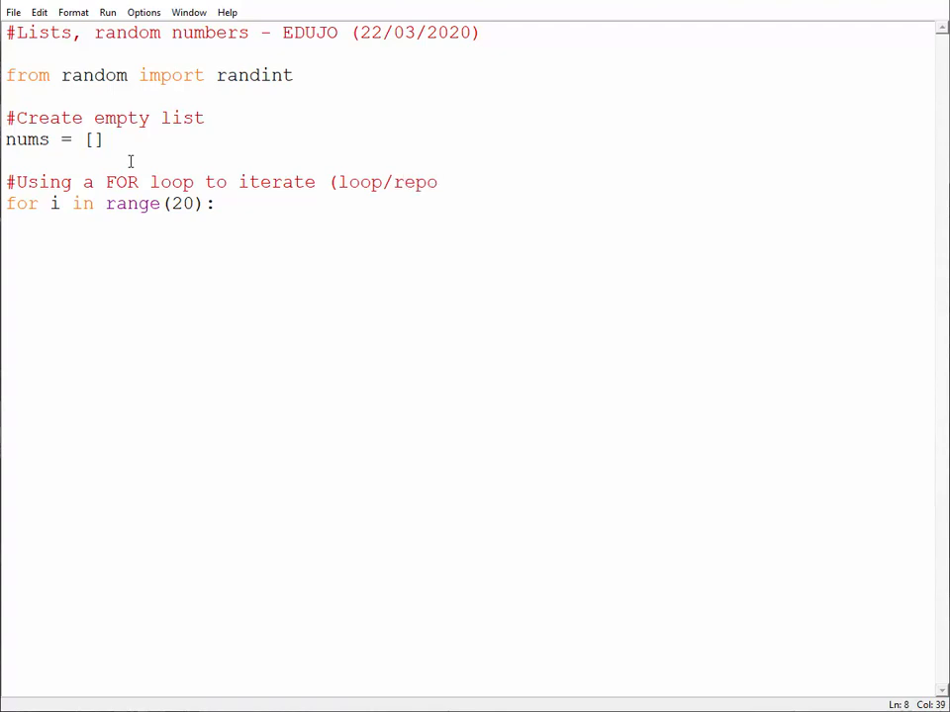
pyautogui.write('at)')
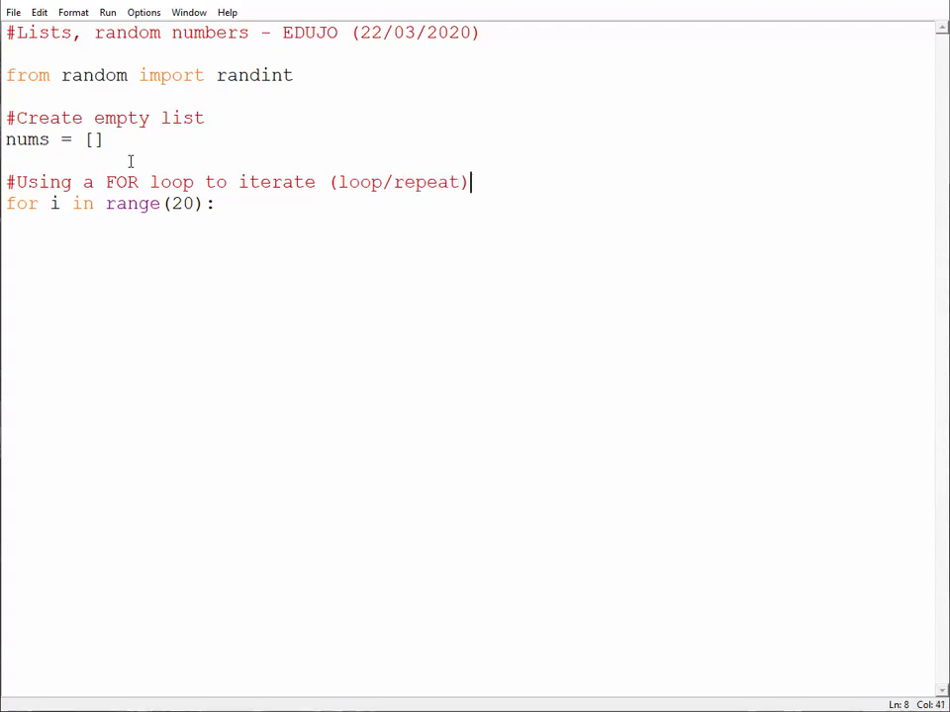
pyautogui.write('20')
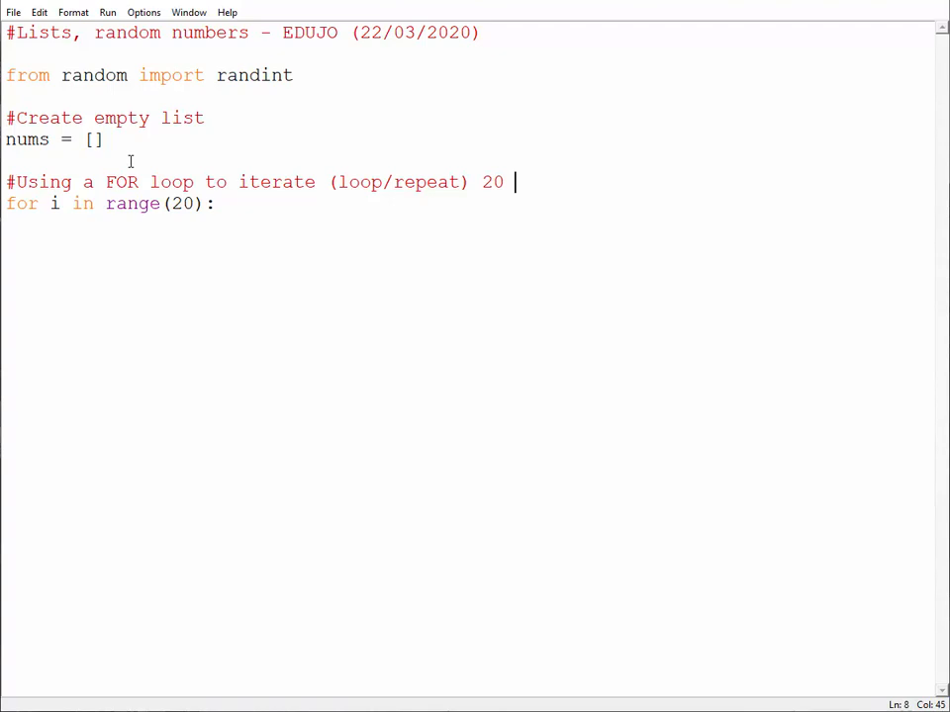
pyautogui.write('time')
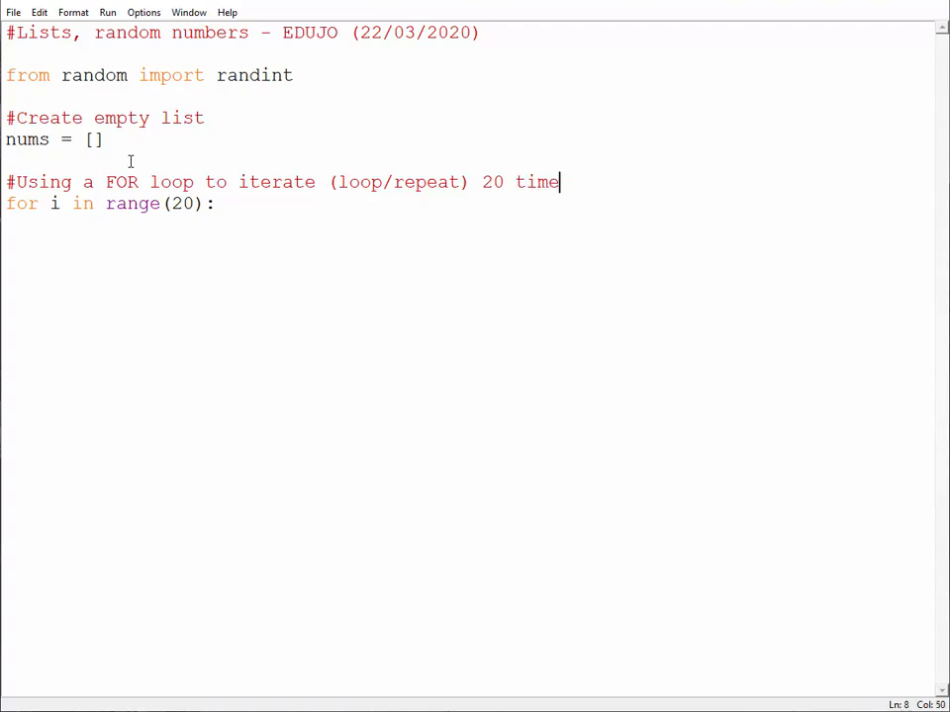
pyautogui.write('s')
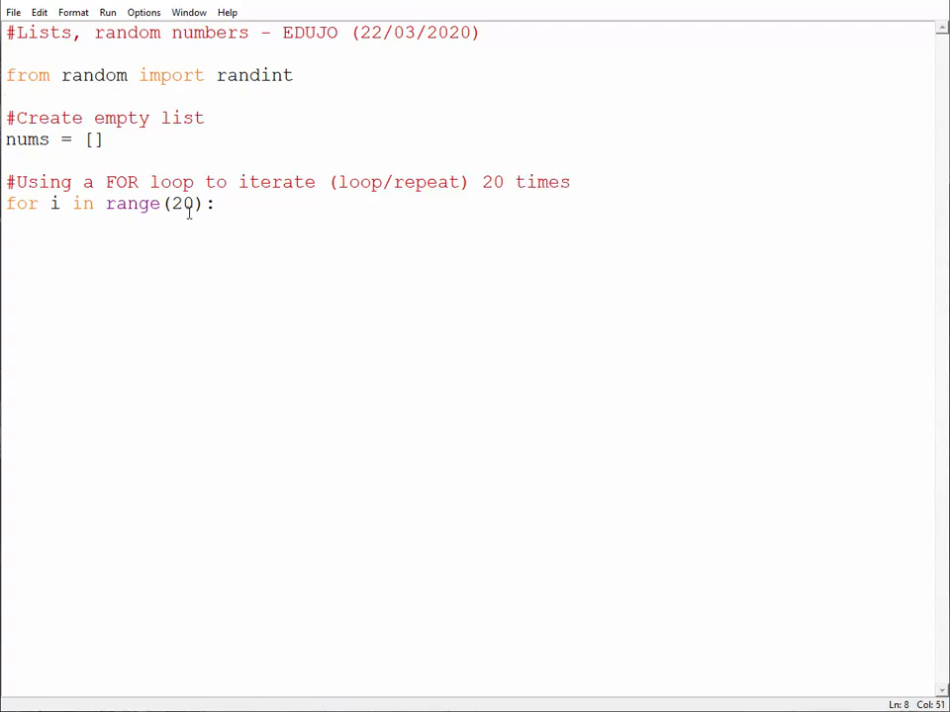
pyautogui.doubleClick(181, 204)
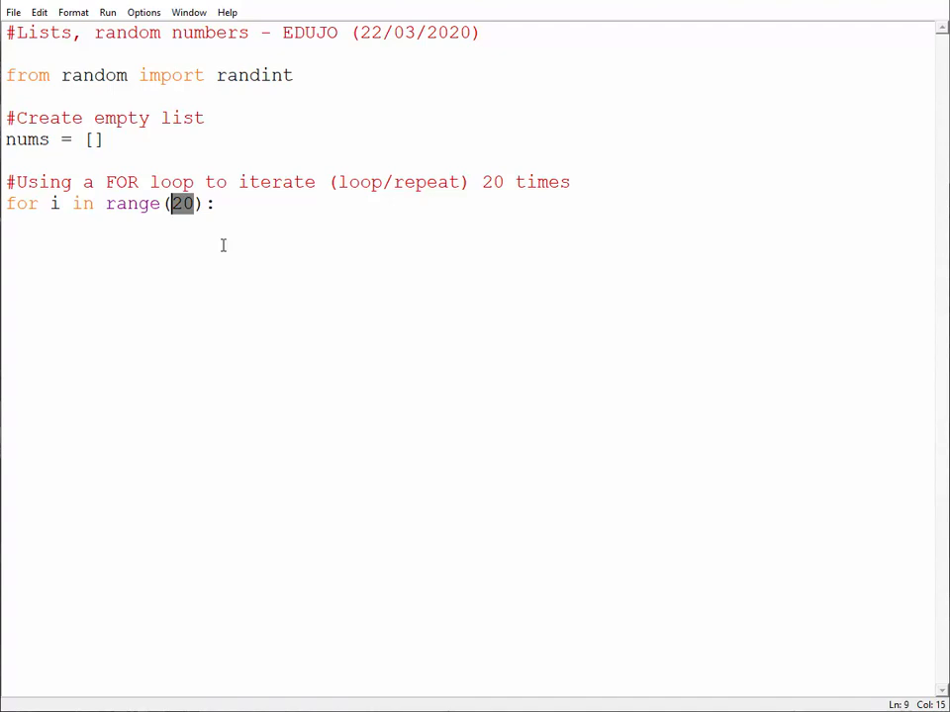
pyautogui.moveTo(205, 224)
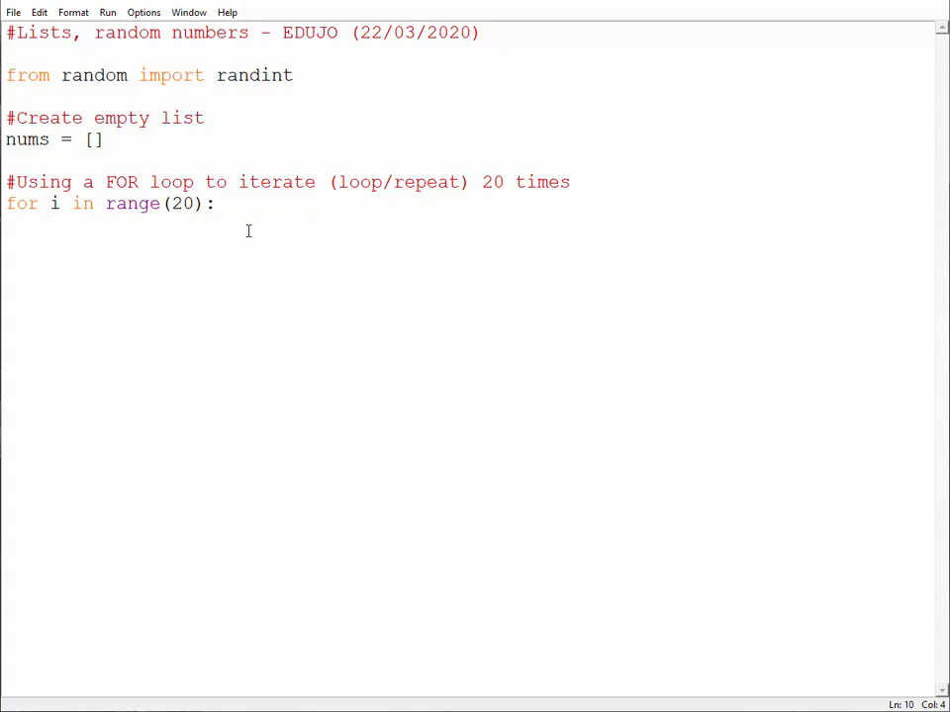
pyautogui.moveTo(60, 223)
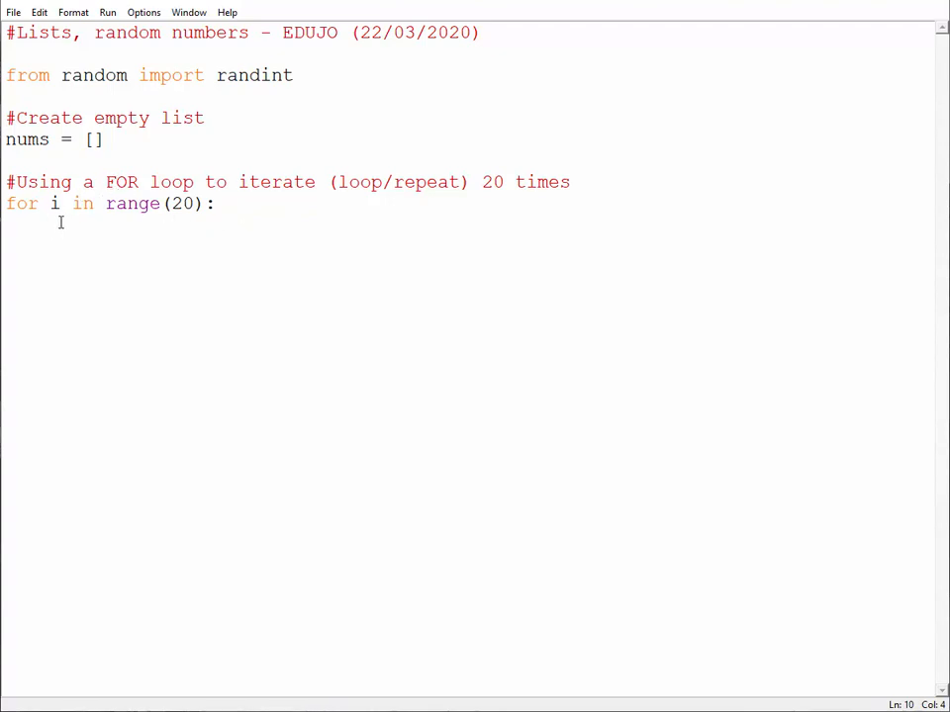
# Step: Start the indented loop body with nums.append(rand
pyautogui.click(94, 138)
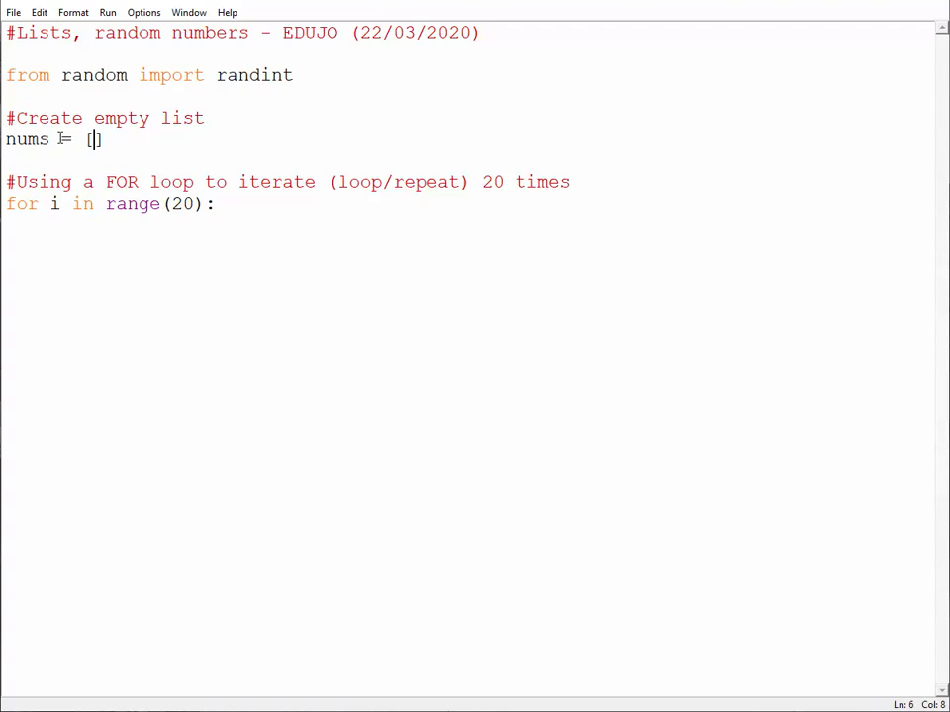
pyautogui.press('Return')
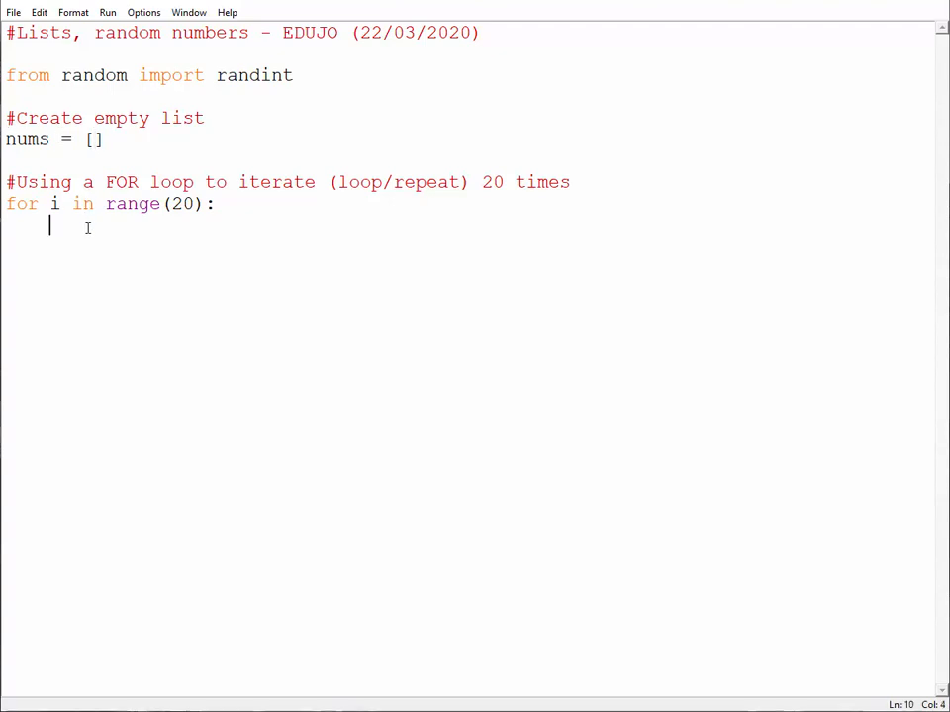
pyautogui.write('nums')
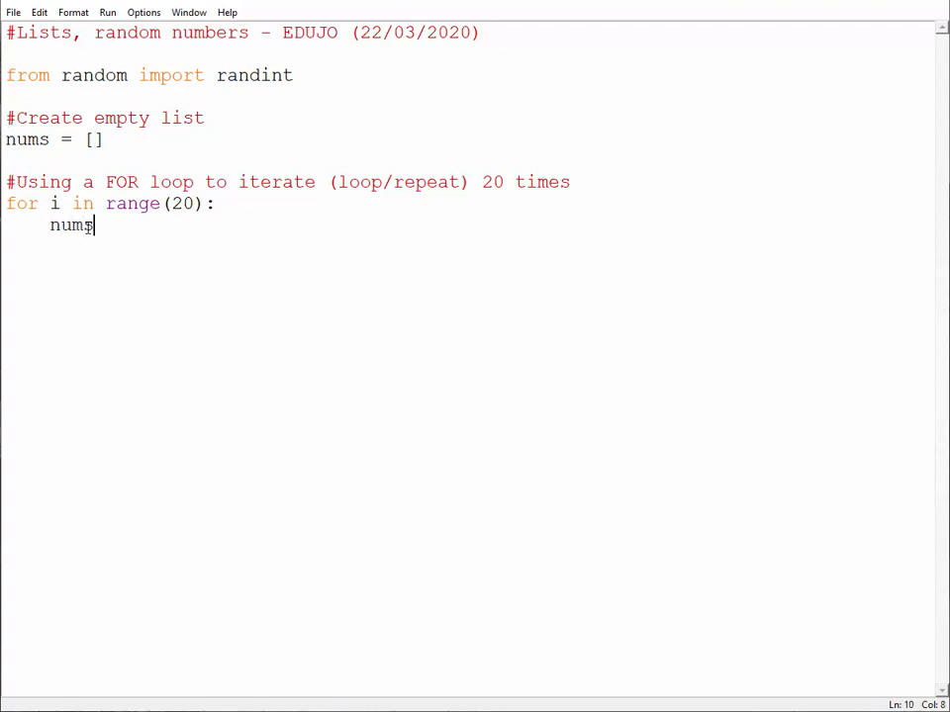
pyautogui.write('.appe')
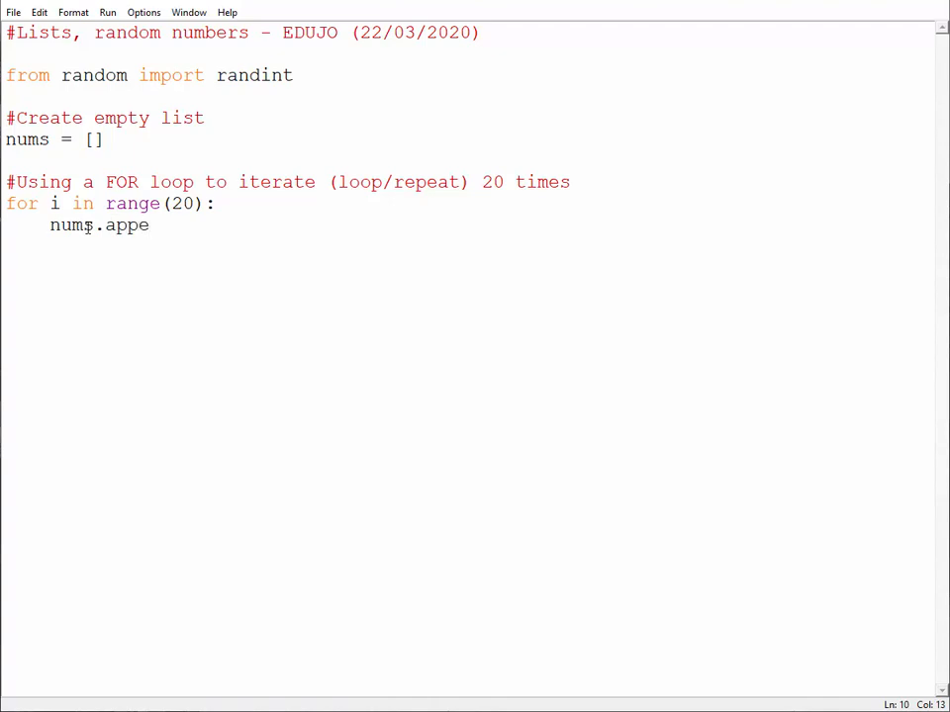
pyautogui.write('nd(')
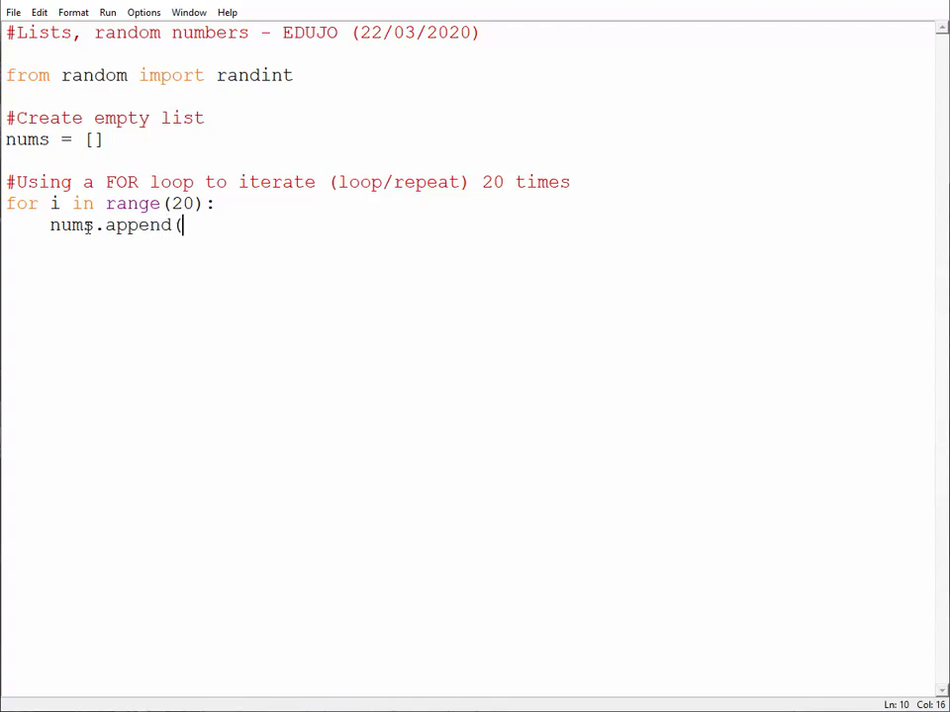
pyautogui.moveTo(205, 225)
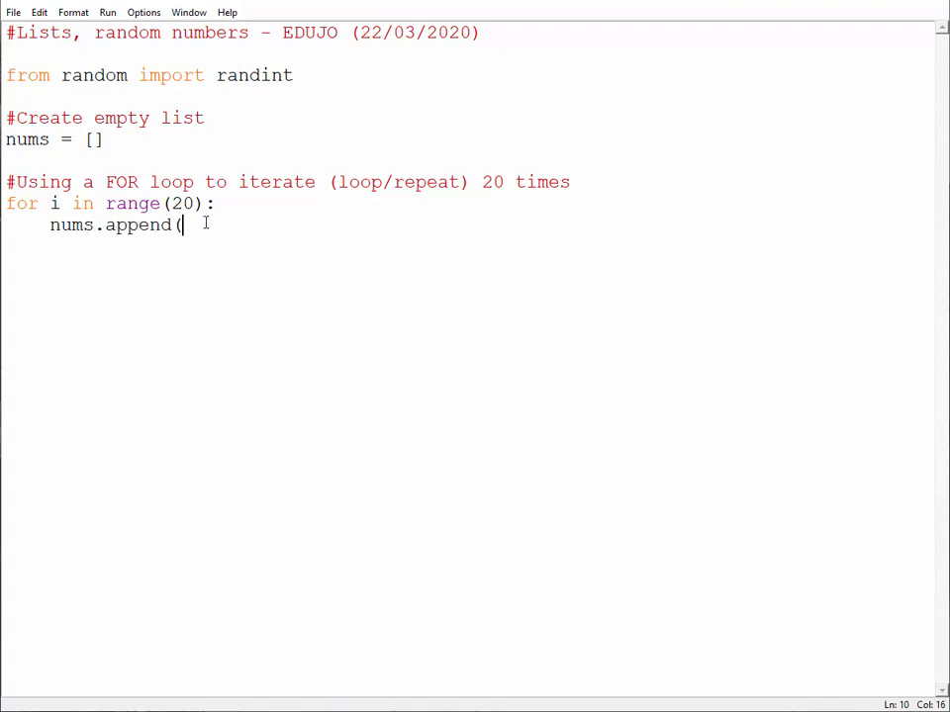
pyautogui.moveTo(207, 210)
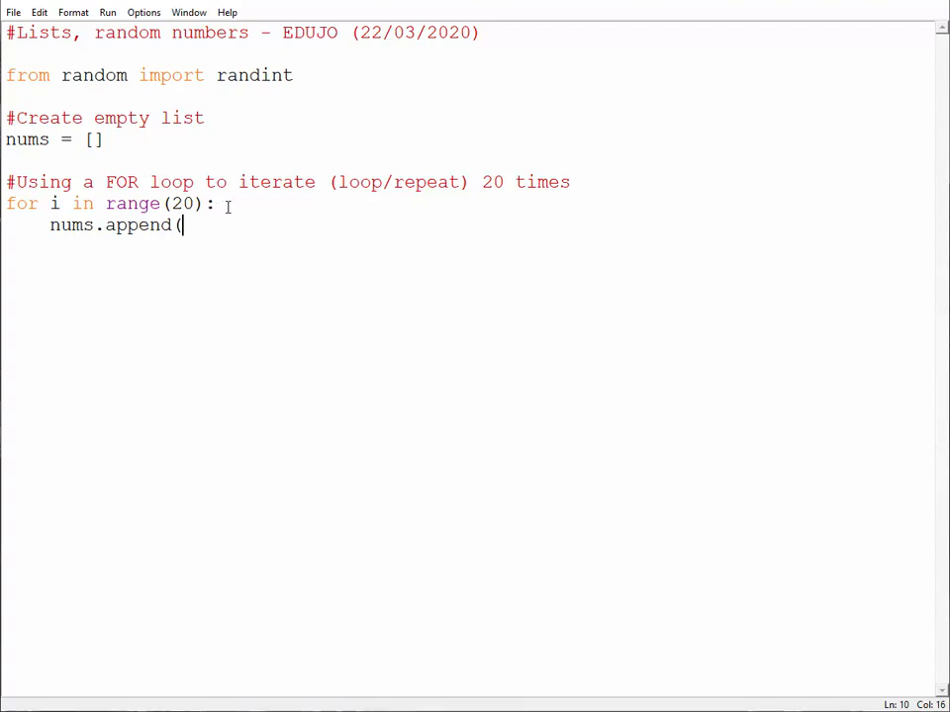
pyautogui.write('randint')
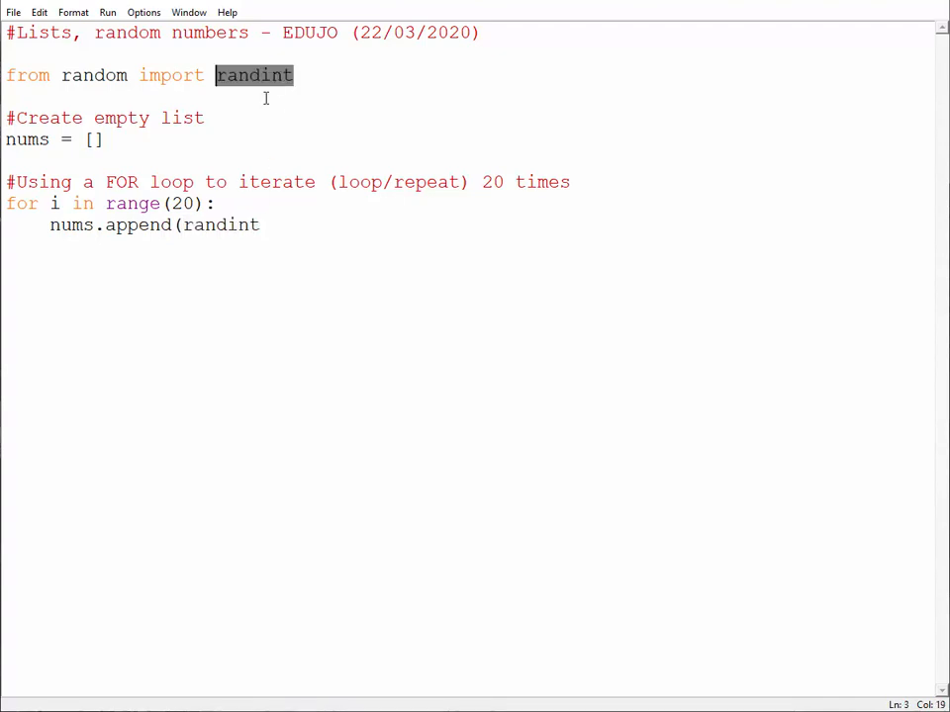
# Step: Complete the loop body as nums.append(randint(1,100))
pyautogui.click(260, 224)
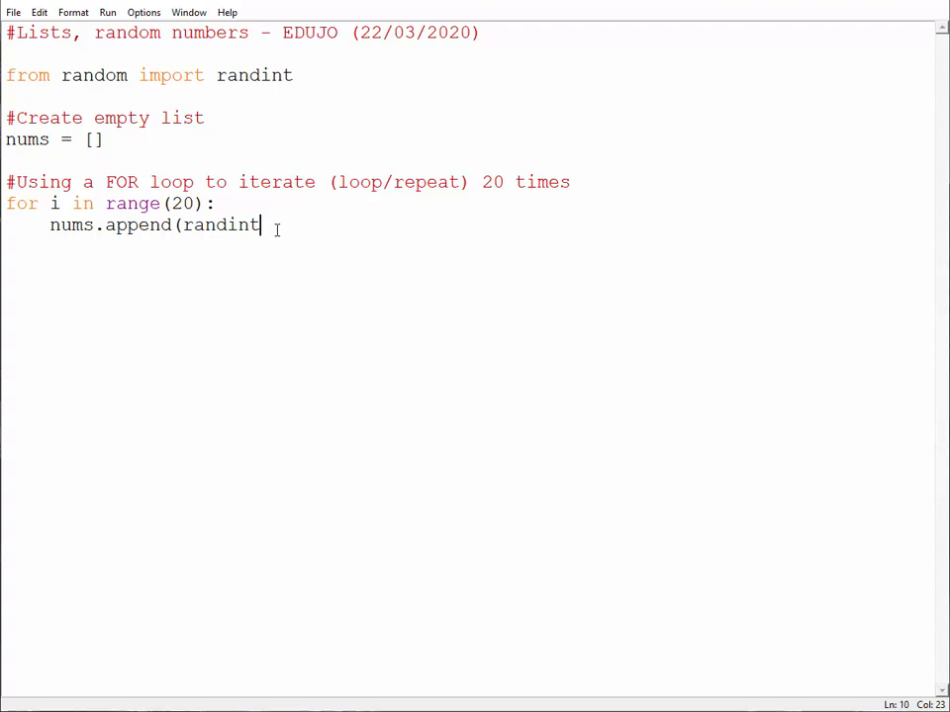
pyautogui.write('(')
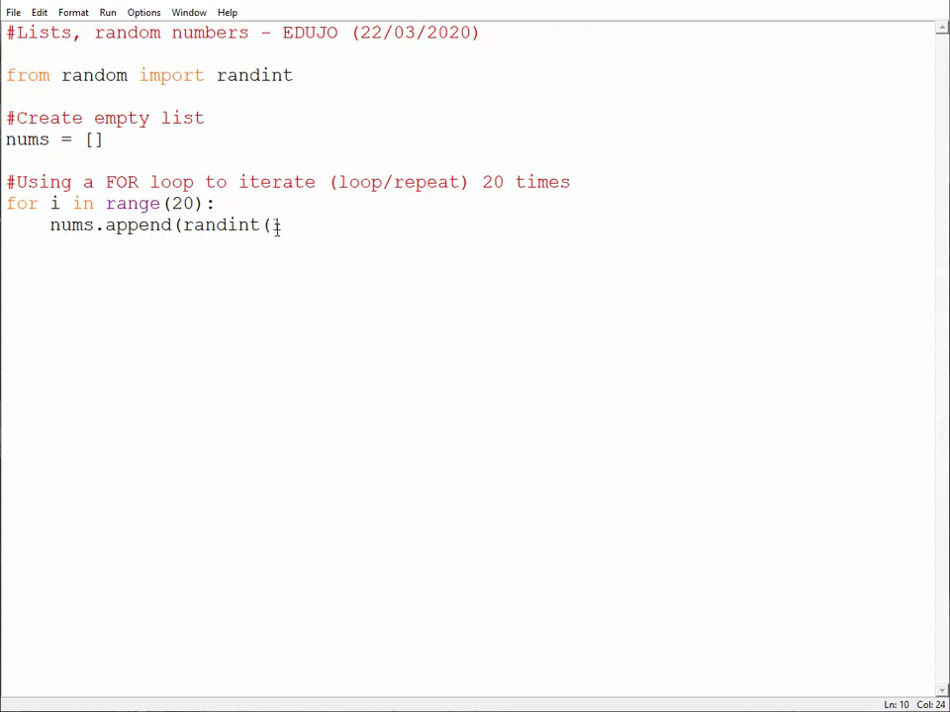
pyautogui.write('i')
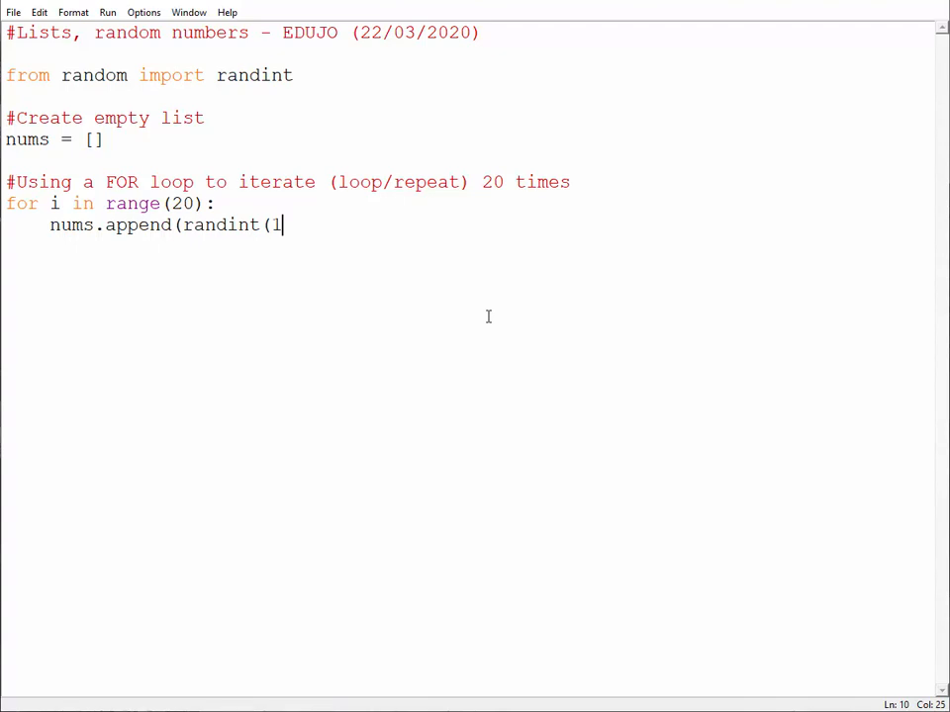
pyautogui.write(',')
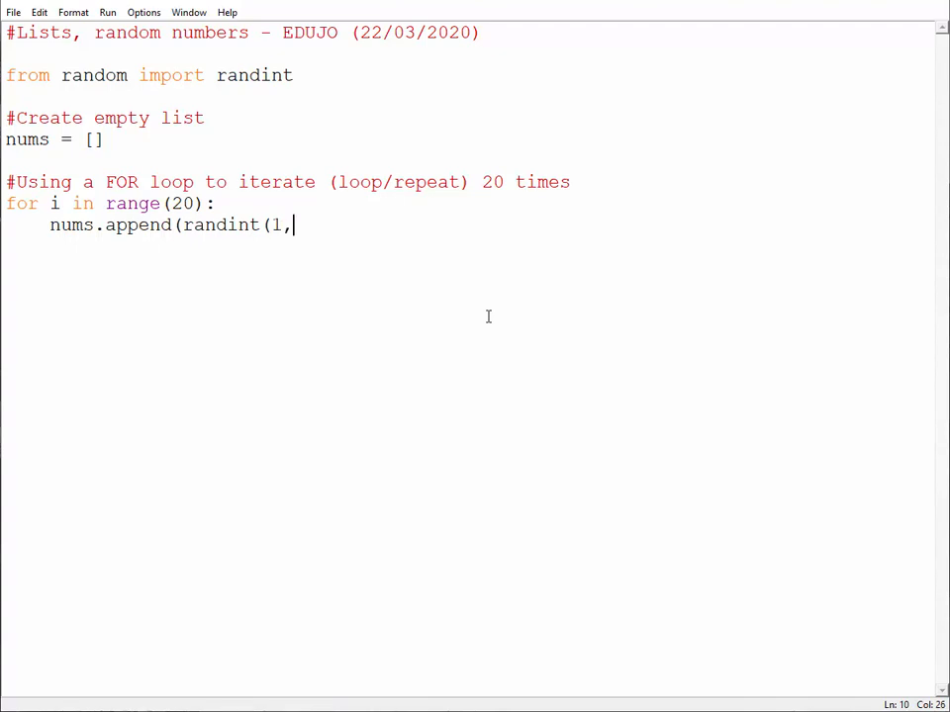
pyautogui.write('100))')
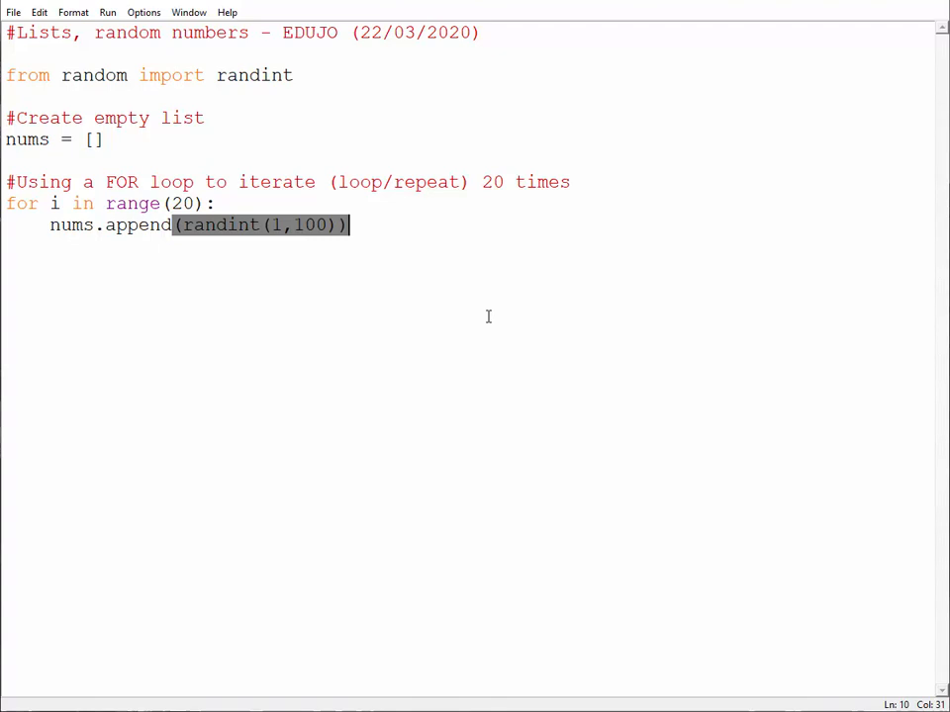
pyautogui.click(223, 224)
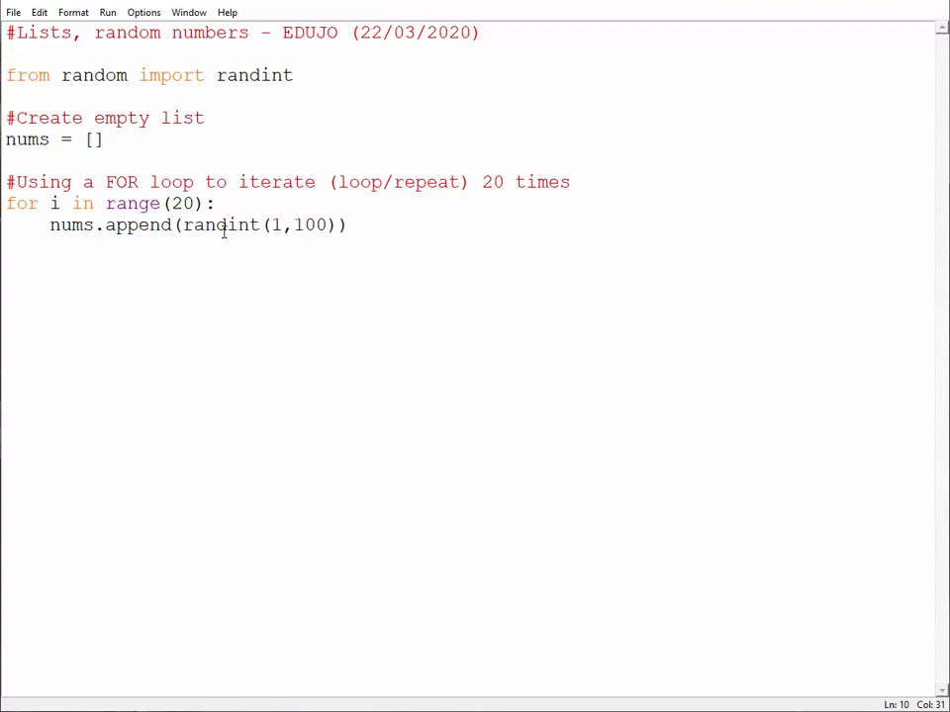
pyautogui.click(329, 225)
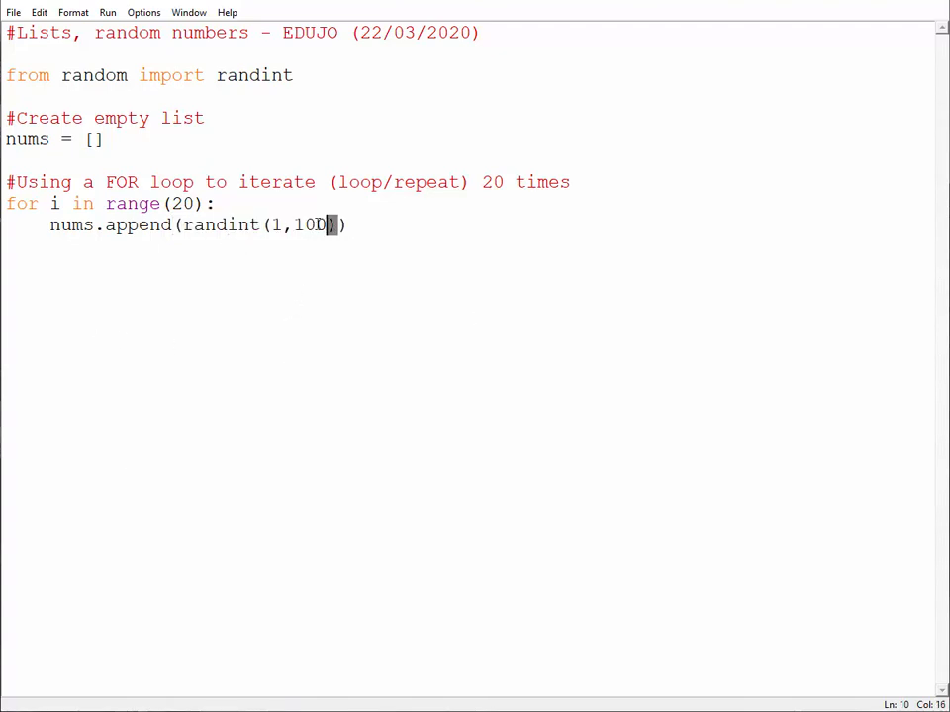
pyautogui.doubleClick(136, 225)
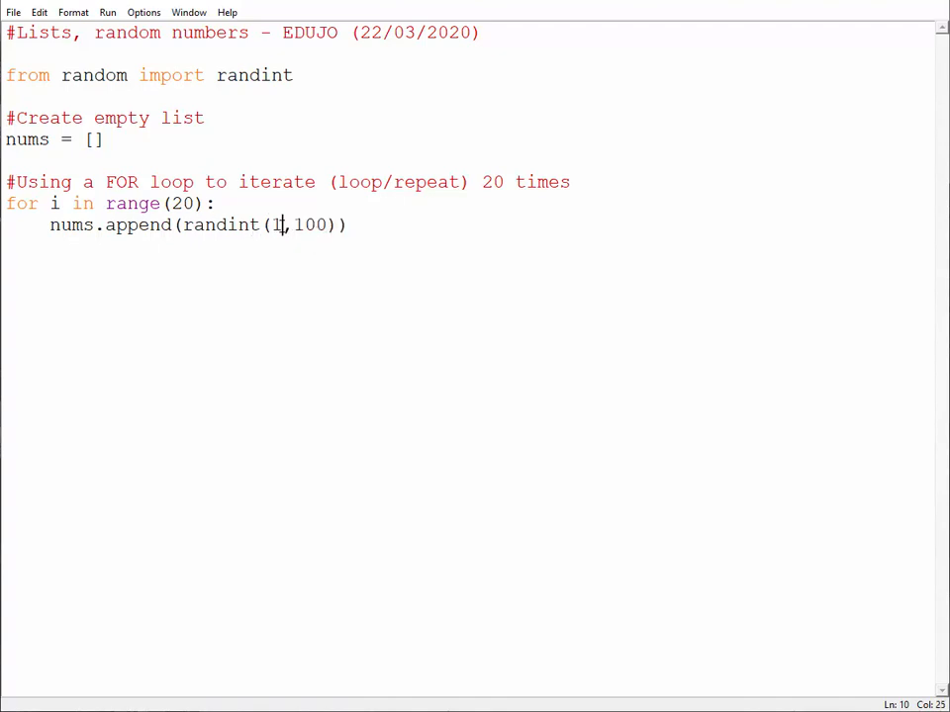
pyautogui.doubleClick(308, 224)
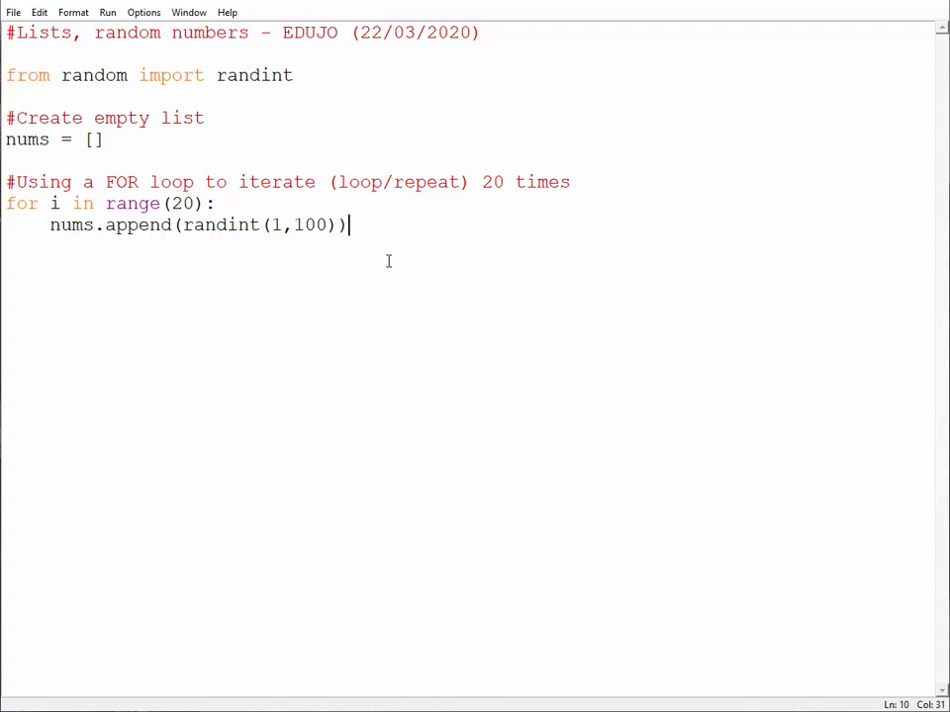
# Step: Add the comment '#Append (add) random numbers to the list' above the append line
pyautogui.click(241, 204)
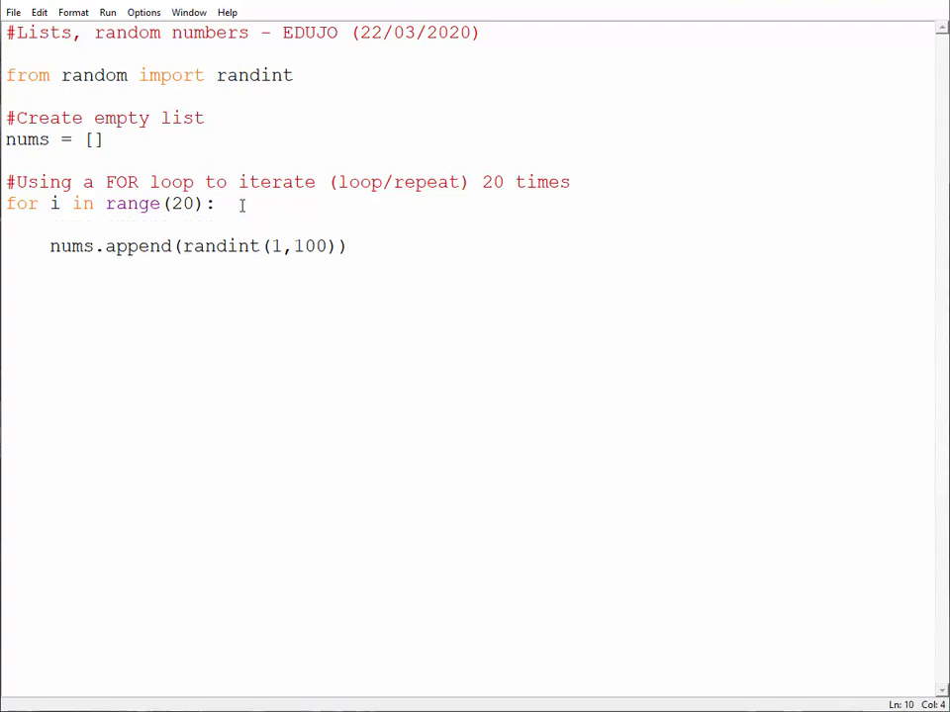
pyautogui.write('#Append')
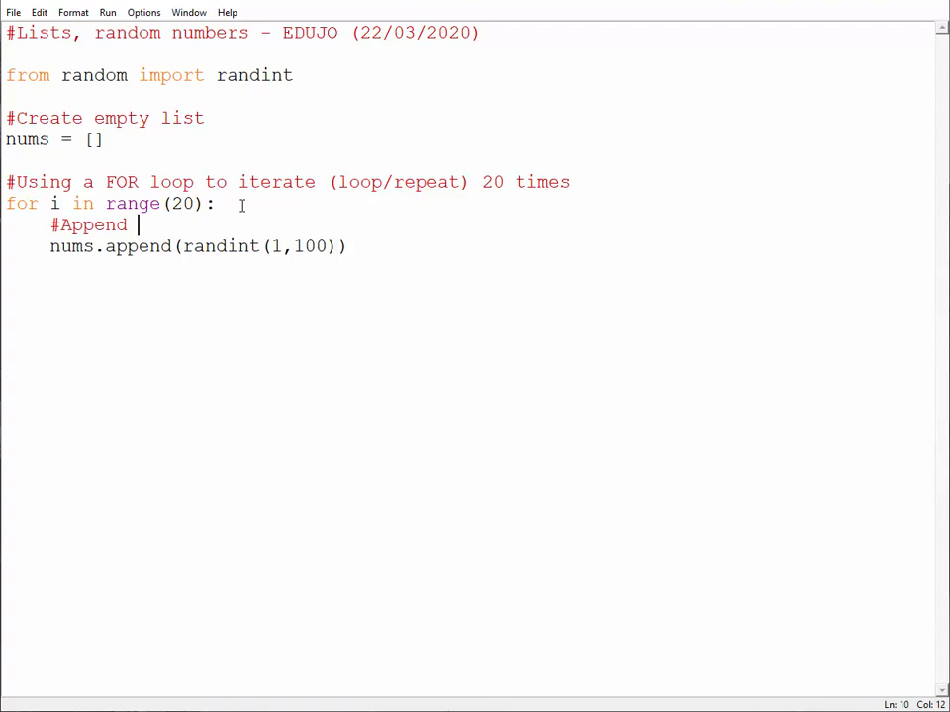
pyautogui.write('(add)')
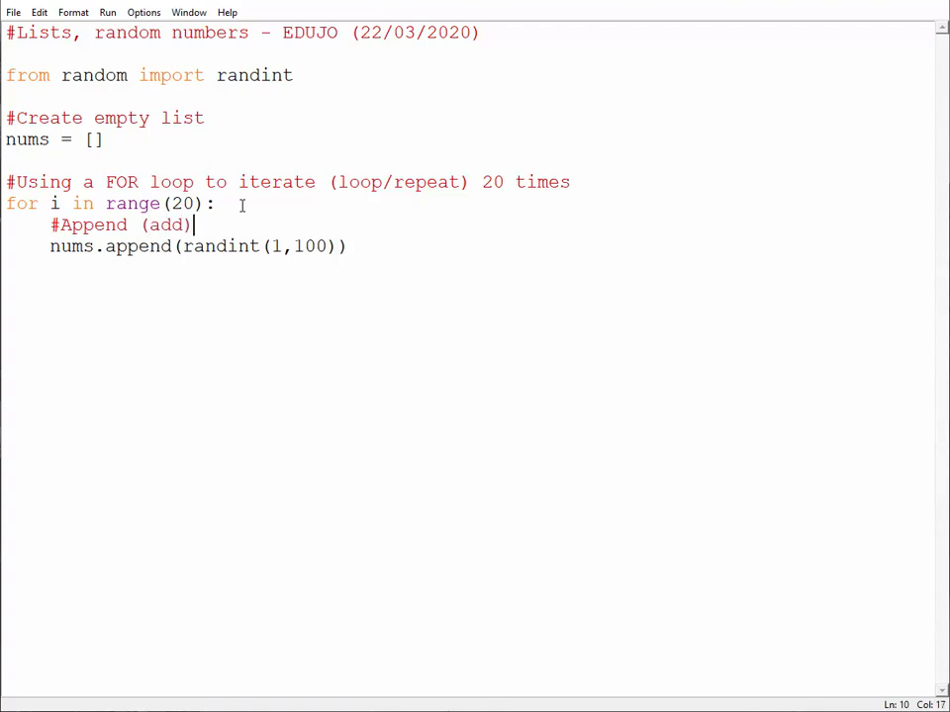
pyautogui.write('random')
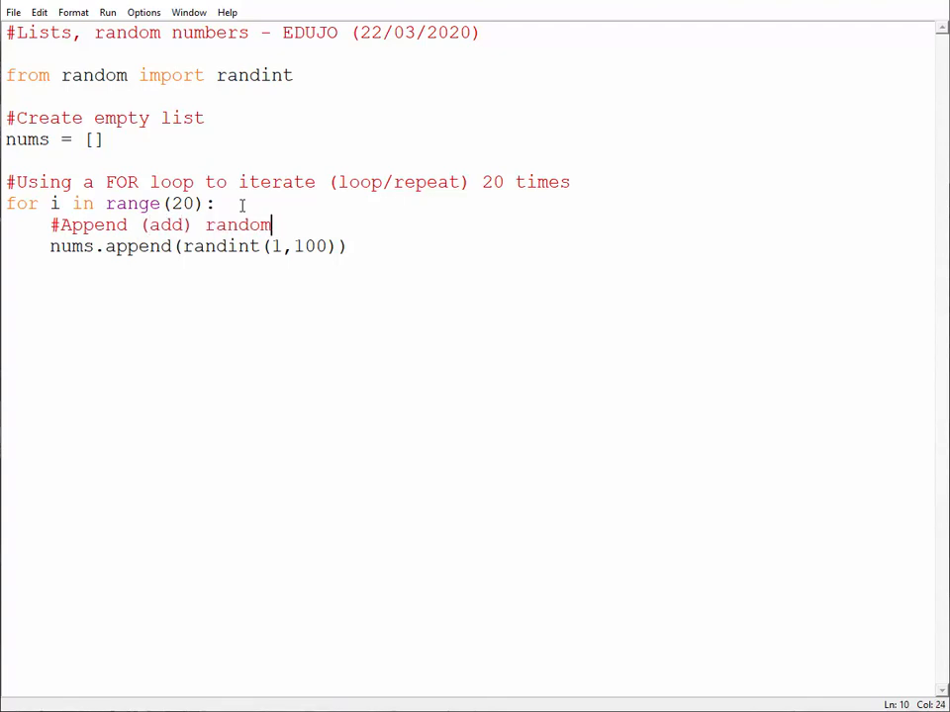
pyautogui.write('numbers to the')
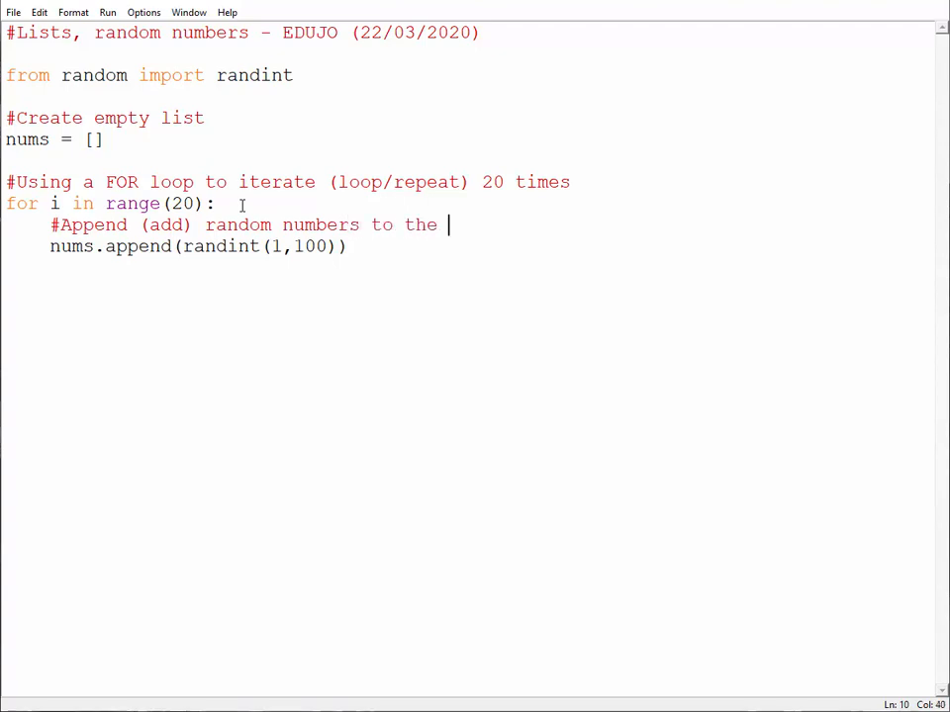
pyautogui.write('list')
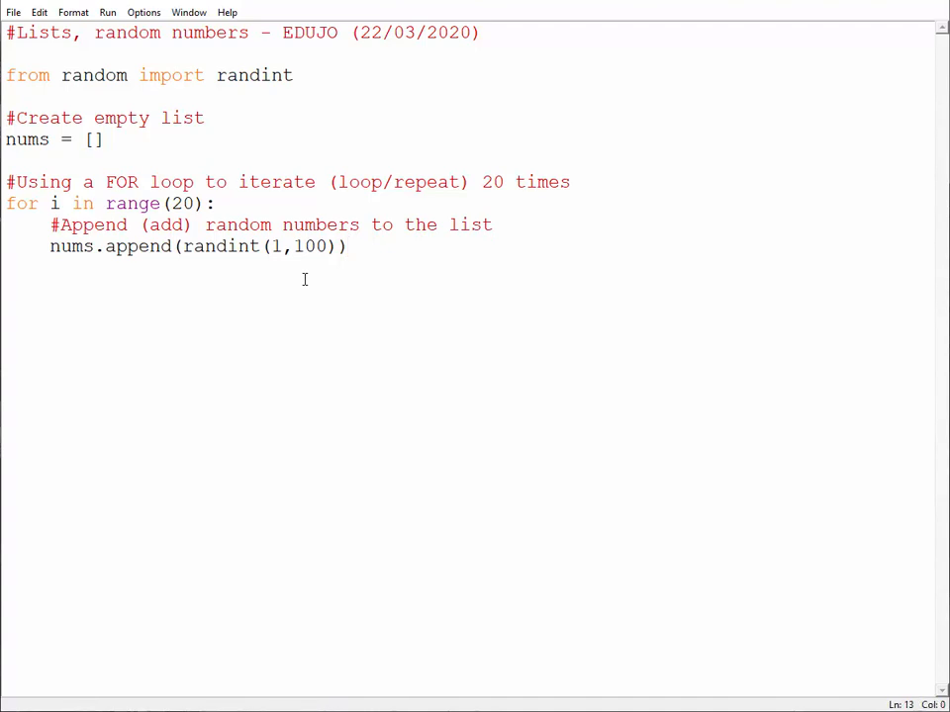
# Step: Add a '#Output list' comment and a print(nums) line after the loop
pyautogui.write('#Outpur list')
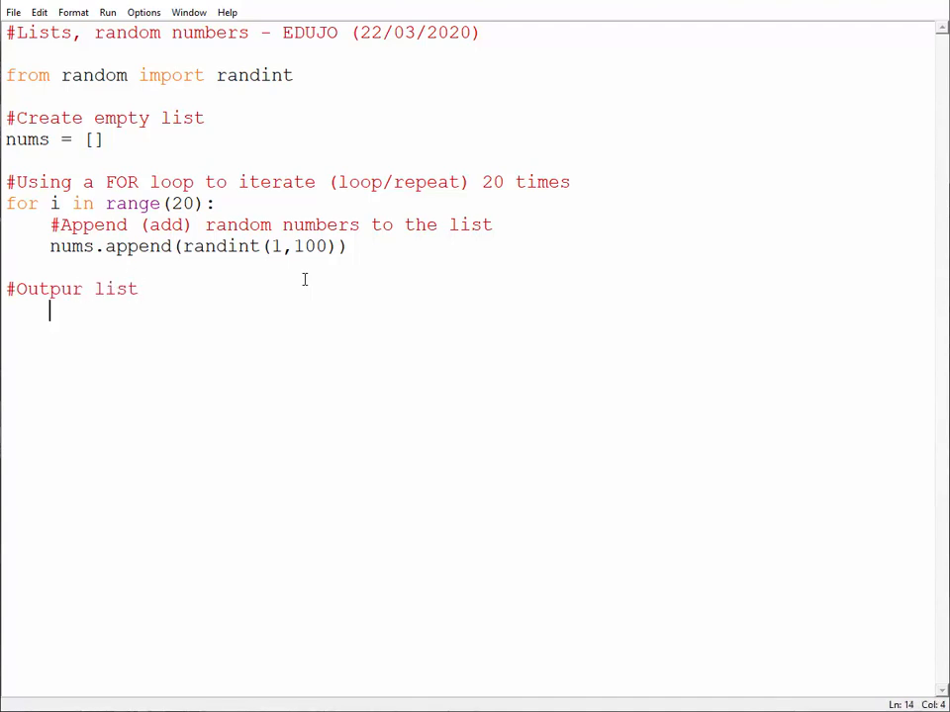
pyautogui.write('print')
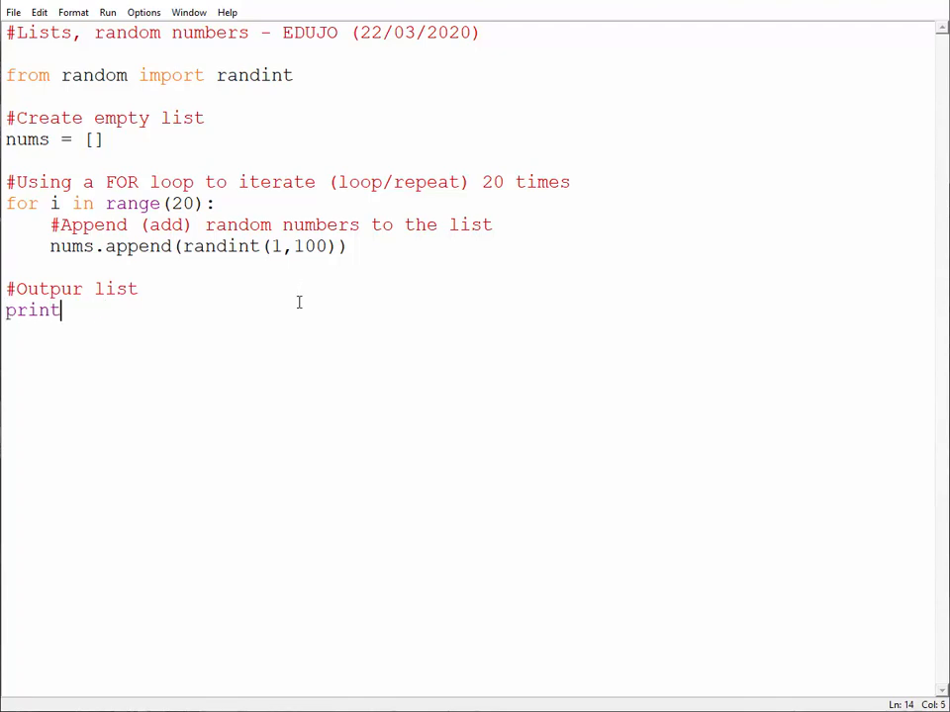
pyautogui.write('(')
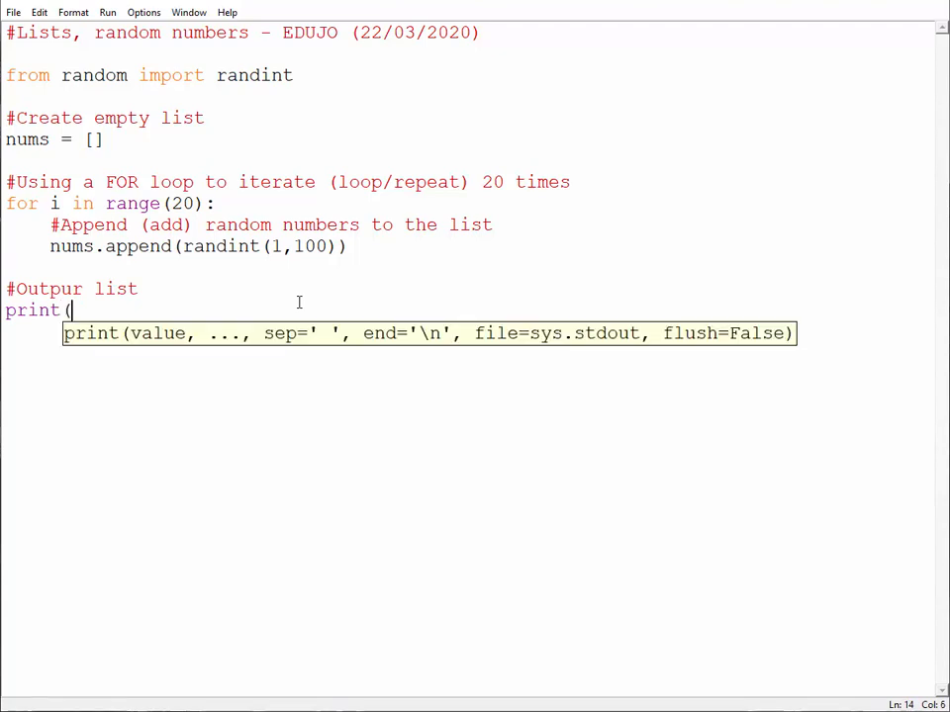
pyautogui.write('nums)')
pyautogui.click(74, 289)
pyautogui.write('t')
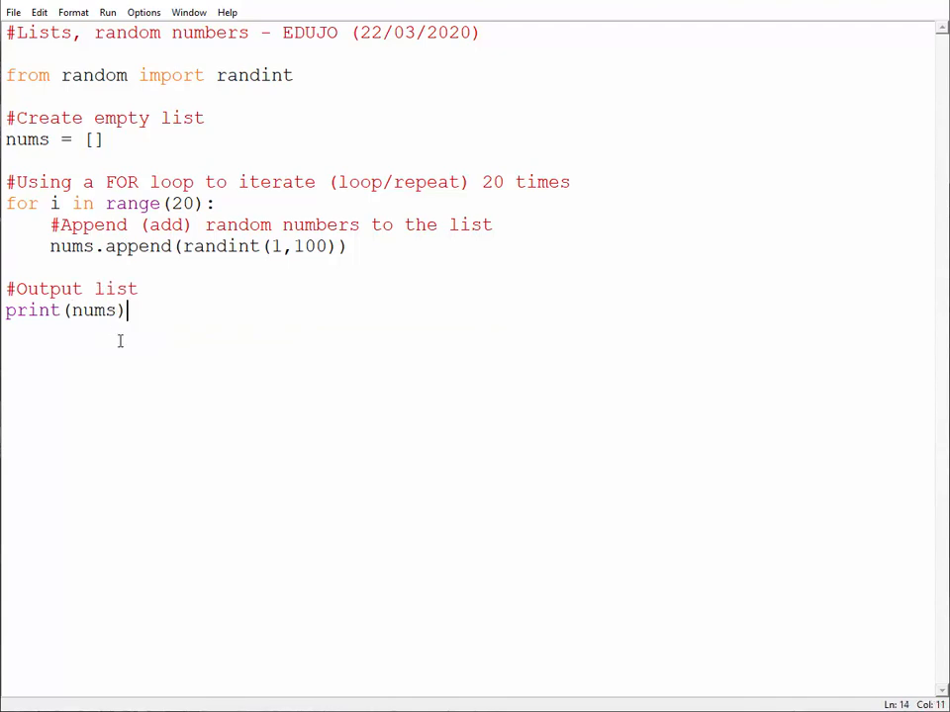
pyautogui.moveTo(43, 75)
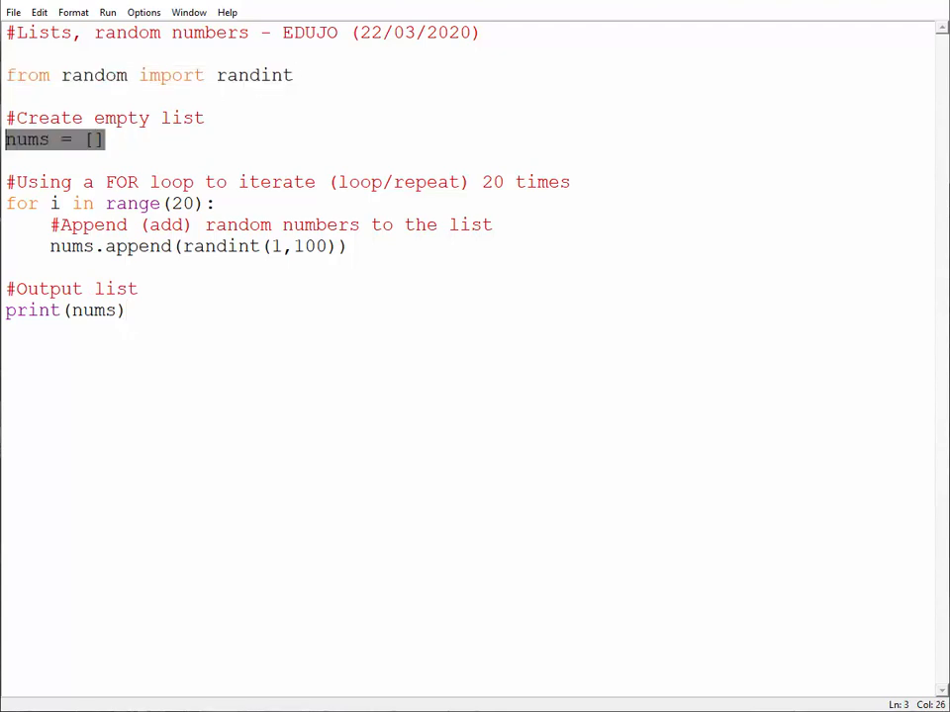
pyautogui.click(20, 203)
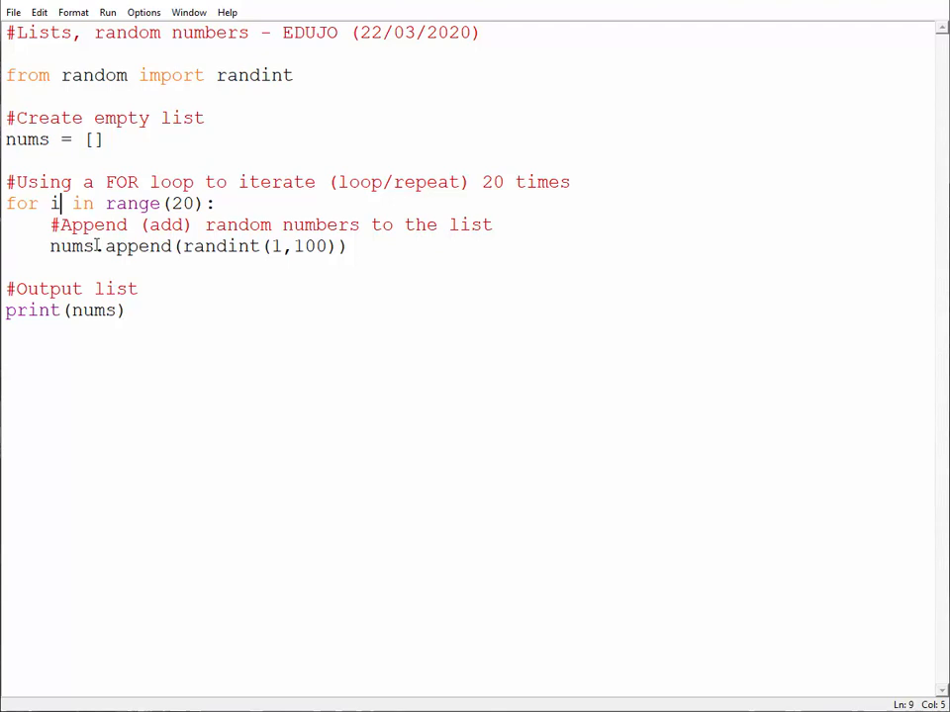
pyautogui.doubleClick(137, 247)
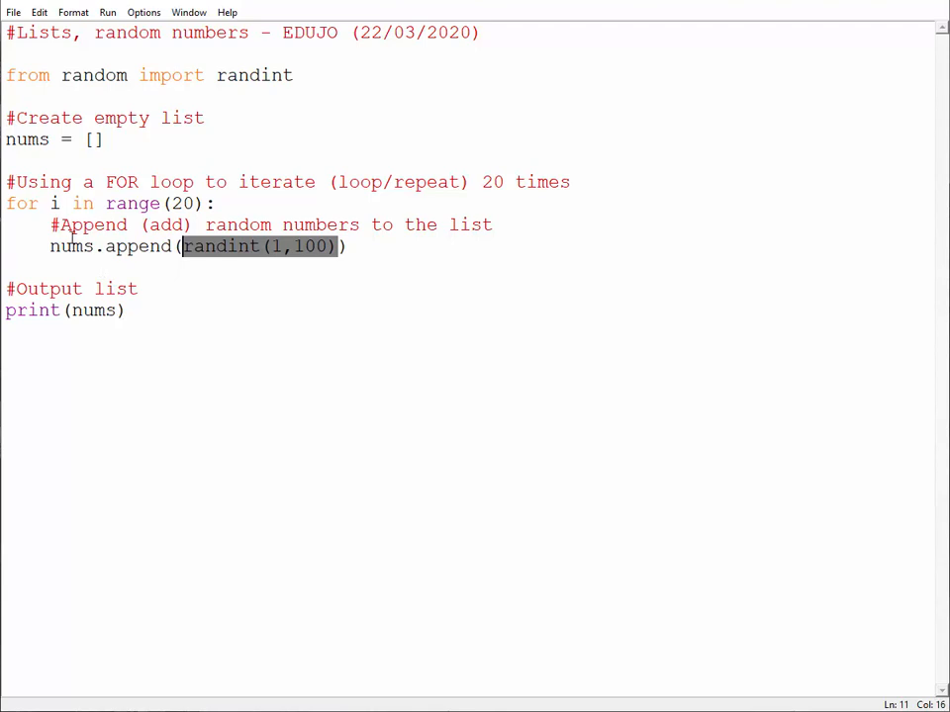
pyautogui.moveTo(109, 333)
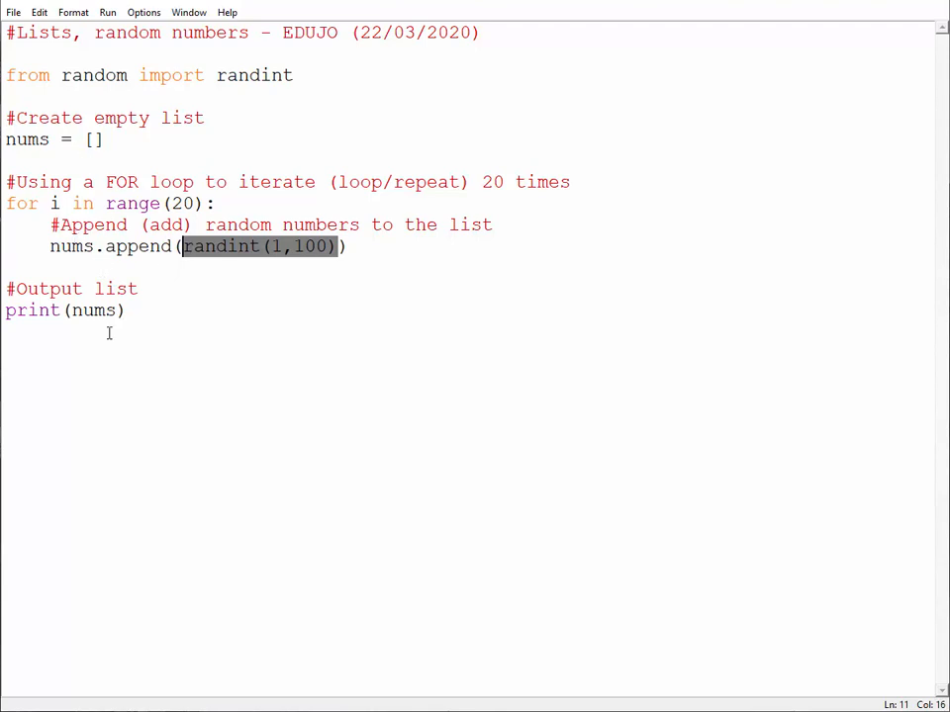
pyautogui.moveTo(210, 334)
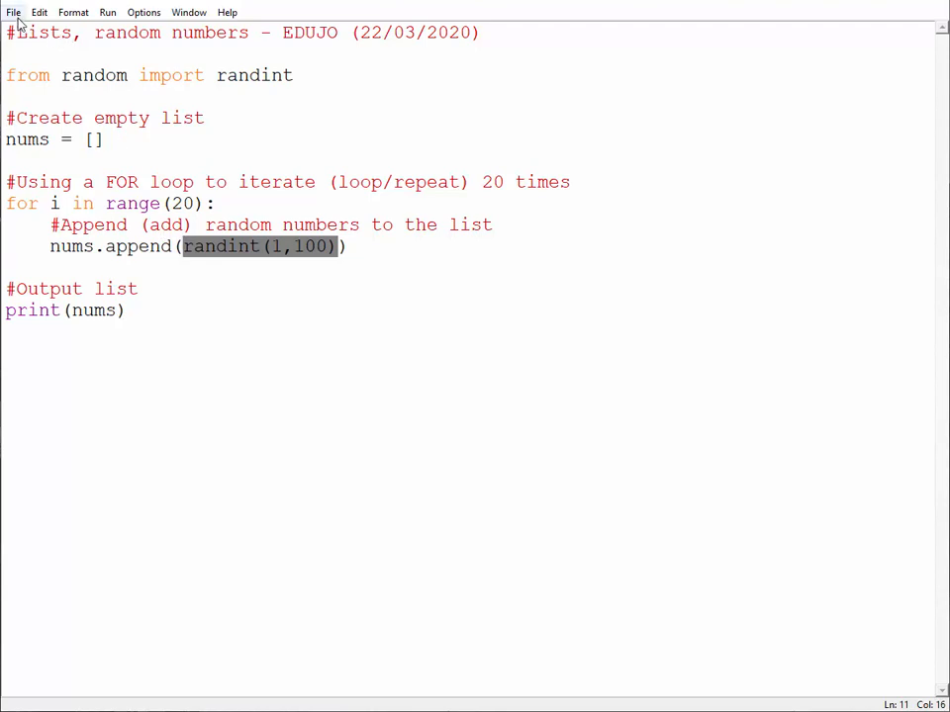
# Step: Save and run the script, printing twenty random numbers in the shell
pyautogui.click(14, 12)
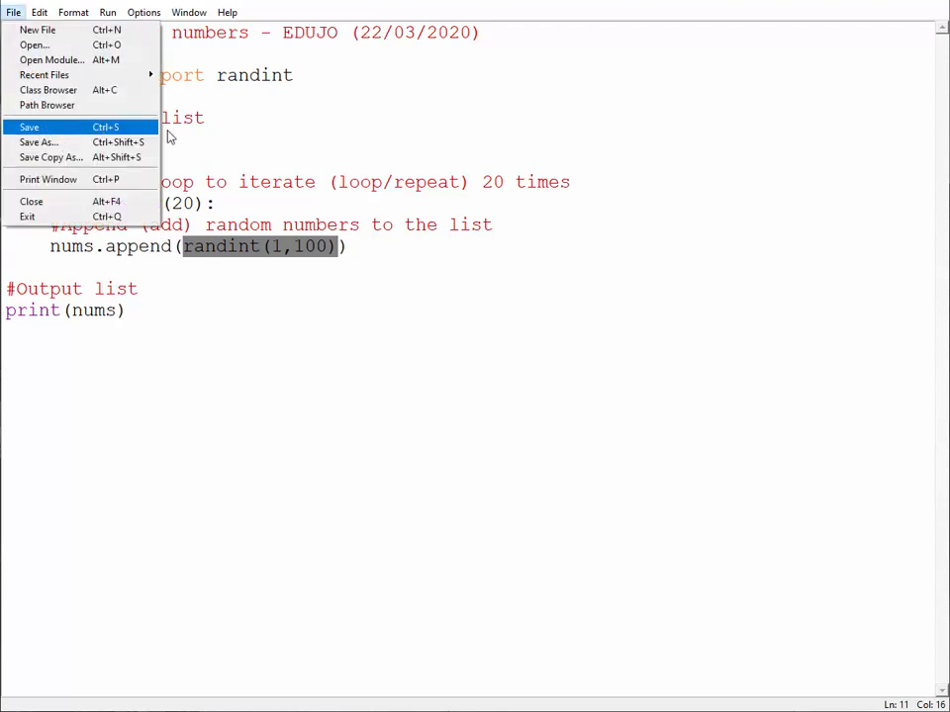
pyautogui.click(29, 127)
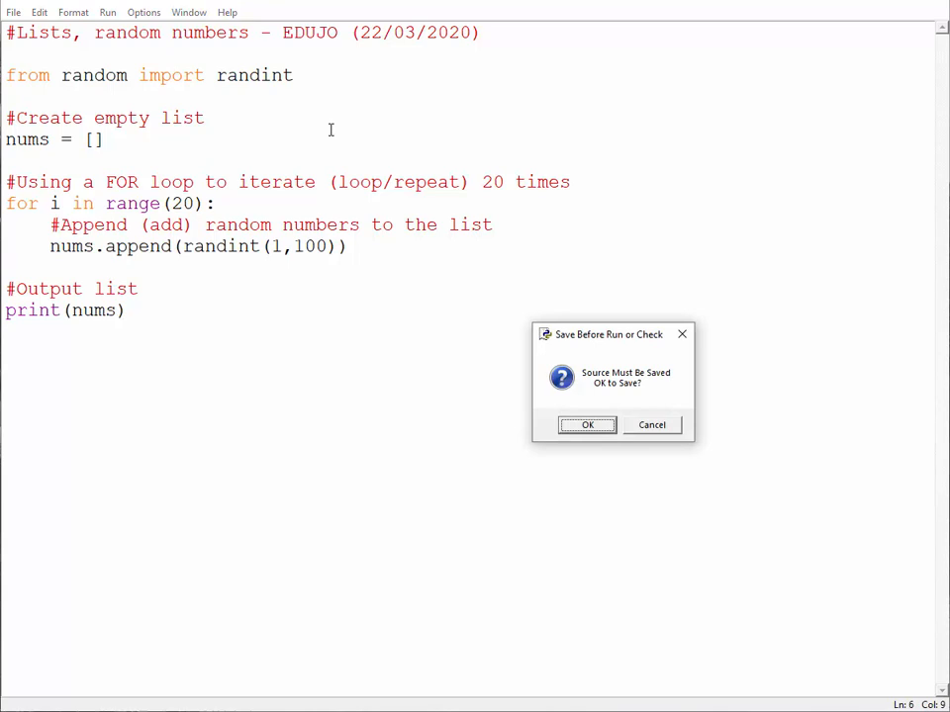
pyautogui.click(587, 424)
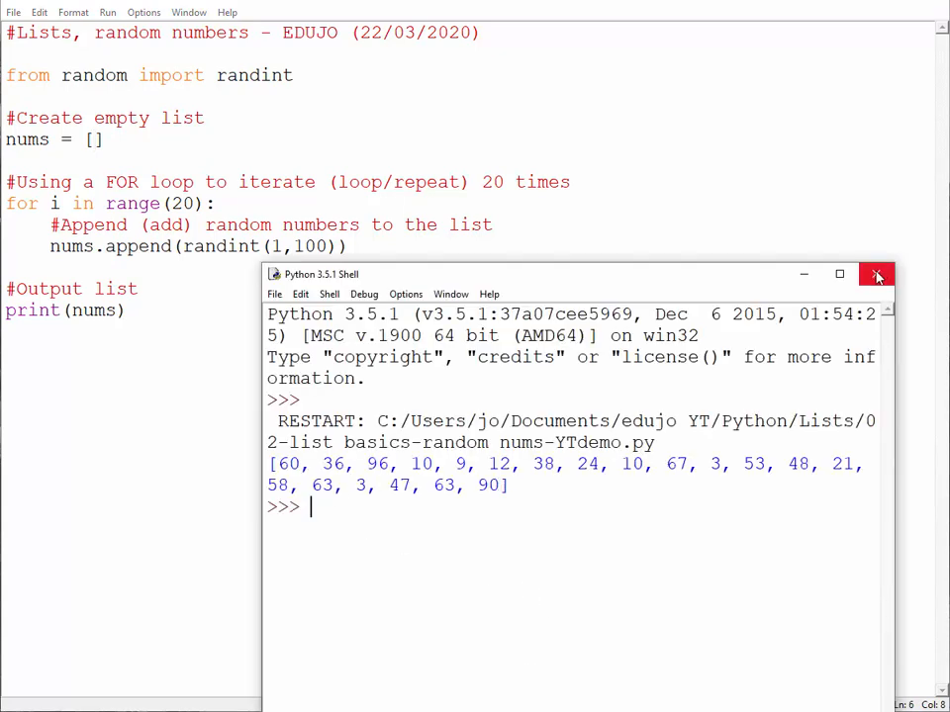
pyautogui.moveTo(876, 275)
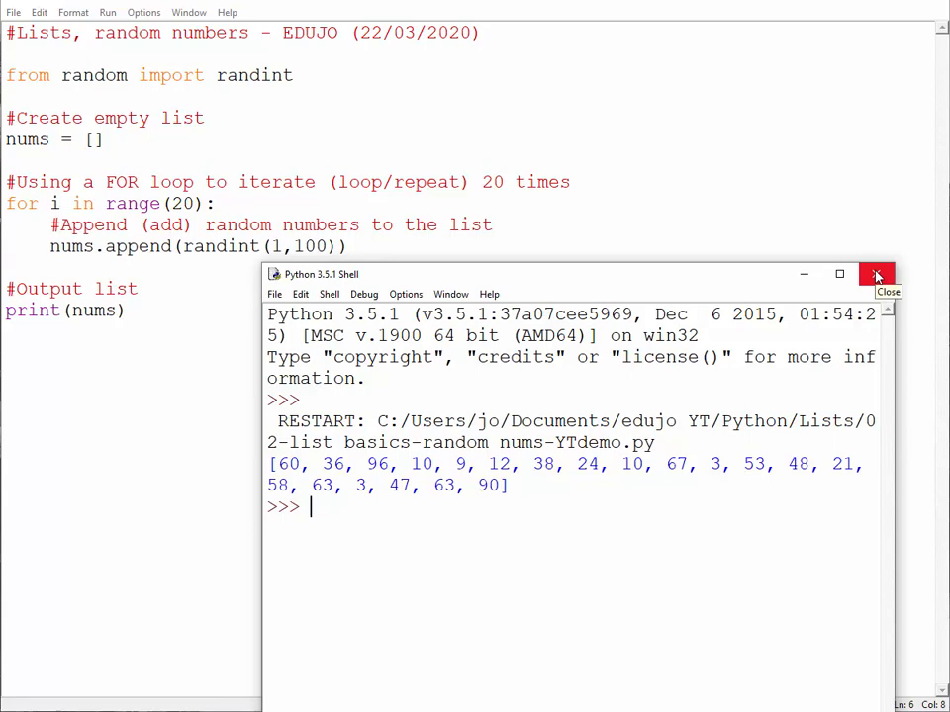
pyautogui.moveTo(875, 275)
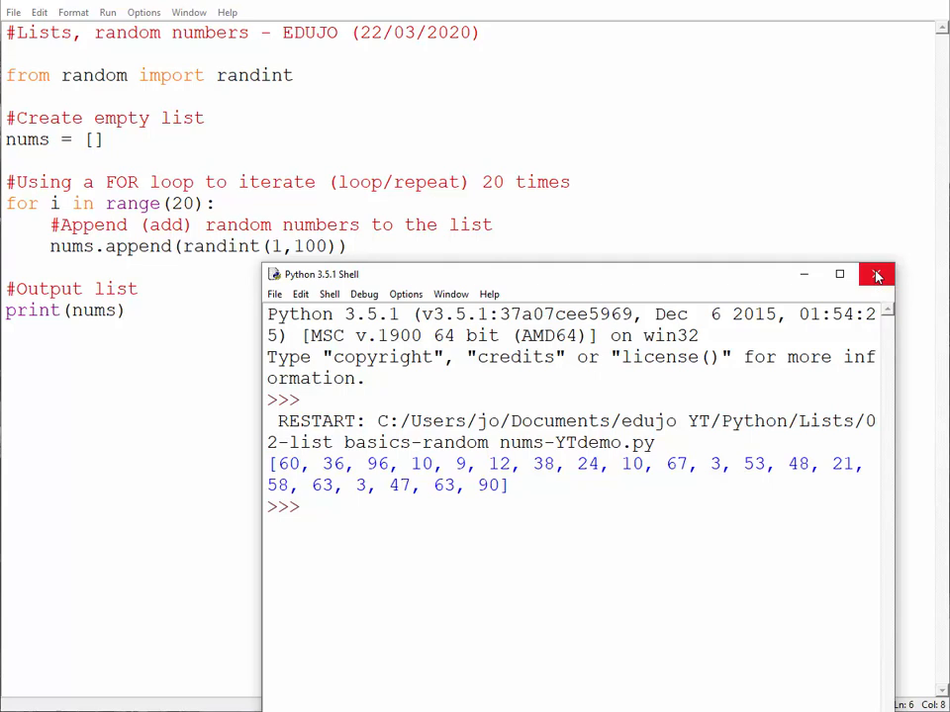
pyautogui.moveTo(901, 280)
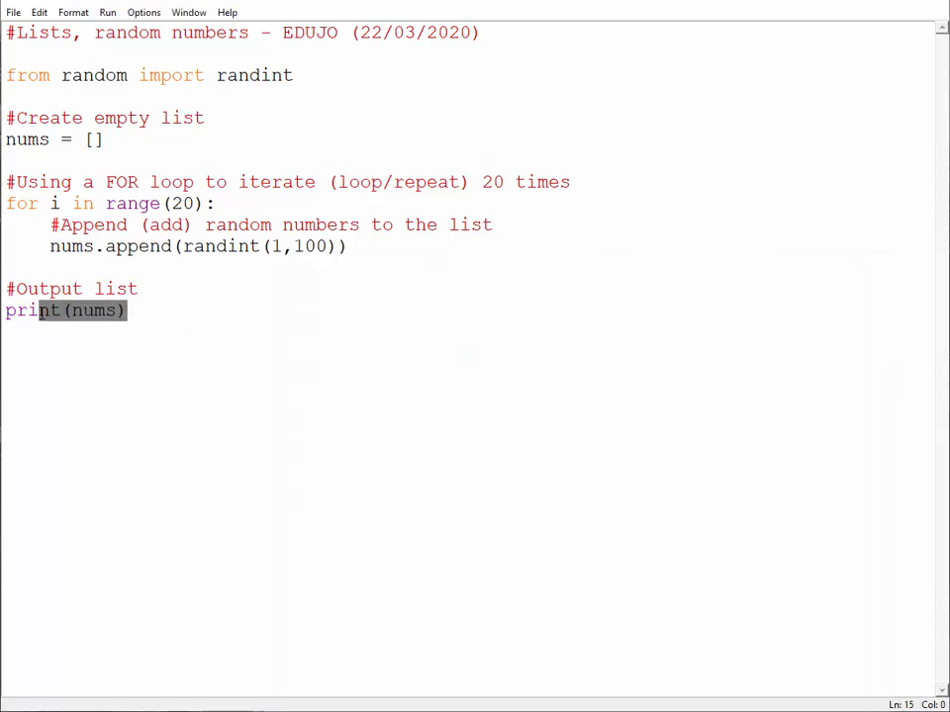
# Step: Return to the script and select within the print(nums) line
pyautogui.click(117, 311)
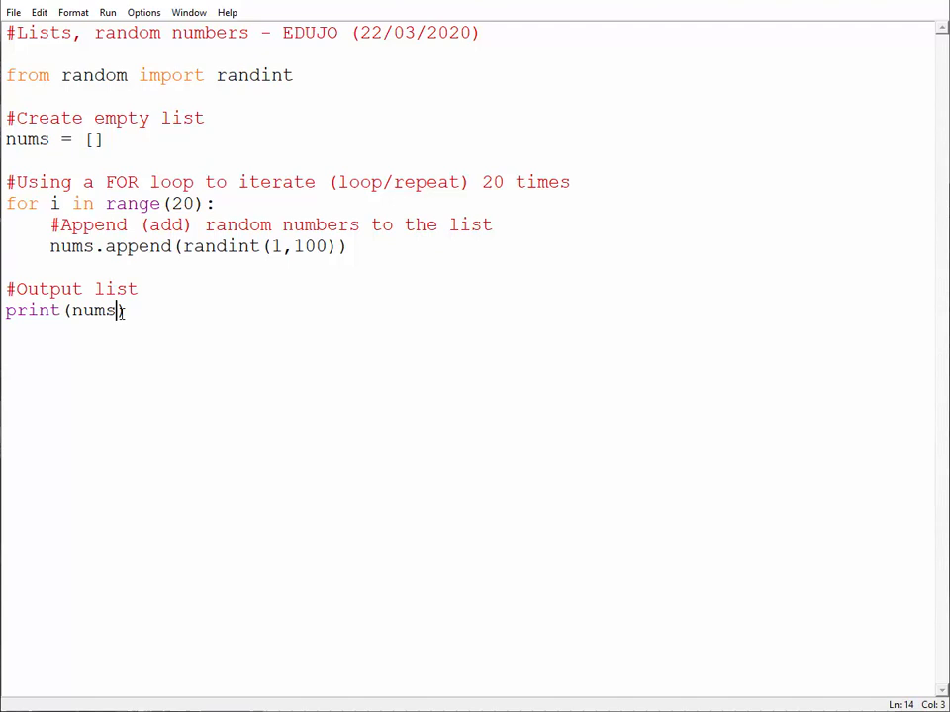
pyautogui.doubleClick(130, 204)
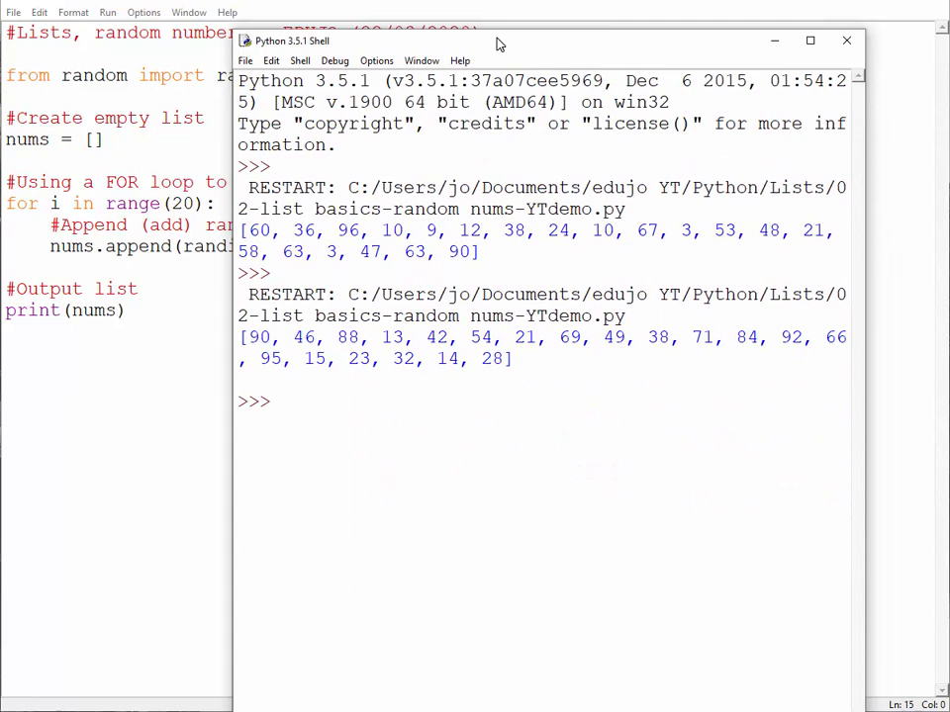
# Step: Highlight the number 88 in the new output to compare the lists
pyautogui.doubleClick(259, 337)
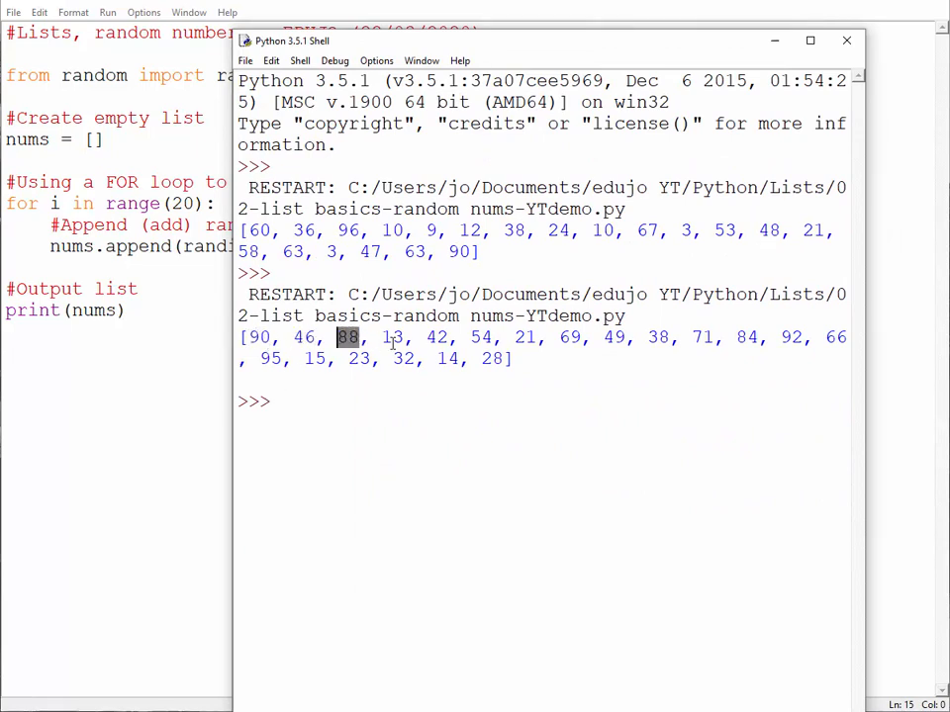
pyautogui.moveTo(846, 40)
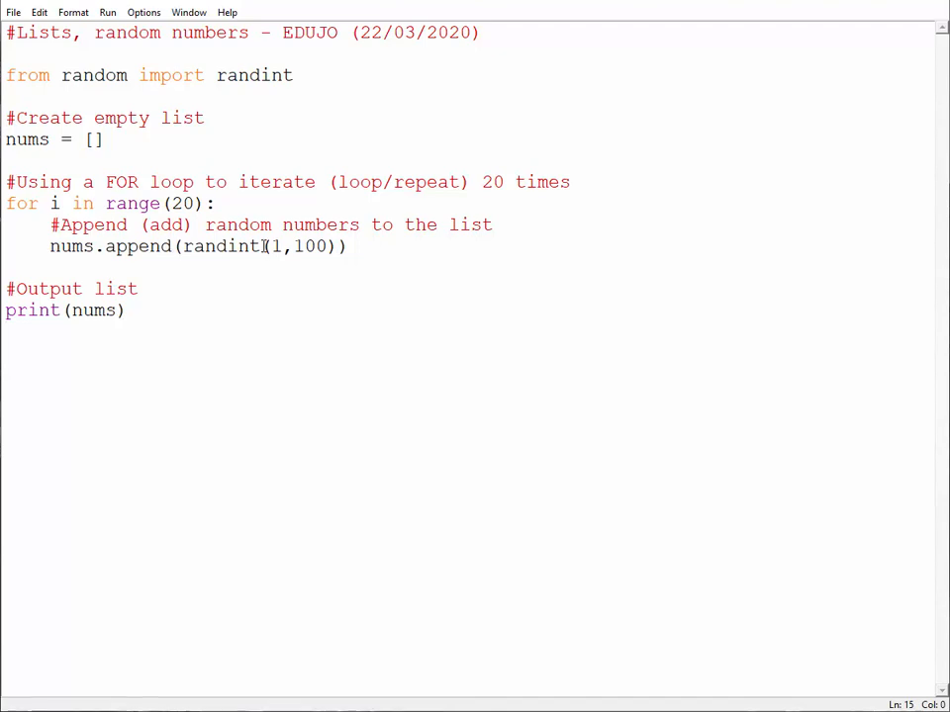
# Step: Write the loop header for j in range(len(nums)): below print(nums)
pyautogui.click(7, 334)
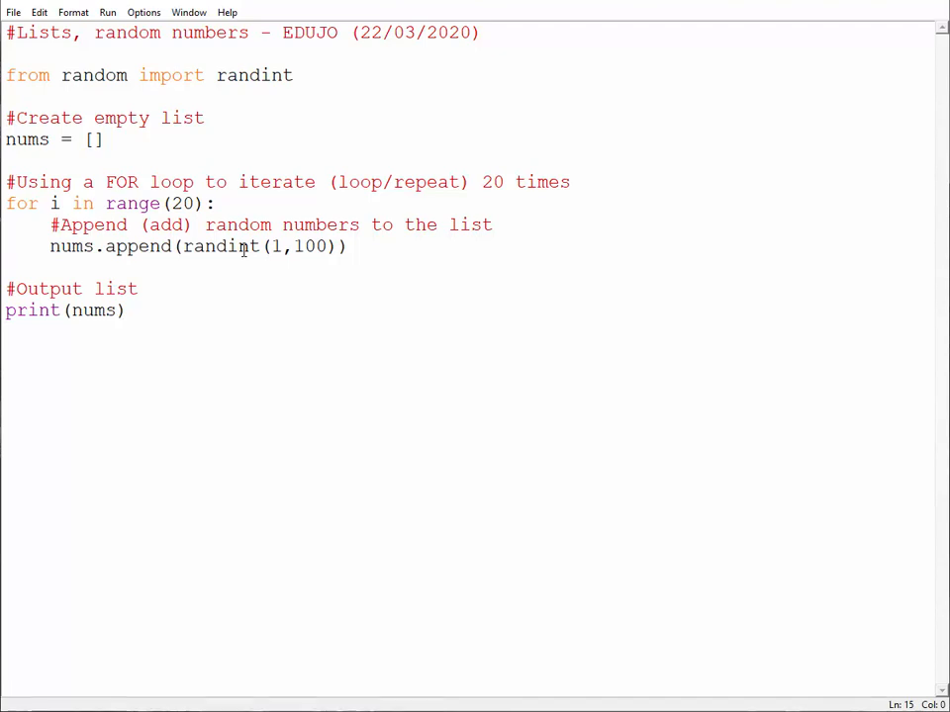
pyautogui.click(5, 332)
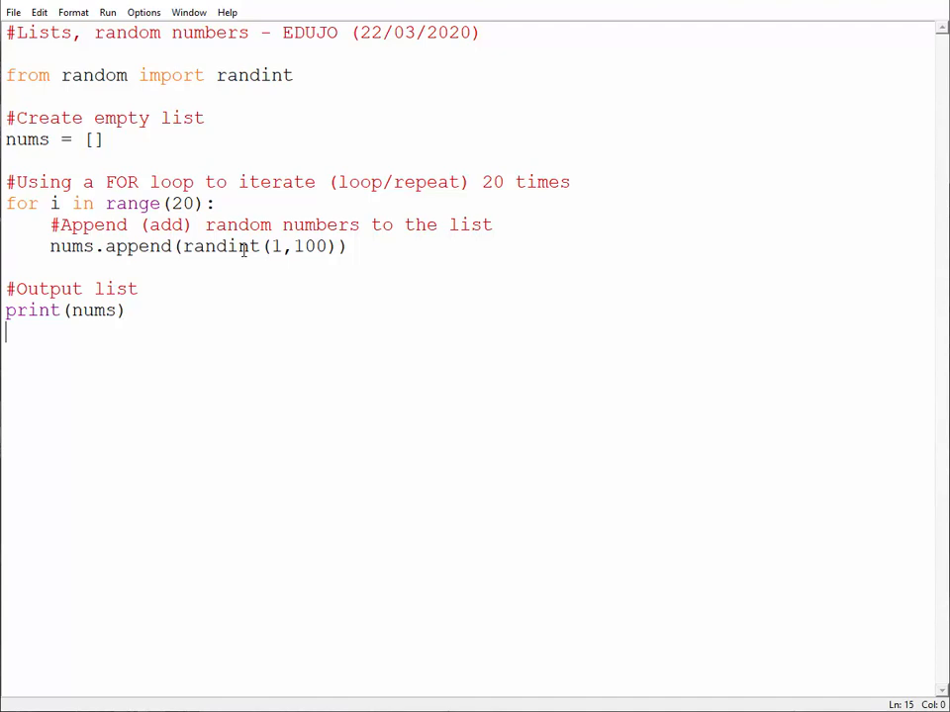
pyautogui.moveTo(152, 339)
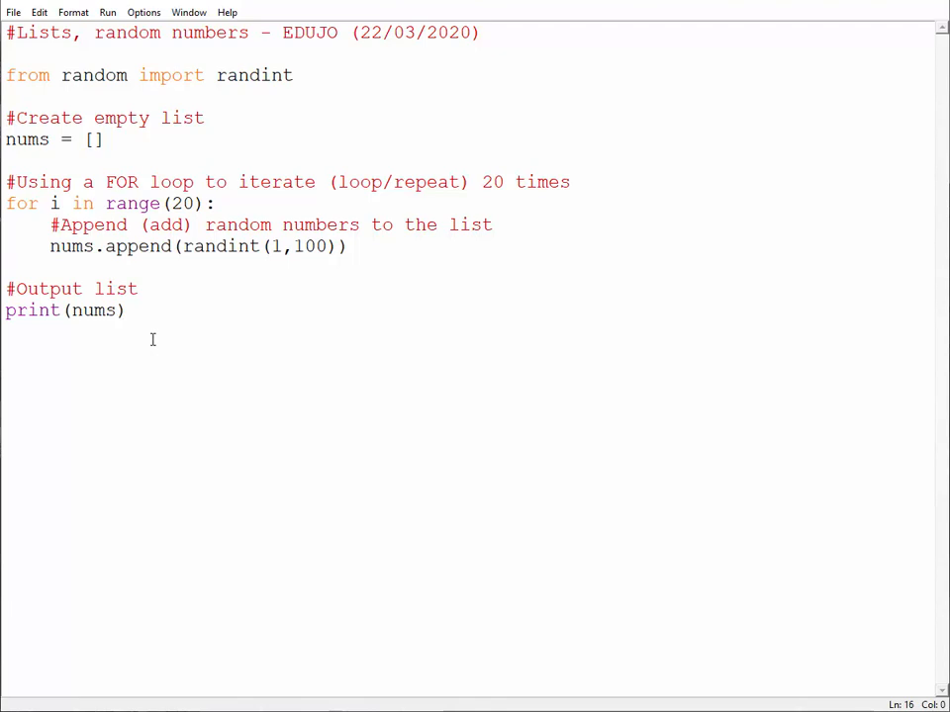
pyautogui.write('for j')
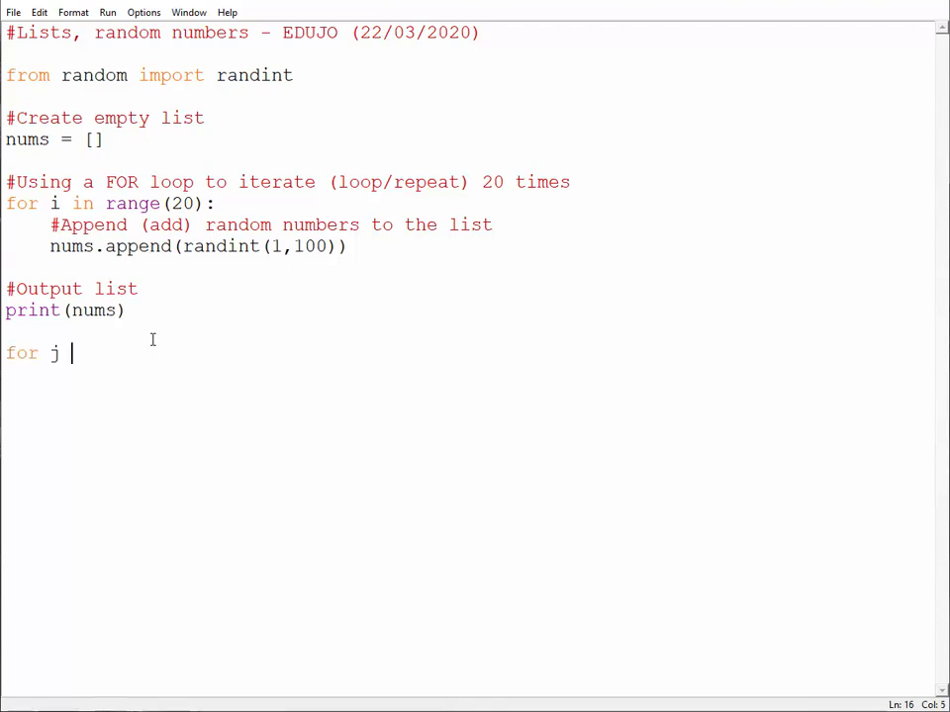
pyautogui.write('in range')
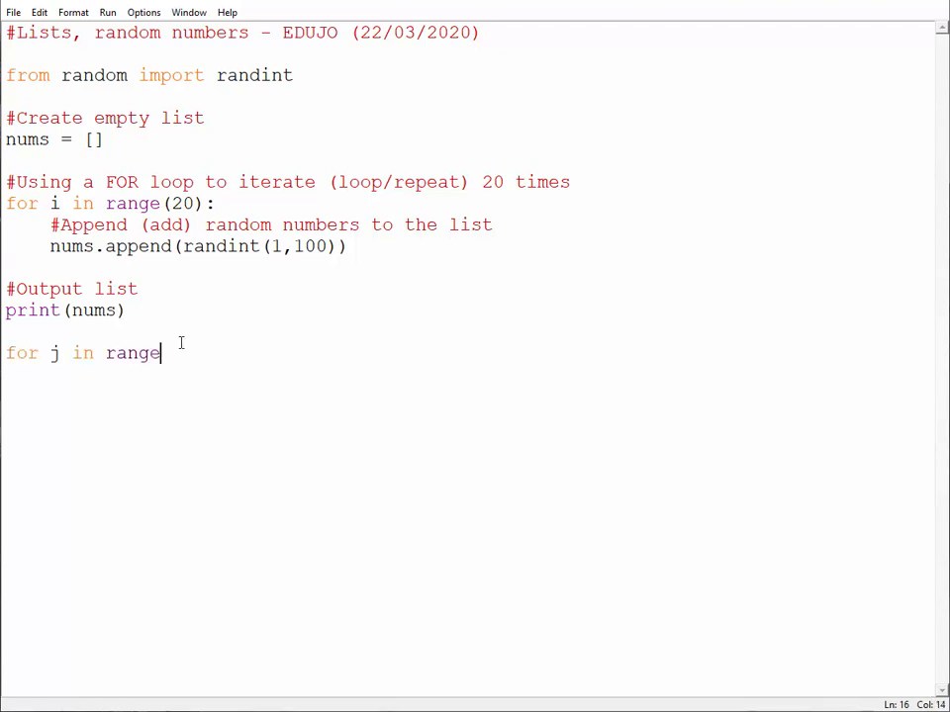
pyautogui.doubleClick(53, 353)
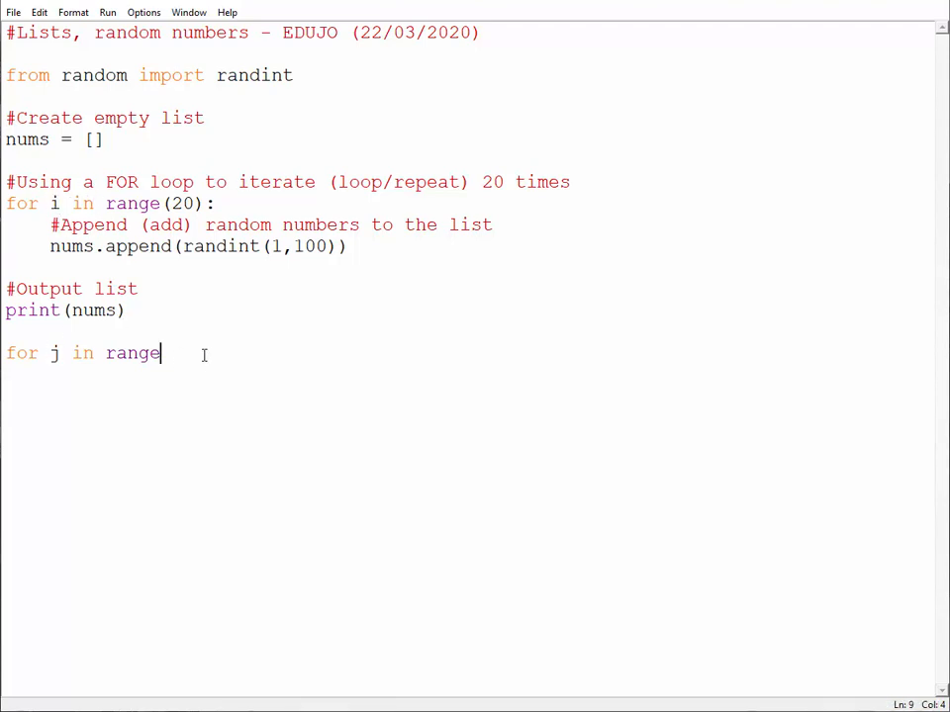
pyautogui.write('(')
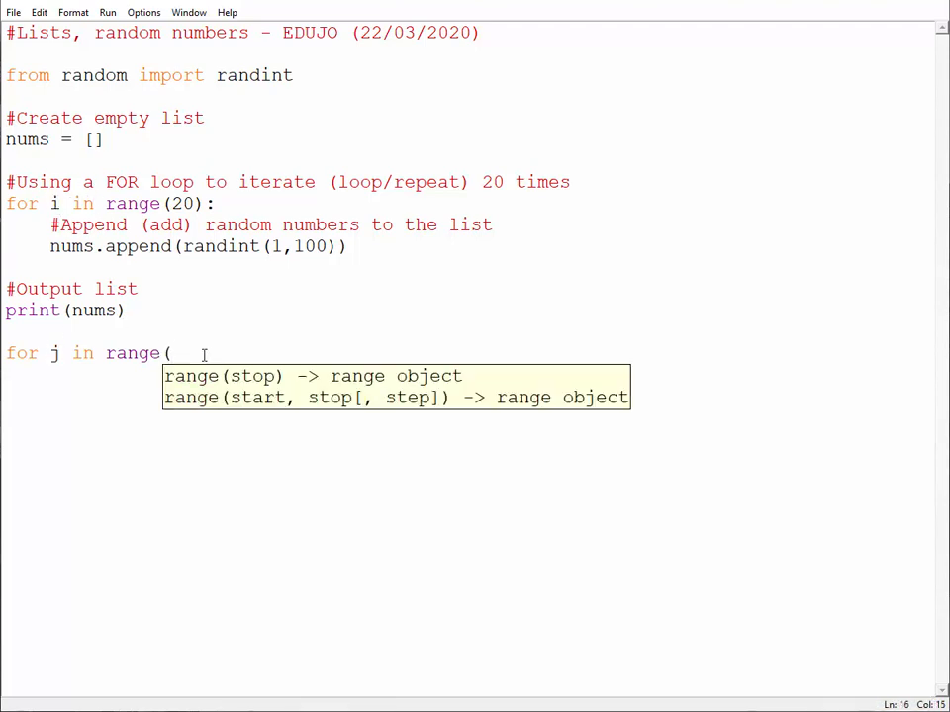
pyautogui.write('len(')
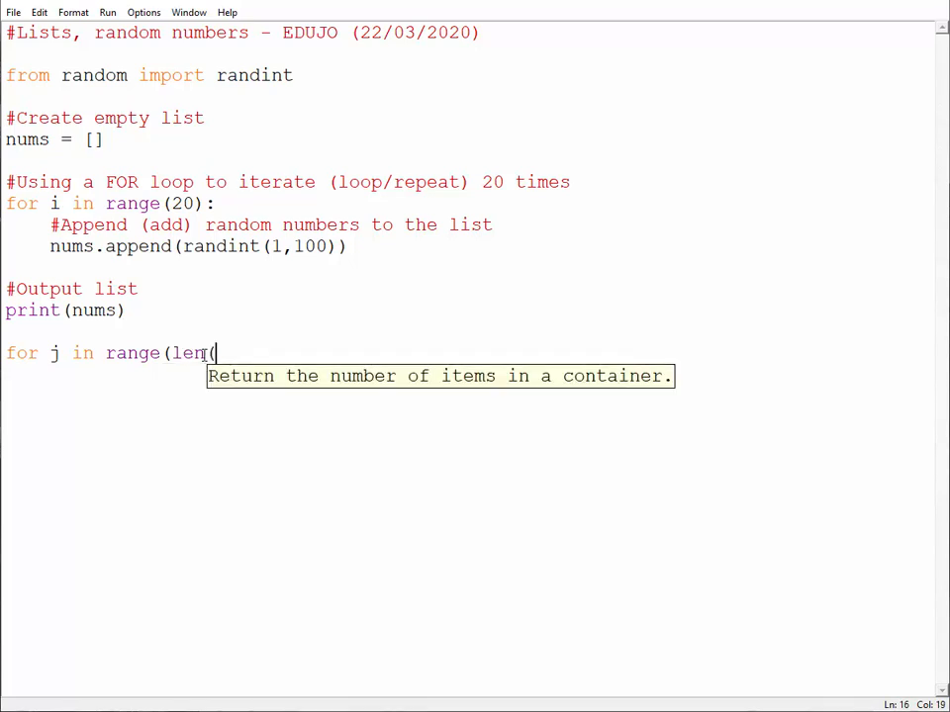
pyautogui.write('nums')
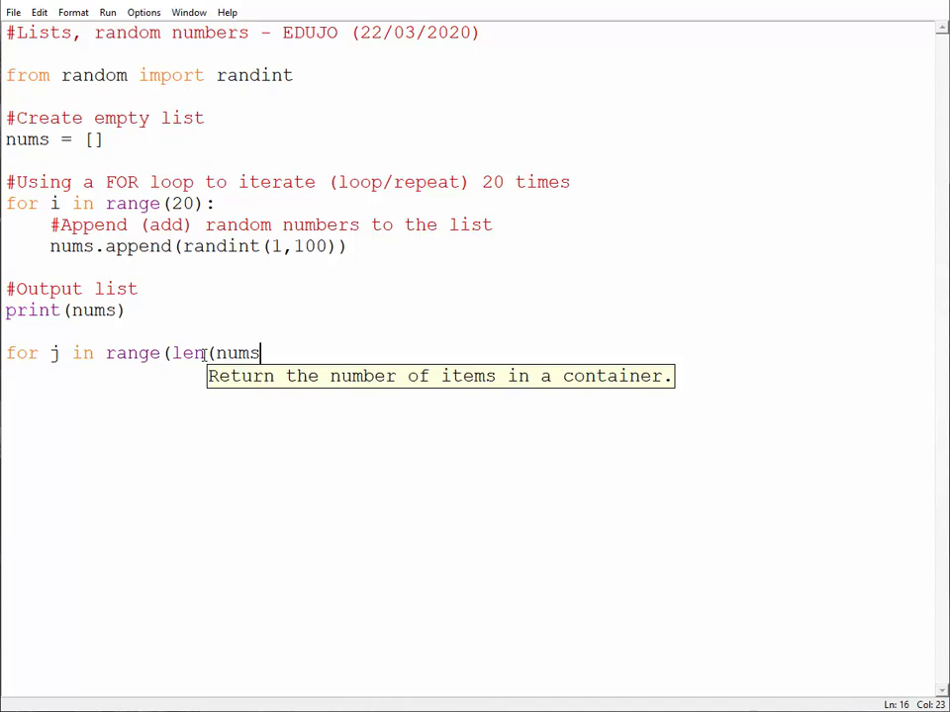
pyautogui.write(')')
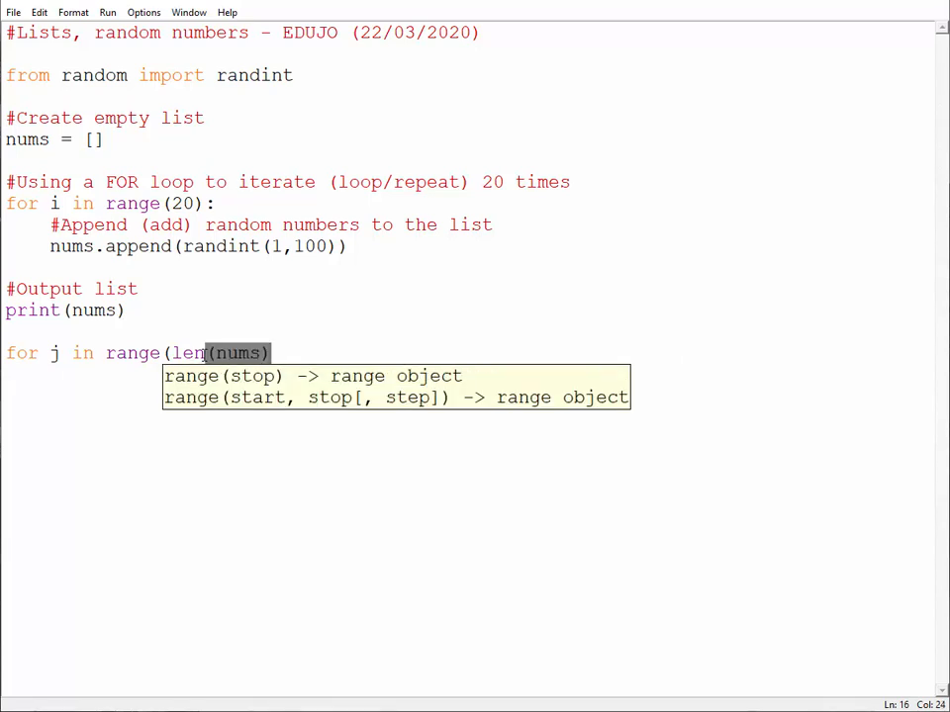
pyautogui.write(')')
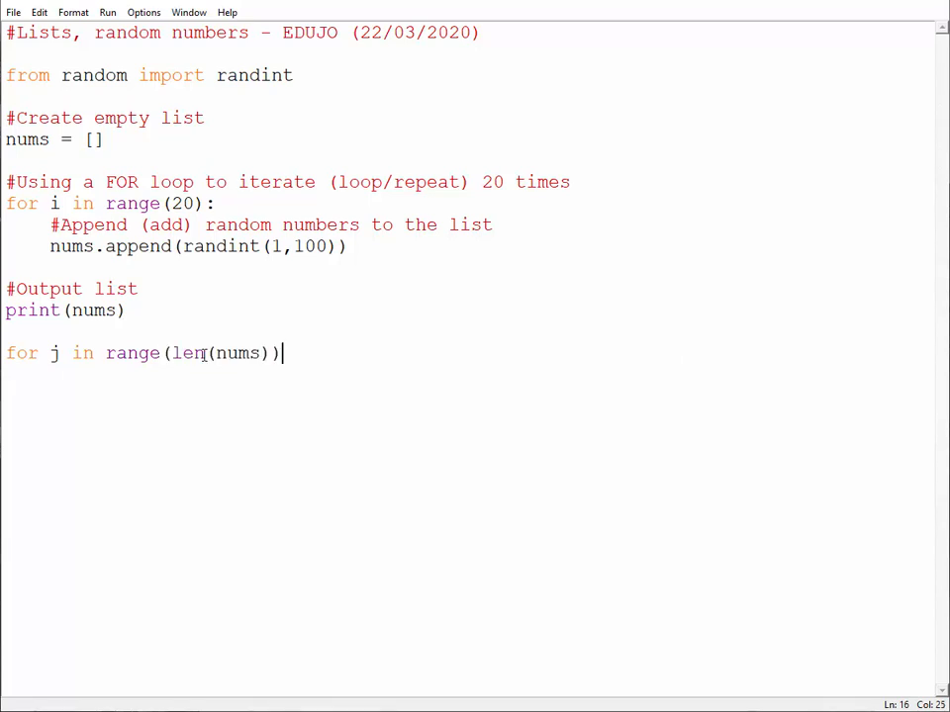
pyautogui.write(':')
pyautogui.write('print')
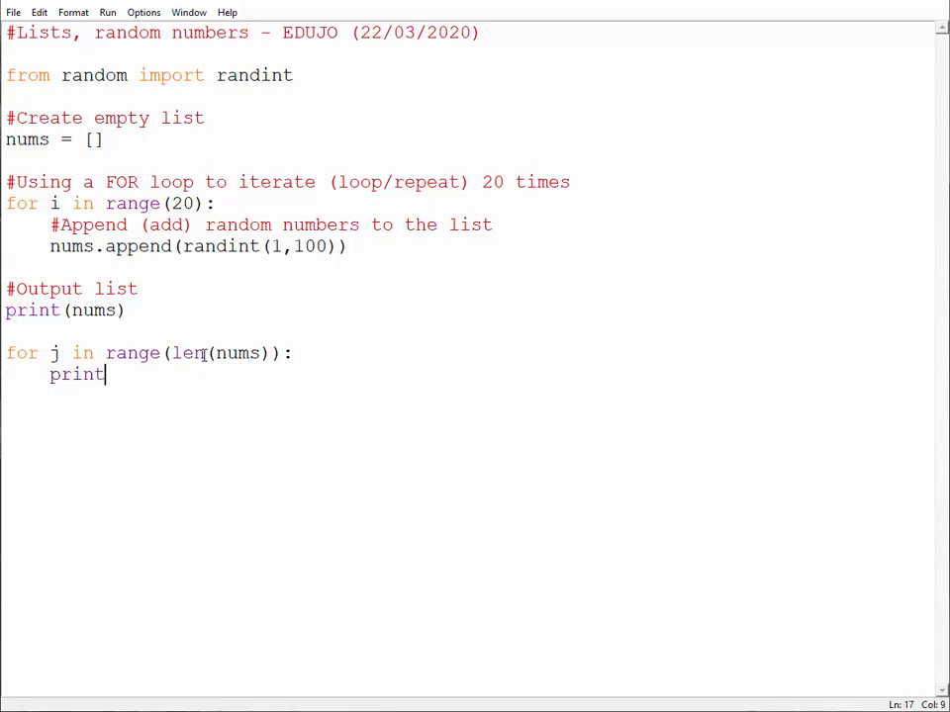
# Step: Write the loop body print(nums[j]) to print each number
pyautogui.write('(')
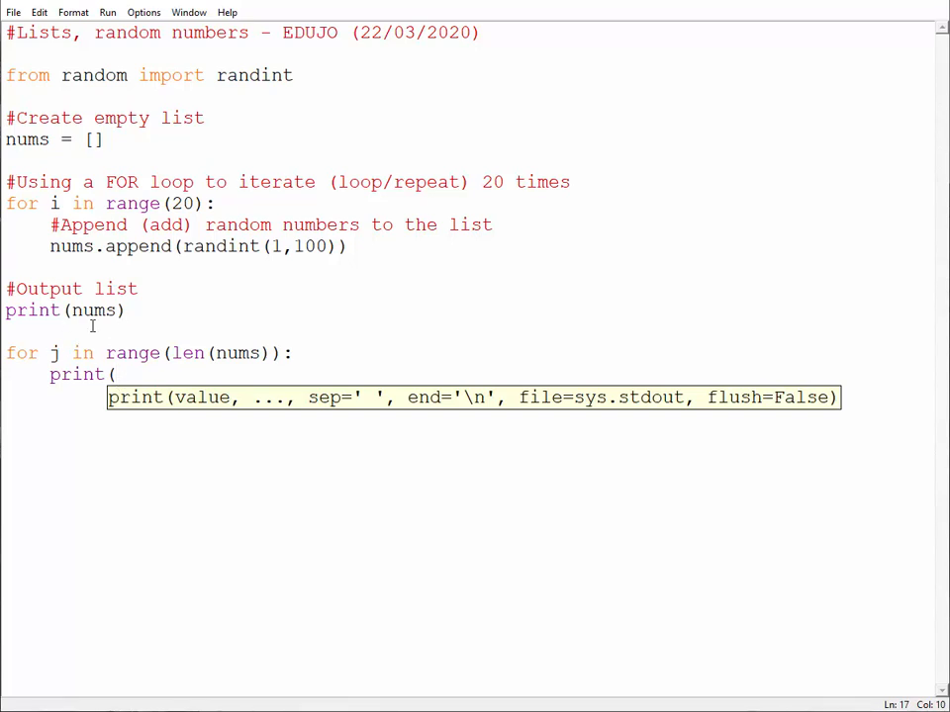
pyautogui.moveTo(413, 291)
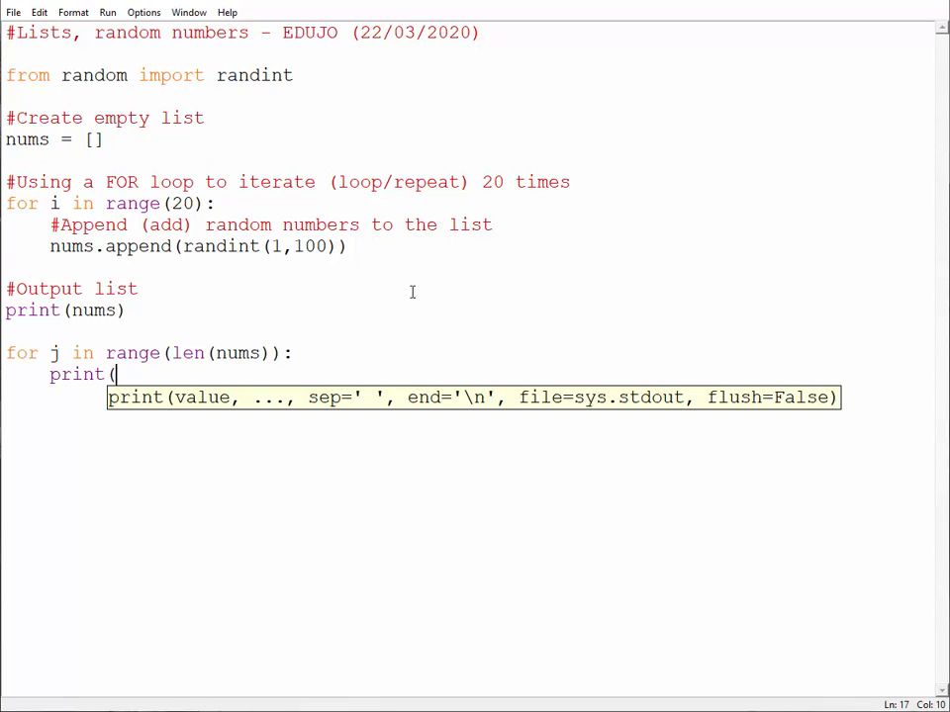
pyautogui.write('num')
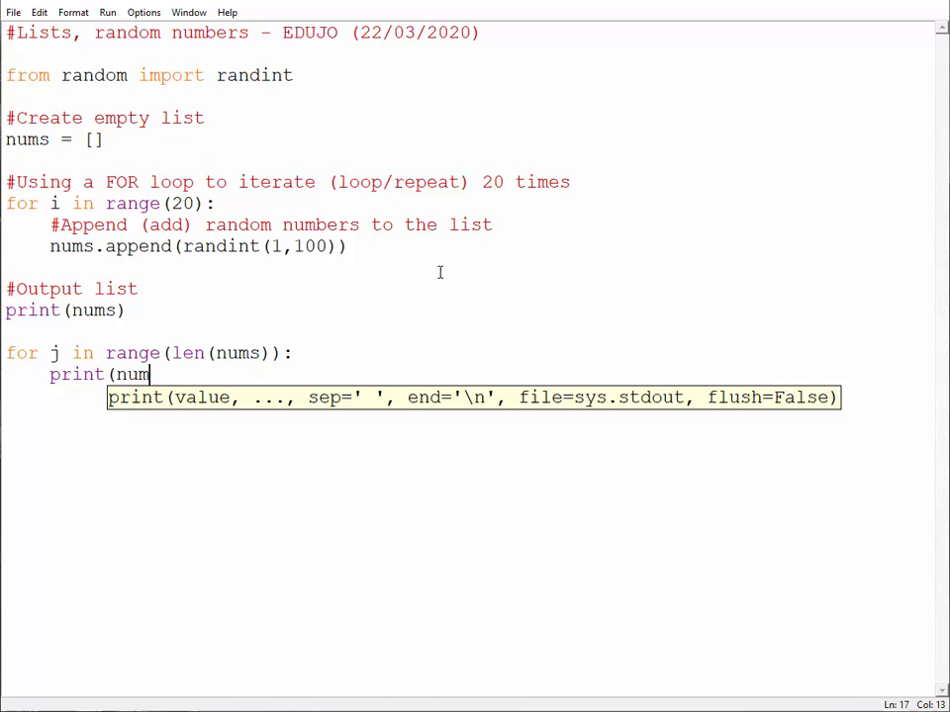
pyautogui.write('s')
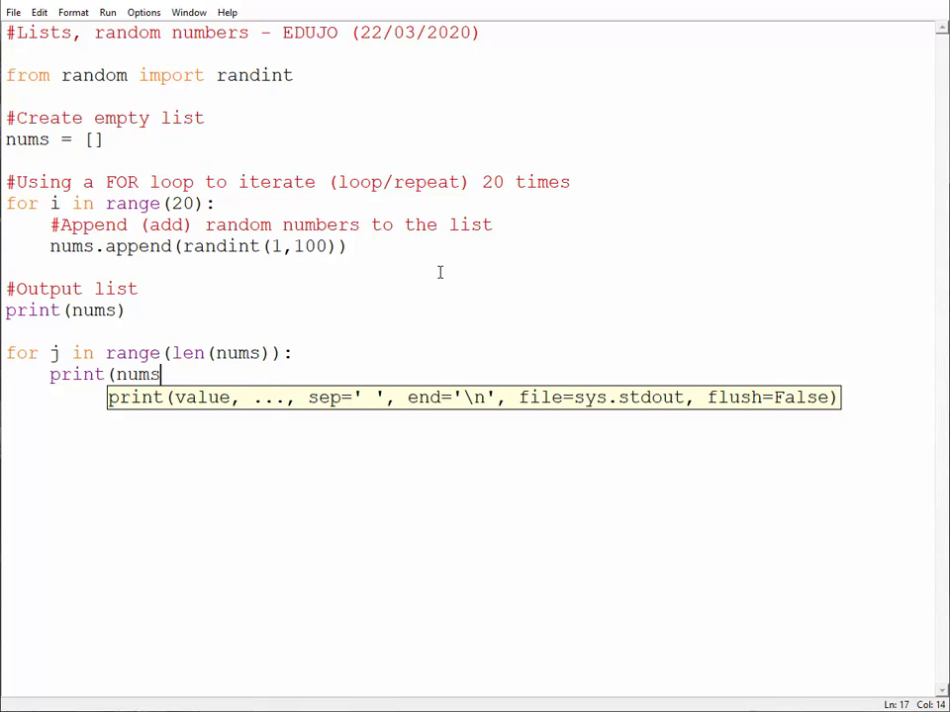
pyautogui.write('[')
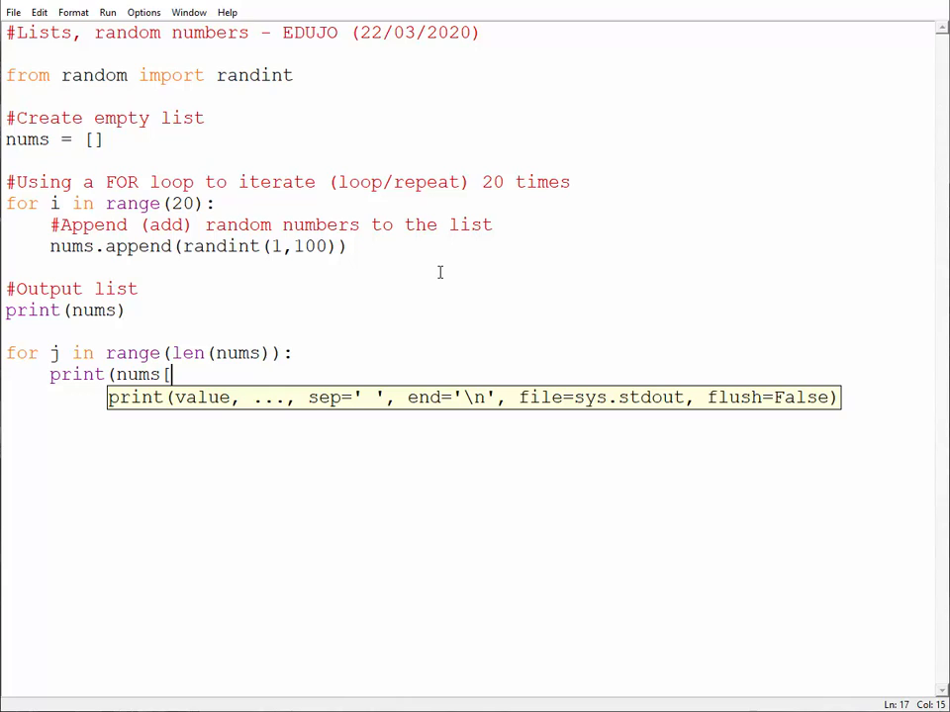
pyautogui.moveTo(404, 440)
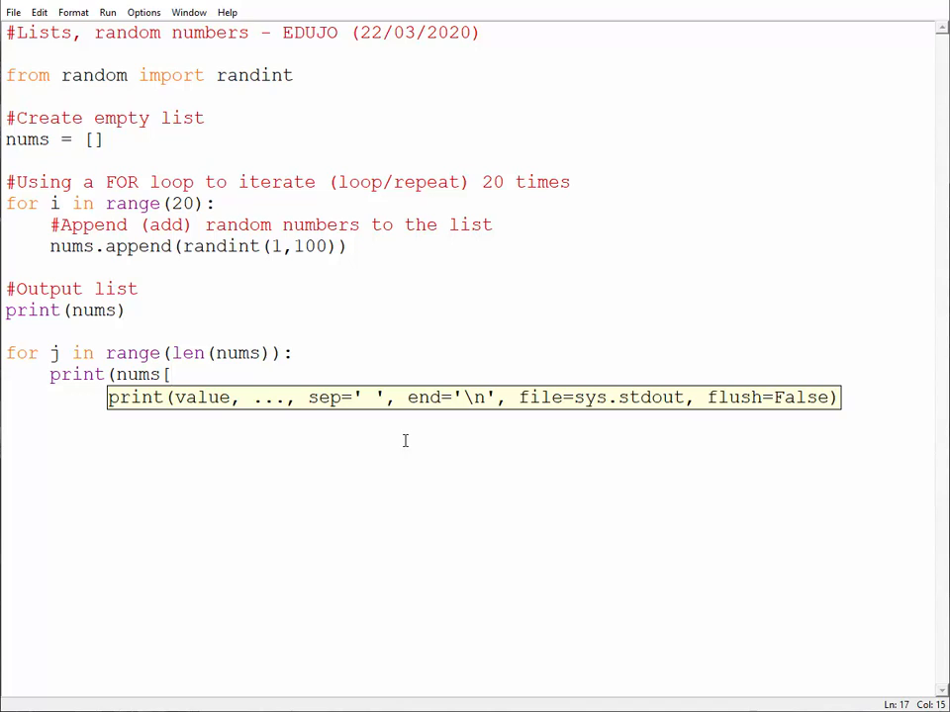
pyautogui.write('j')
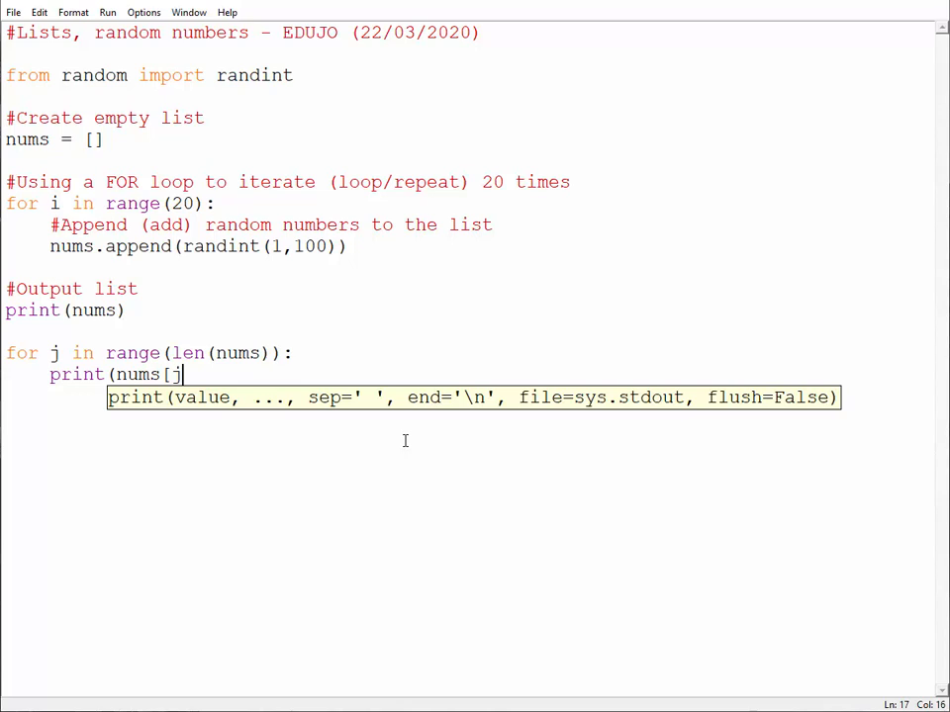
pyautogui.write('])')
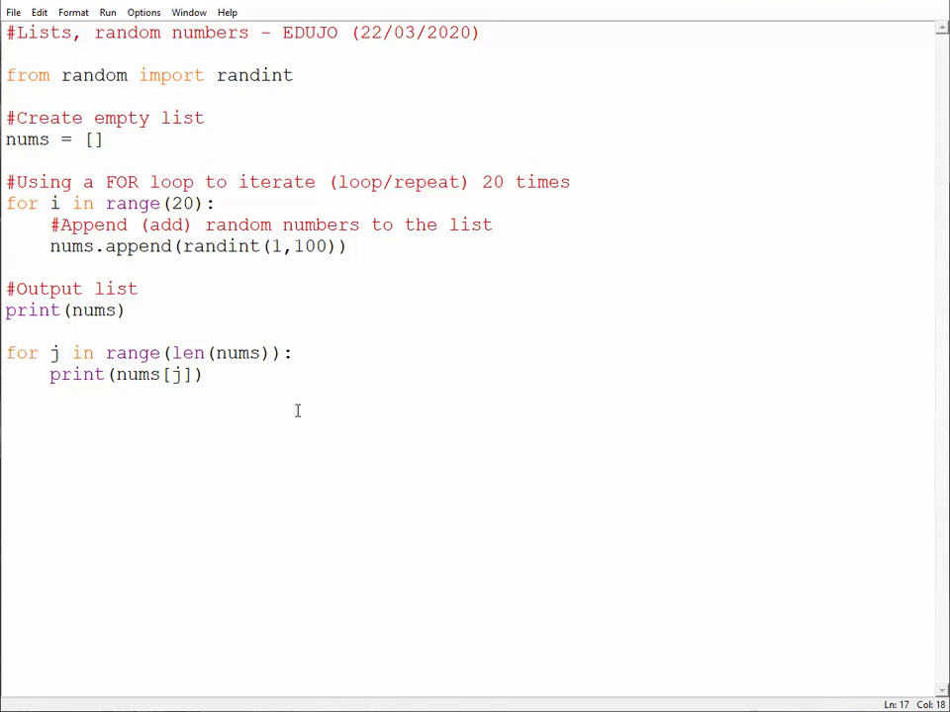
pyautogui.moveTo(191, 353)
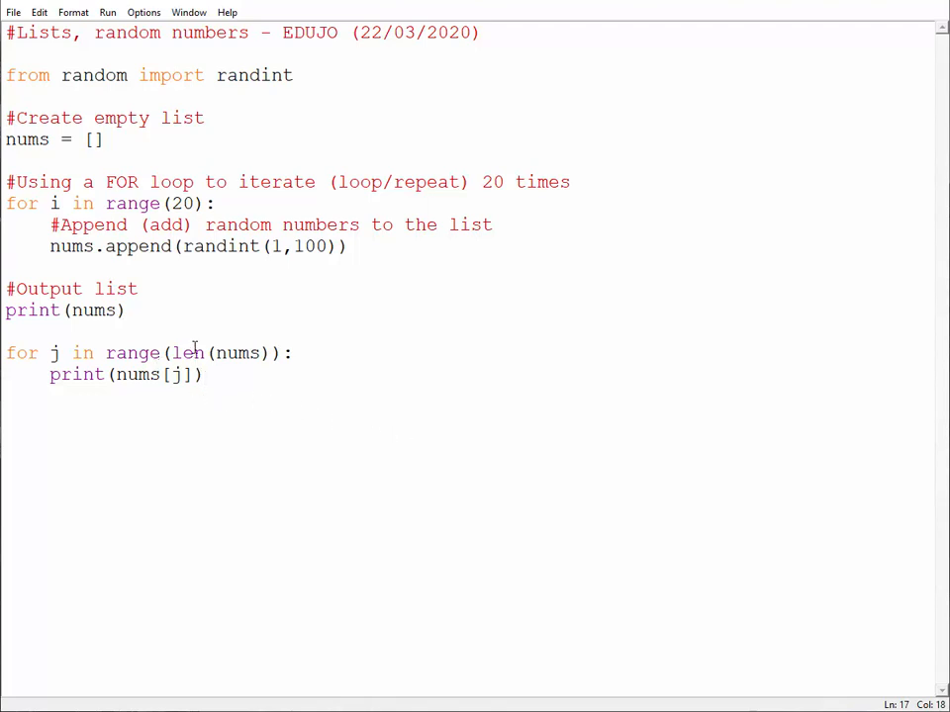
# Step: Type the comment '#Outpuit values on it's own line' above the for j loop
pyautogui.write('#')
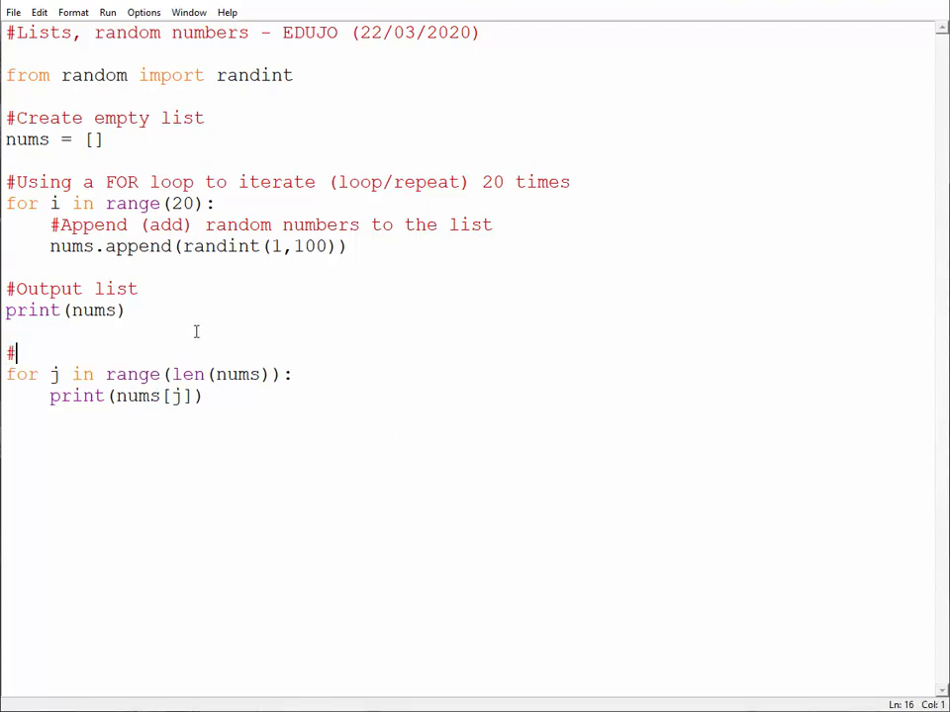
pyautogui.moveTo(250, 429)
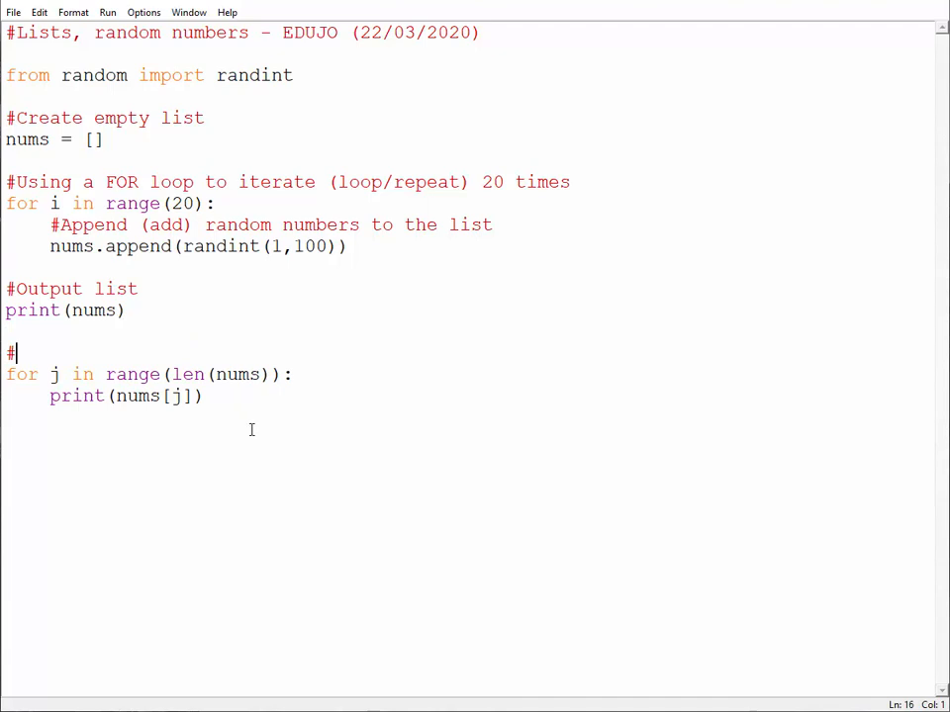
pyautogui.write('Outpuit')
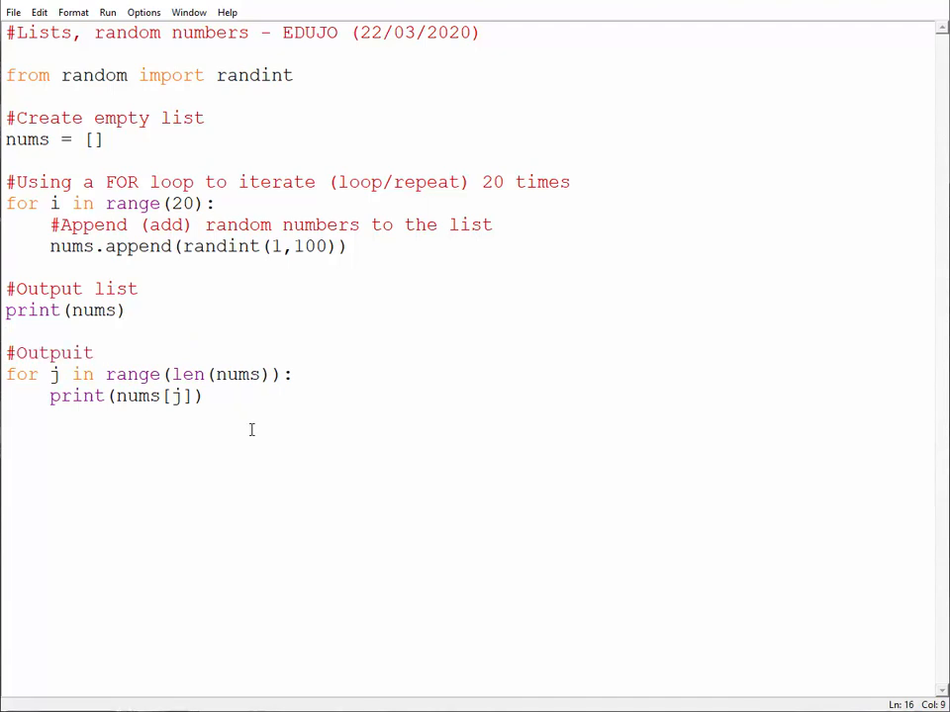
pyautogui.write('values')
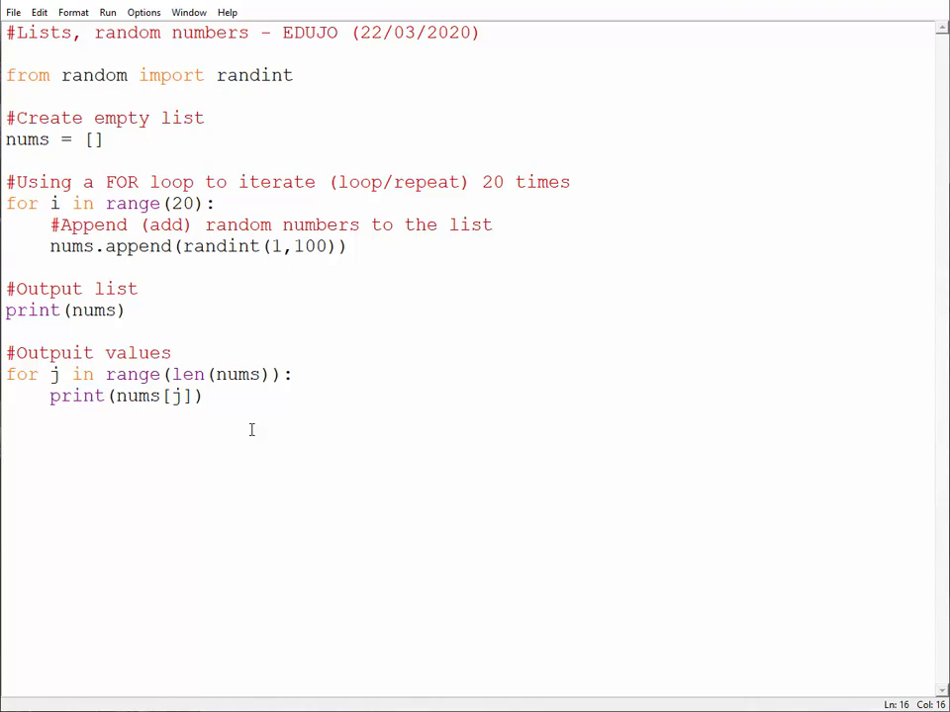
pyautogui.click(183, 352)
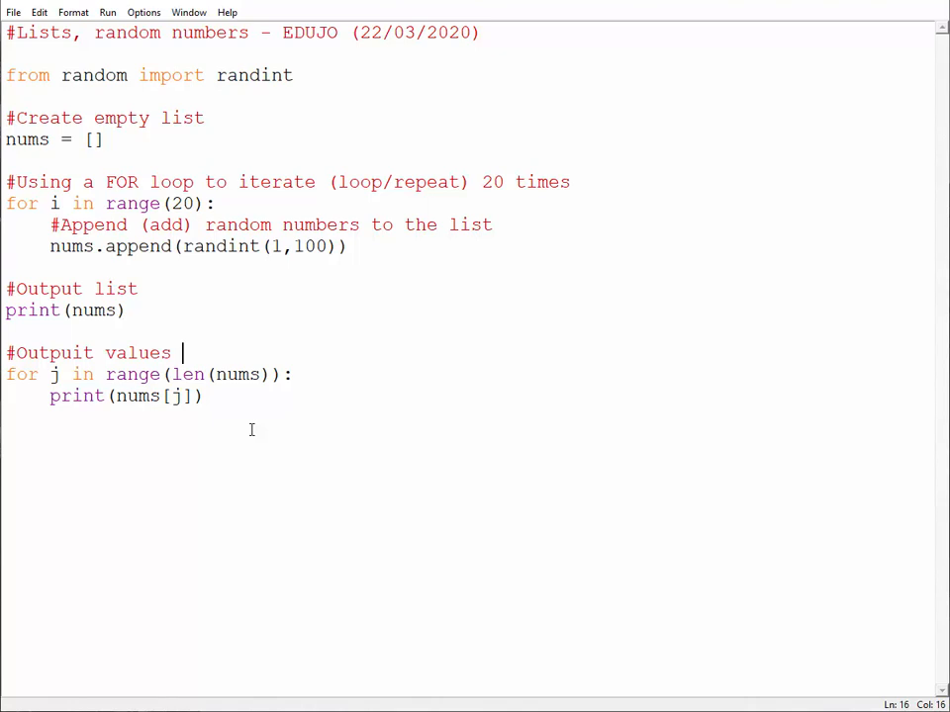
pyautogui.write('on')
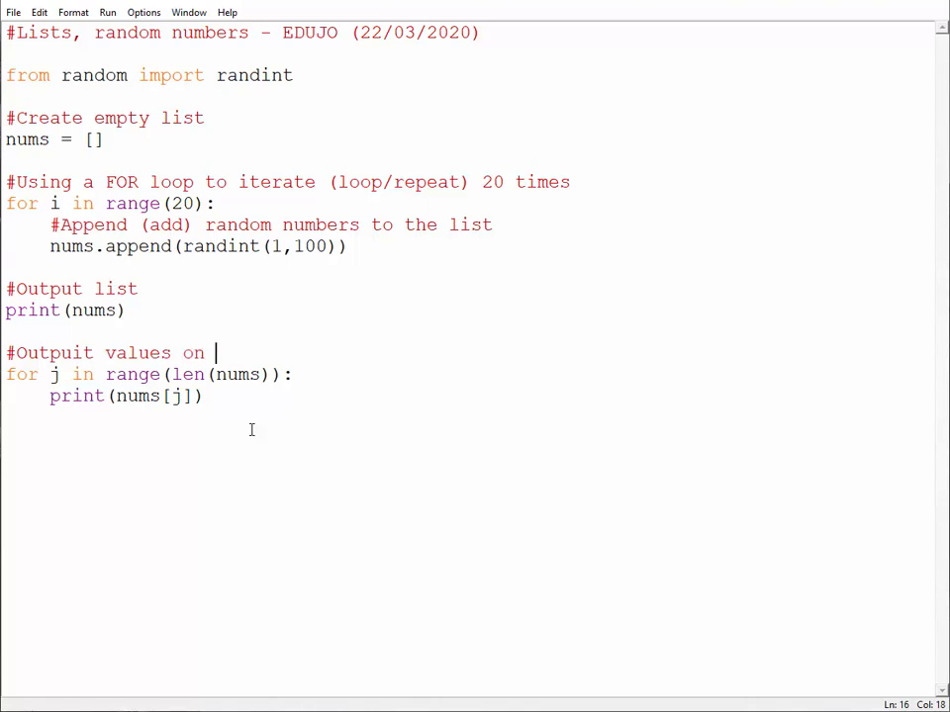
pyautogui.write("it's")
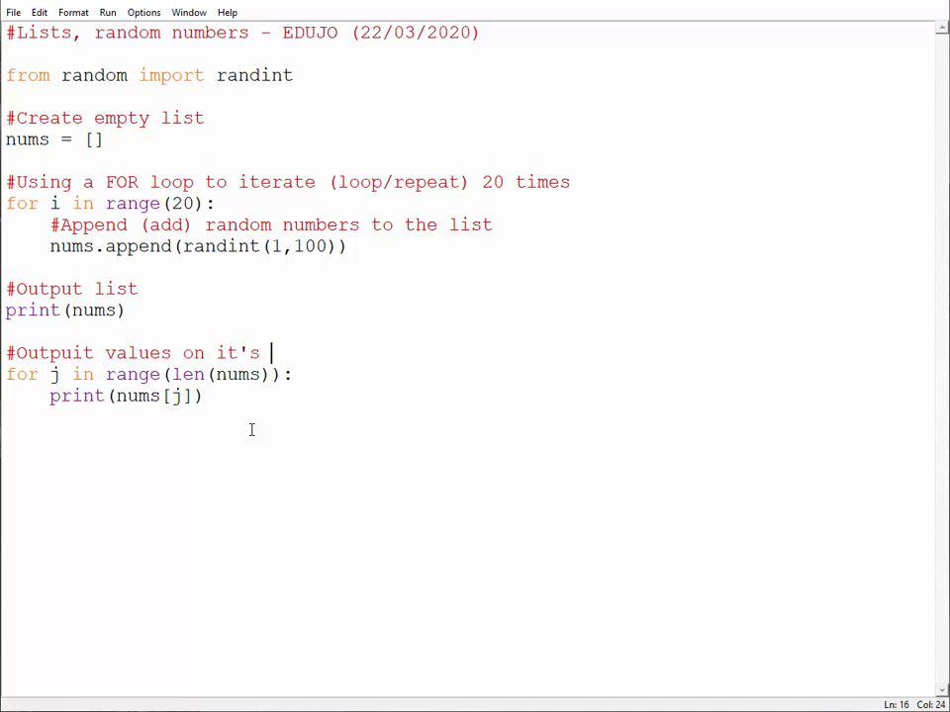
pyautogui.write('own line')
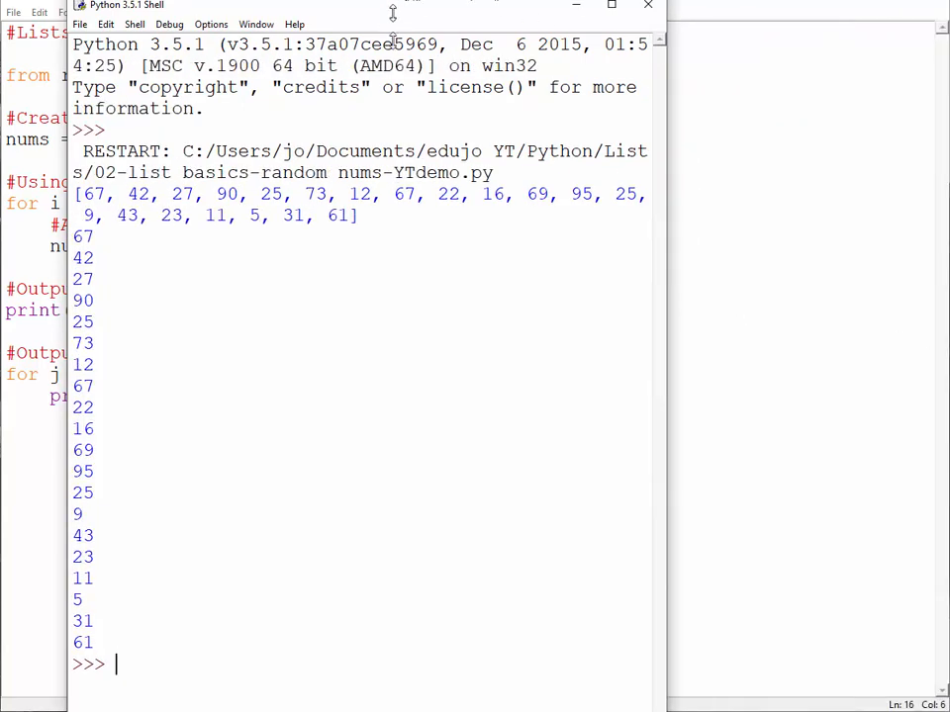
# Step: Drag the IDLE window by its title bar to reposition it
pyautogui.moveTo(391, 12); pyautogui.dragTo(589, 44)
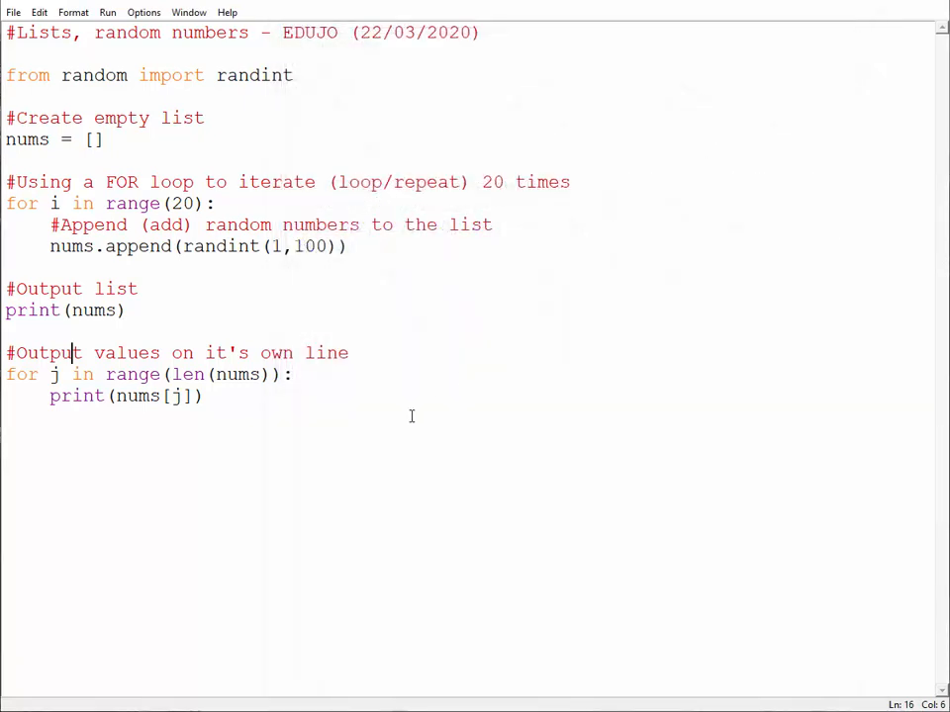
pyautogui.moveTo(89, 421)
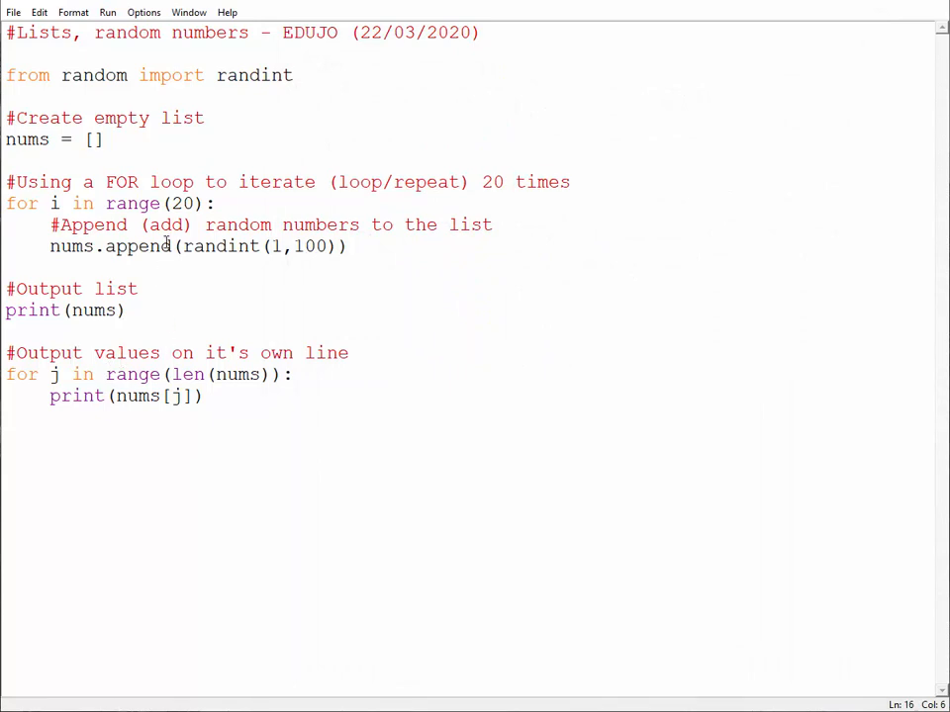
pyautogui.tripleClick(55, 138)
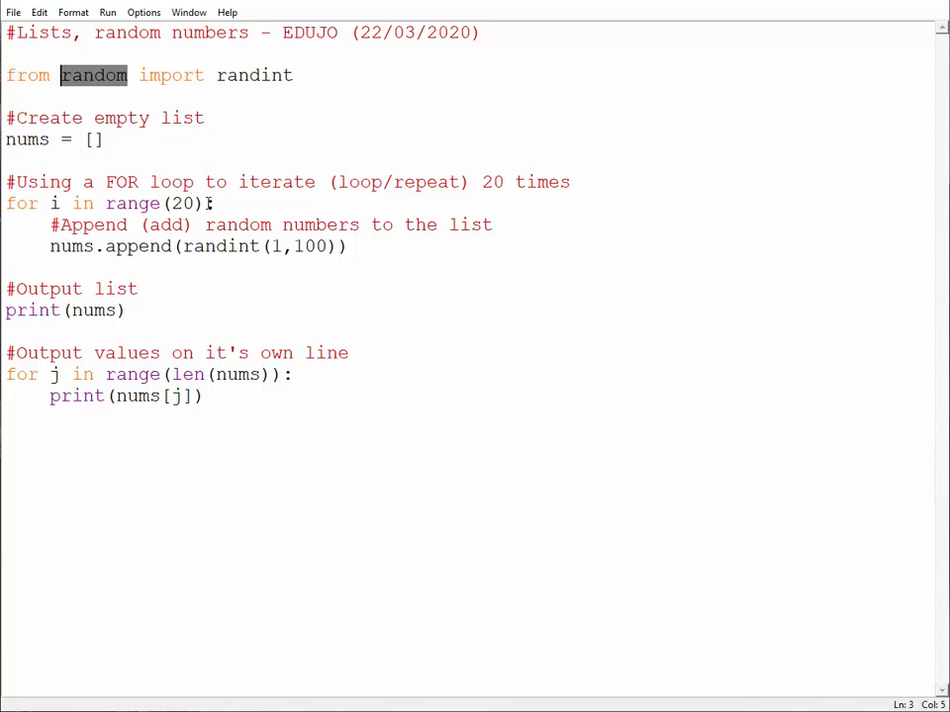
pyautogui.doubleClick(134, 202)
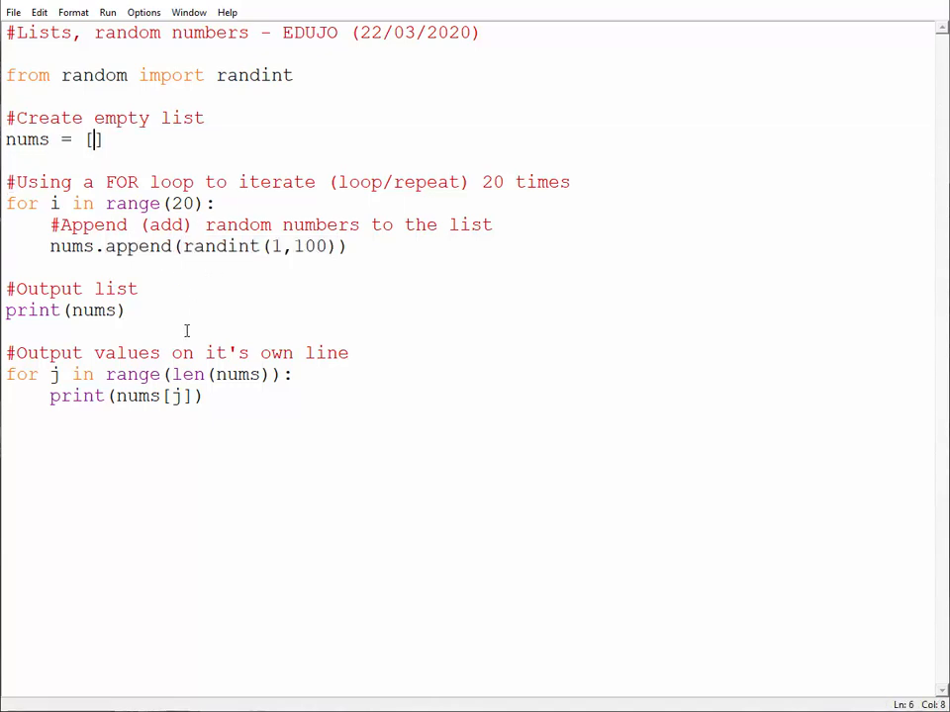
pyautogui.tripleClick(64, 311)
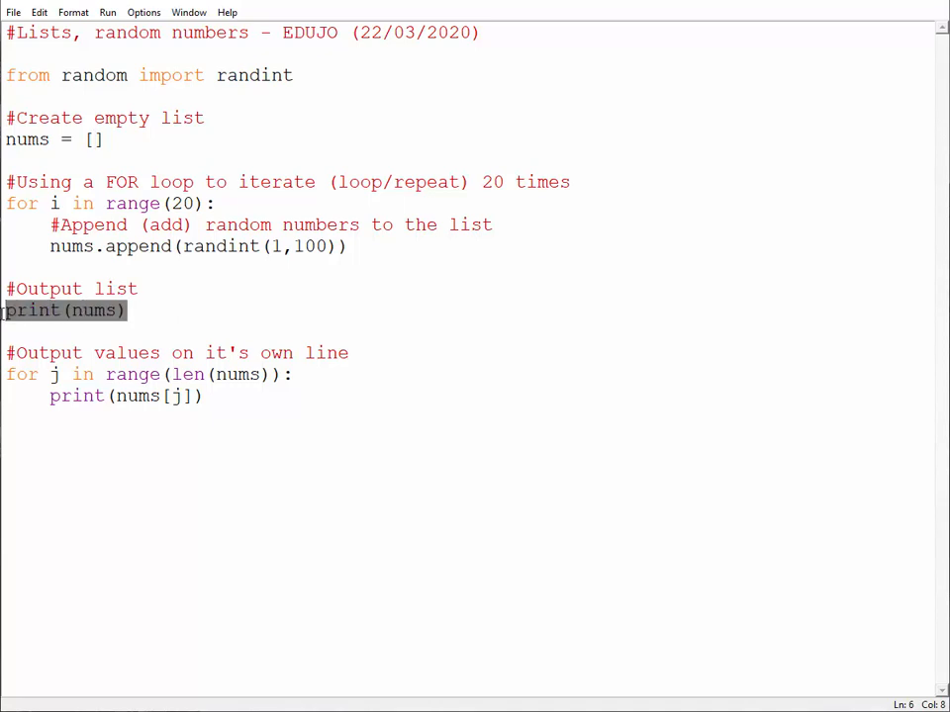
pyautogui.click(202, 396)
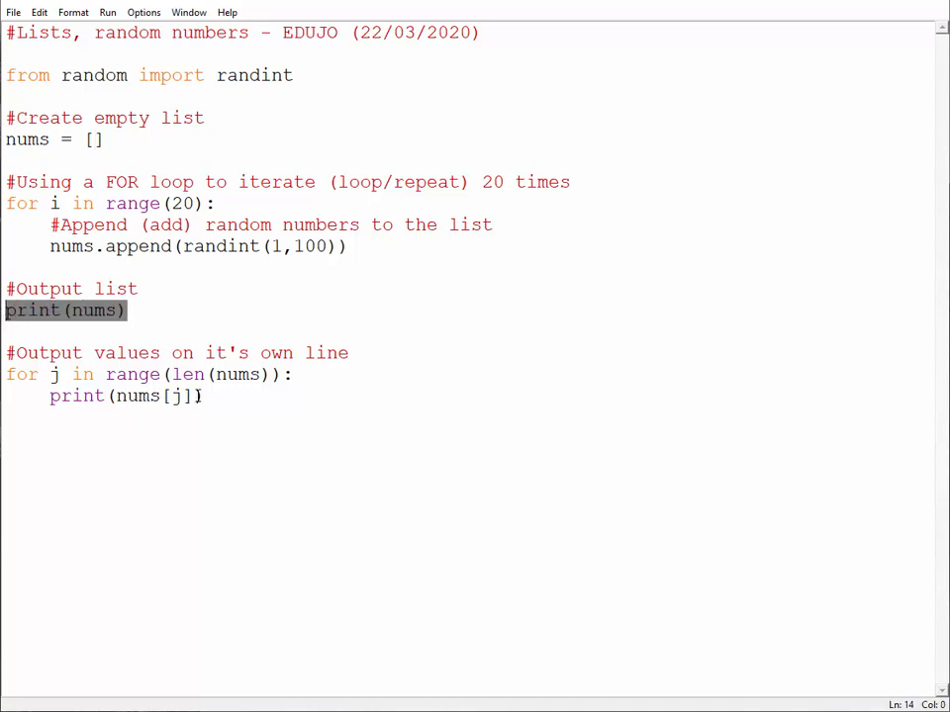
pyautogui.moveTo(237, 270)
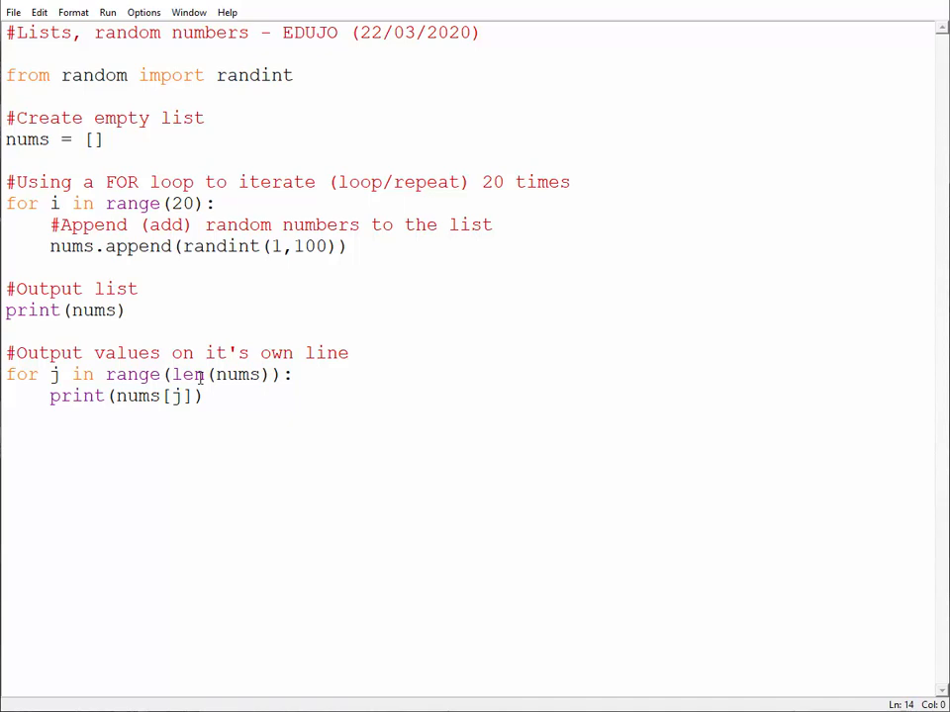
pyautogui.doubleClick(187, 374)
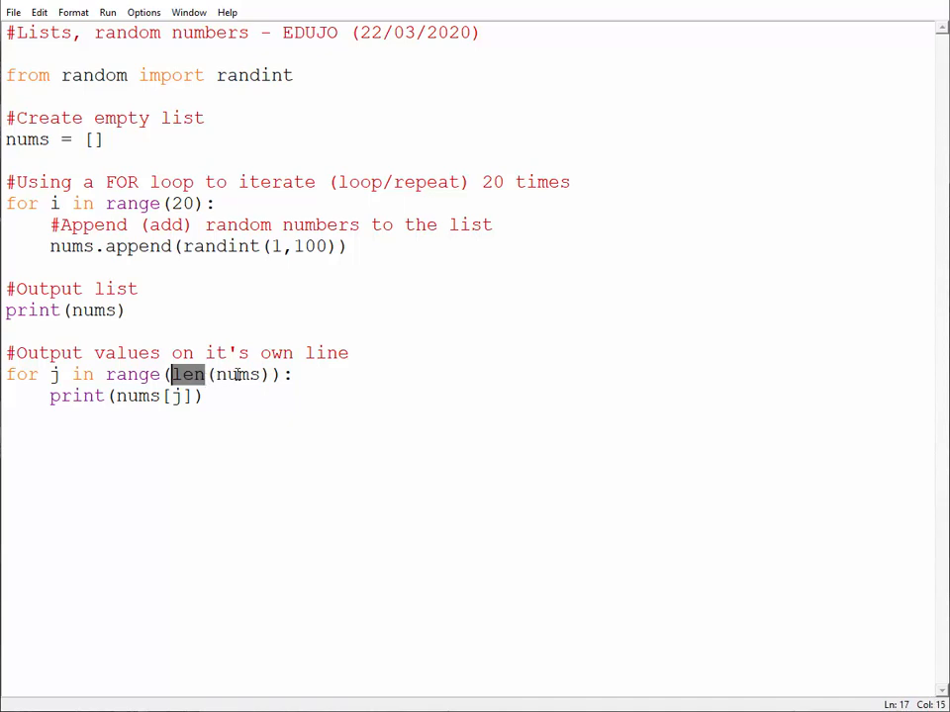
pyautogui.click(234, 374)
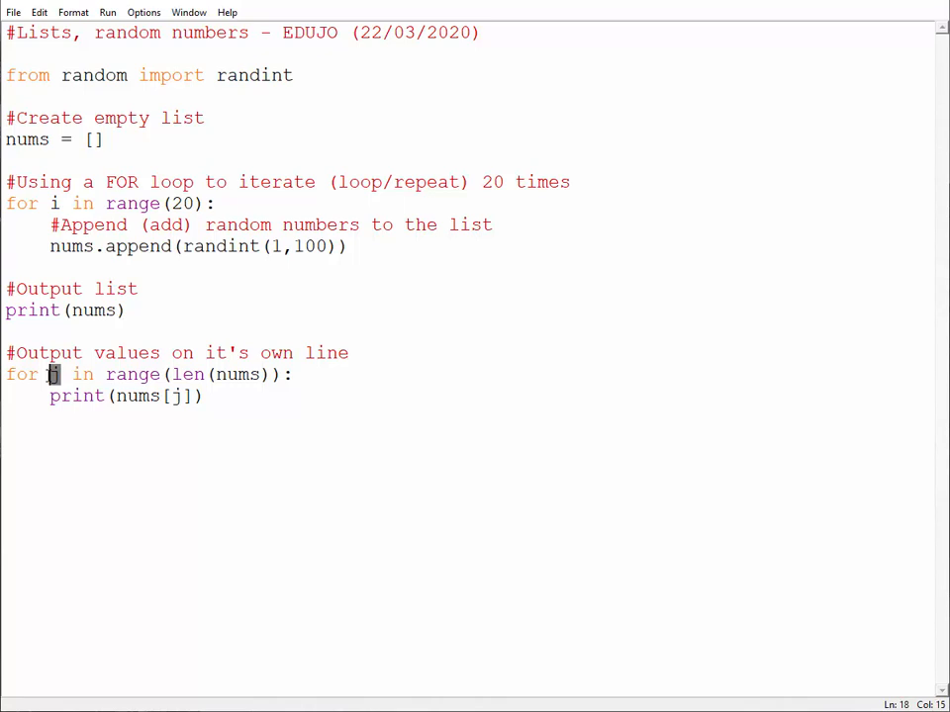
pyautogui.click(139, 426)
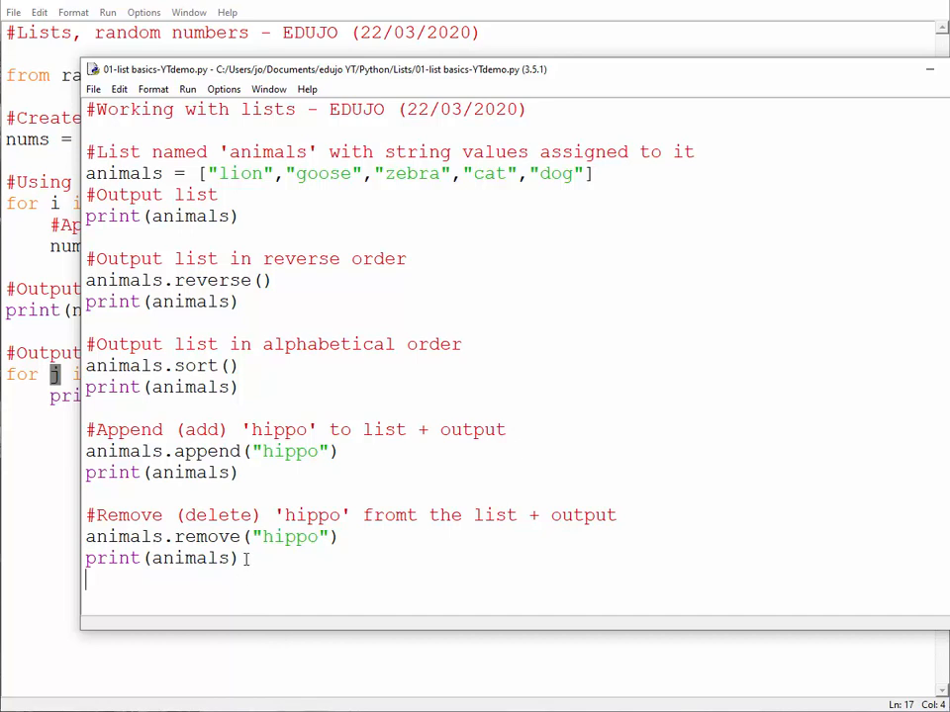
pyautogui.moveTo(243, 557)
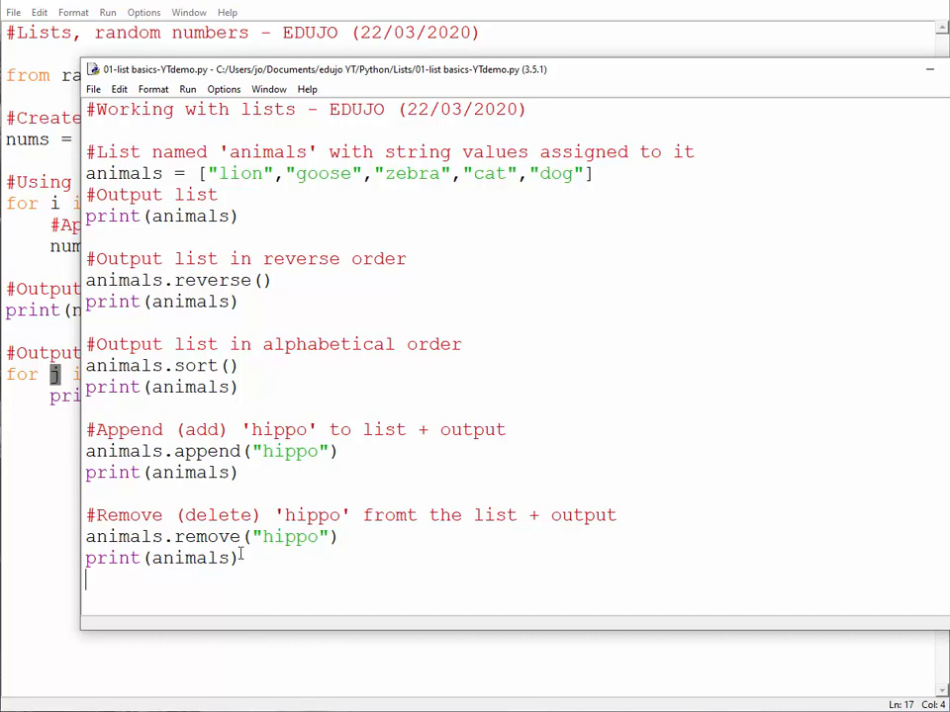
# Step: Place the cursor on the empty line after the last print in the animals script
pyautogui.click(93, 89)
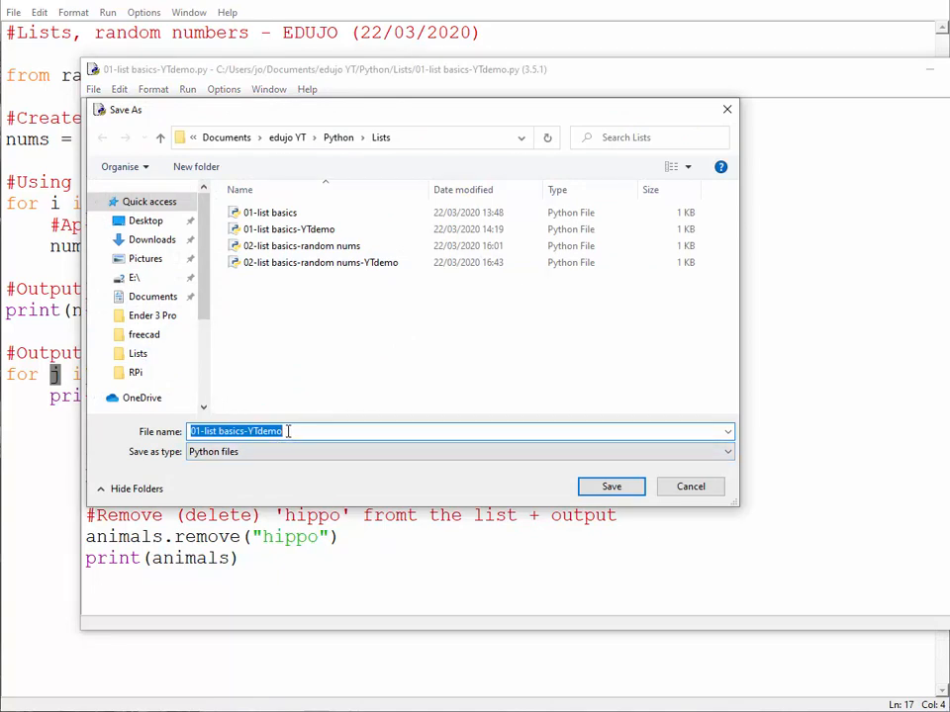
# Step: Append '2-for' to the file name and save the copy as '01-list basics-YTdemo2-for'
pyautogui.click(284, 430)
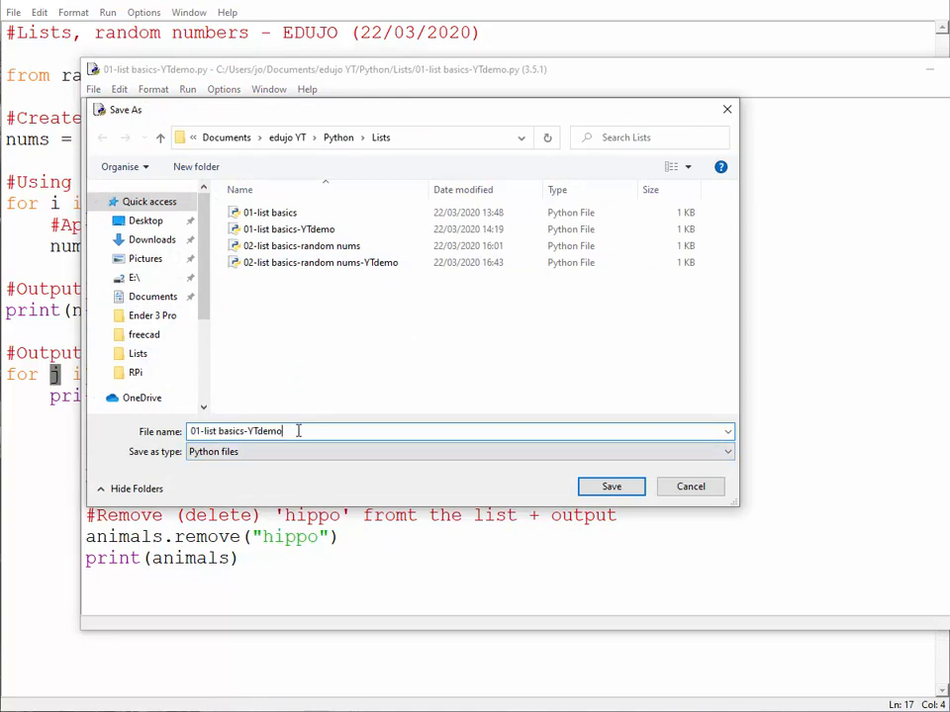
pyautogui.write('2')
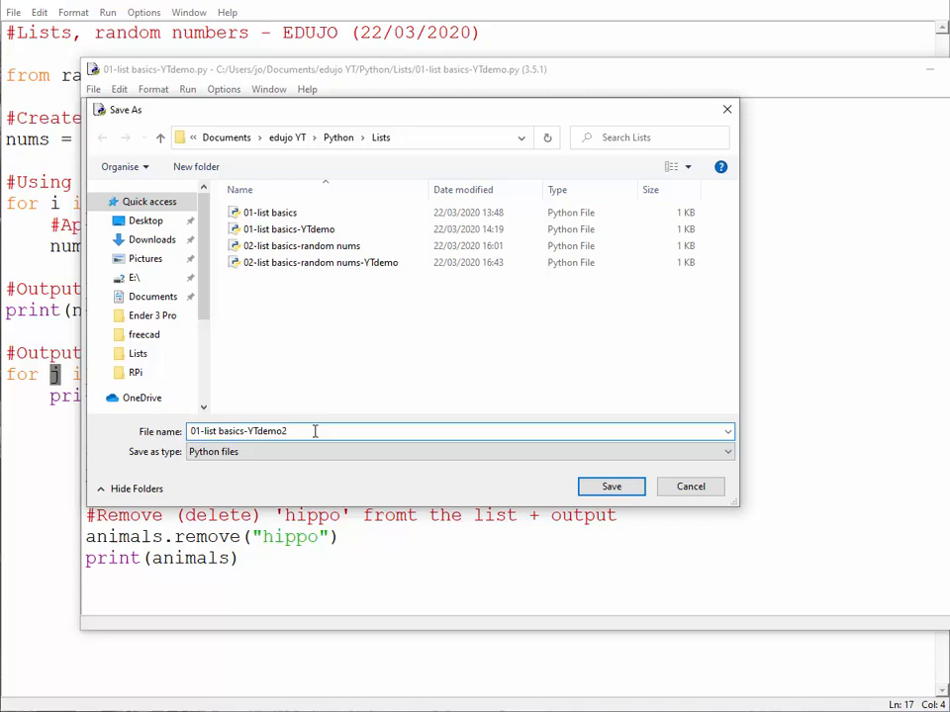
pyautogui.write('-for')
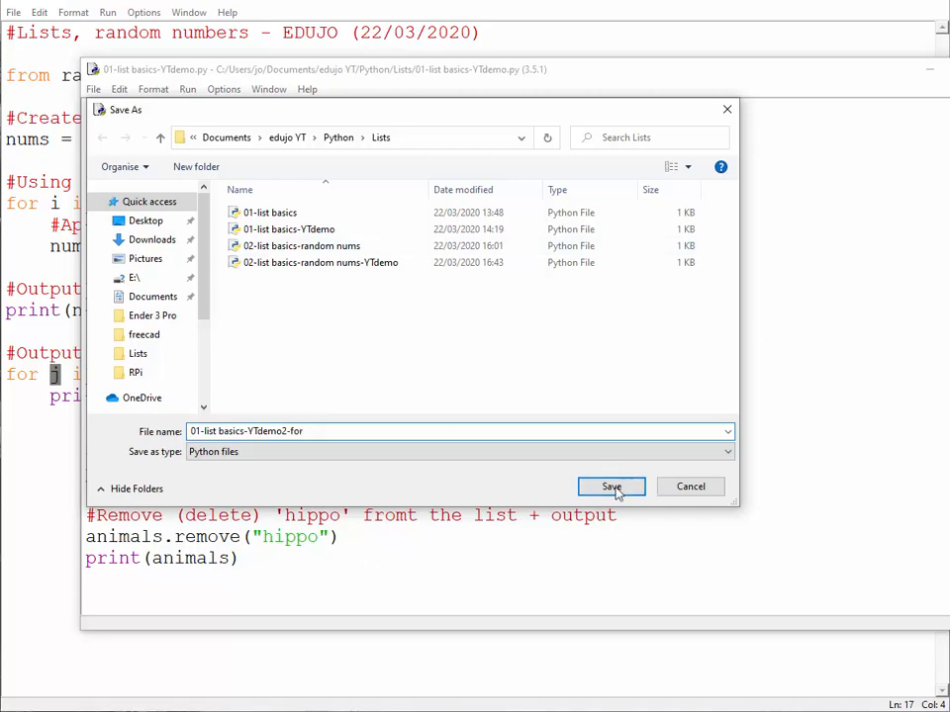
pyautogui.click(610, 486)
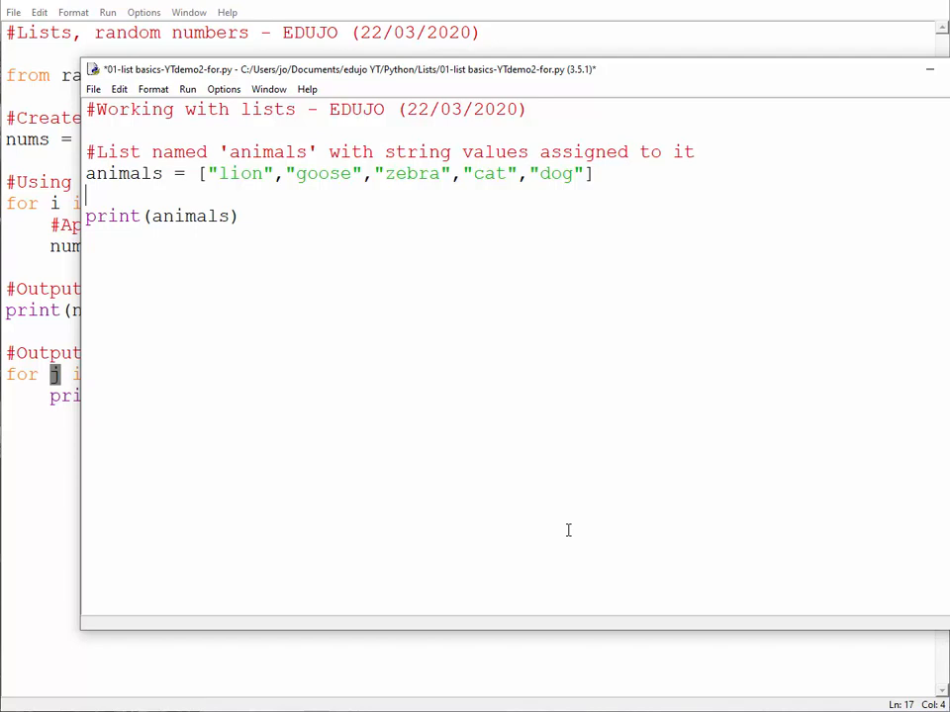
# Step: Write 'for i in range(len(animals)):' with a body that prints i
pyautogui.write('for')
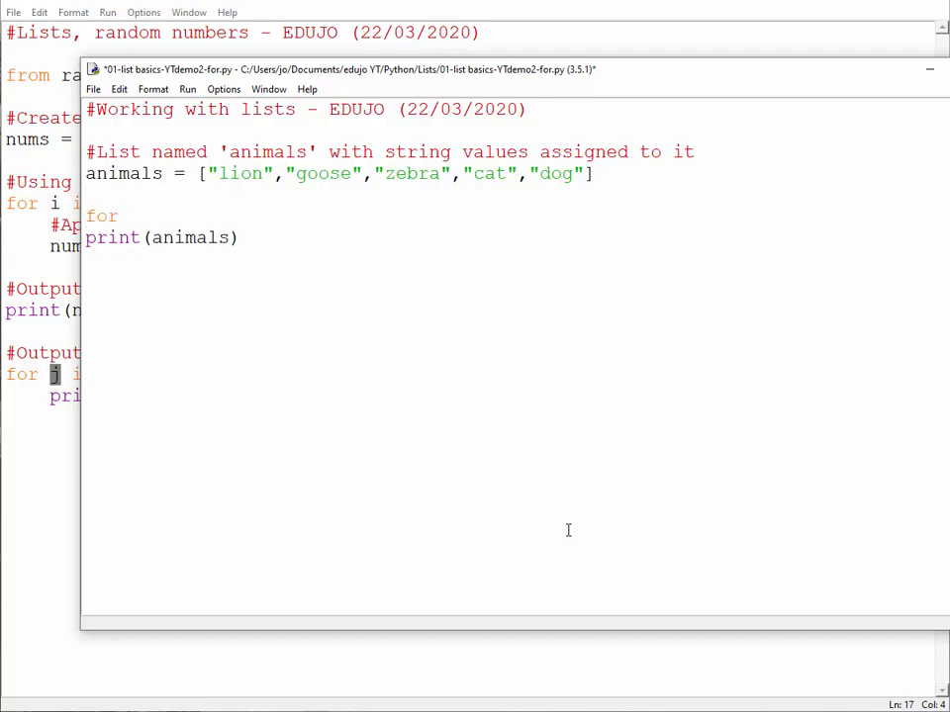
pyautogui.write('i in range')
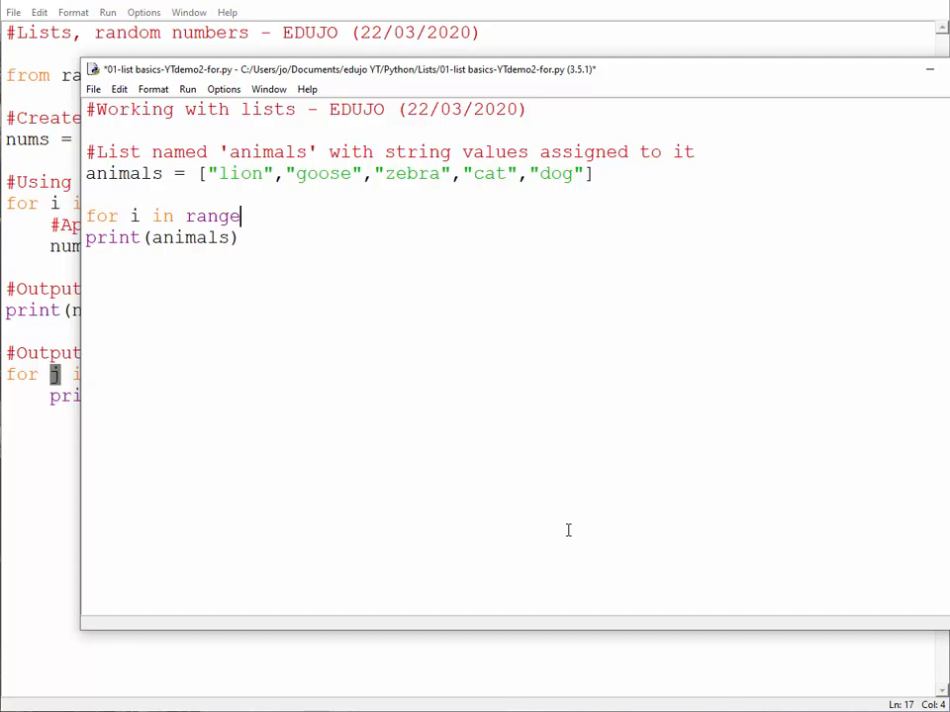
pyautogui.write('(num')
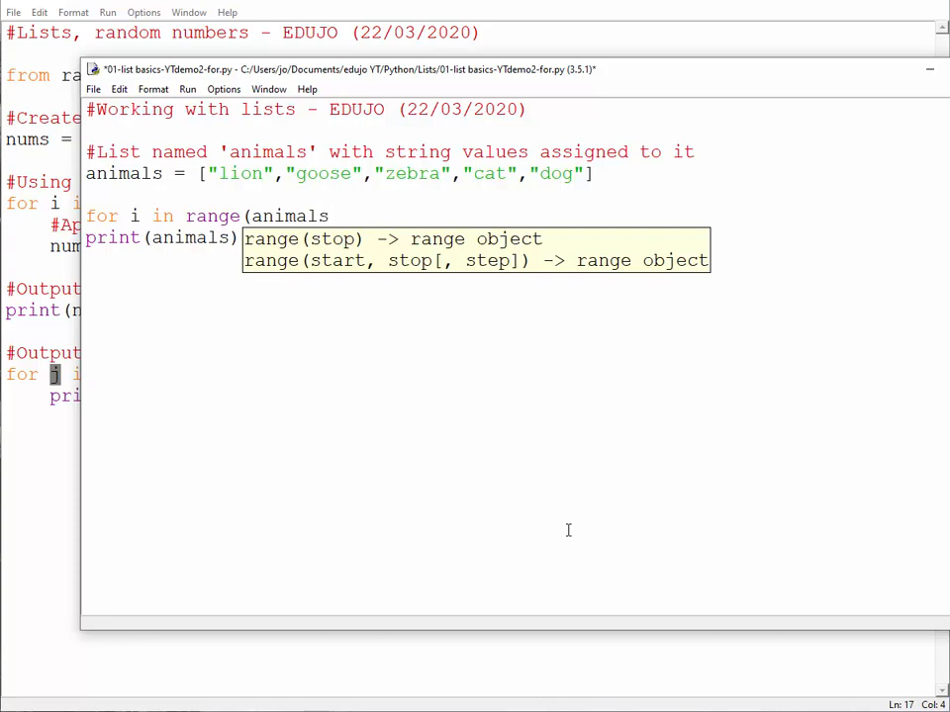
pyautogui.press('Backspace')
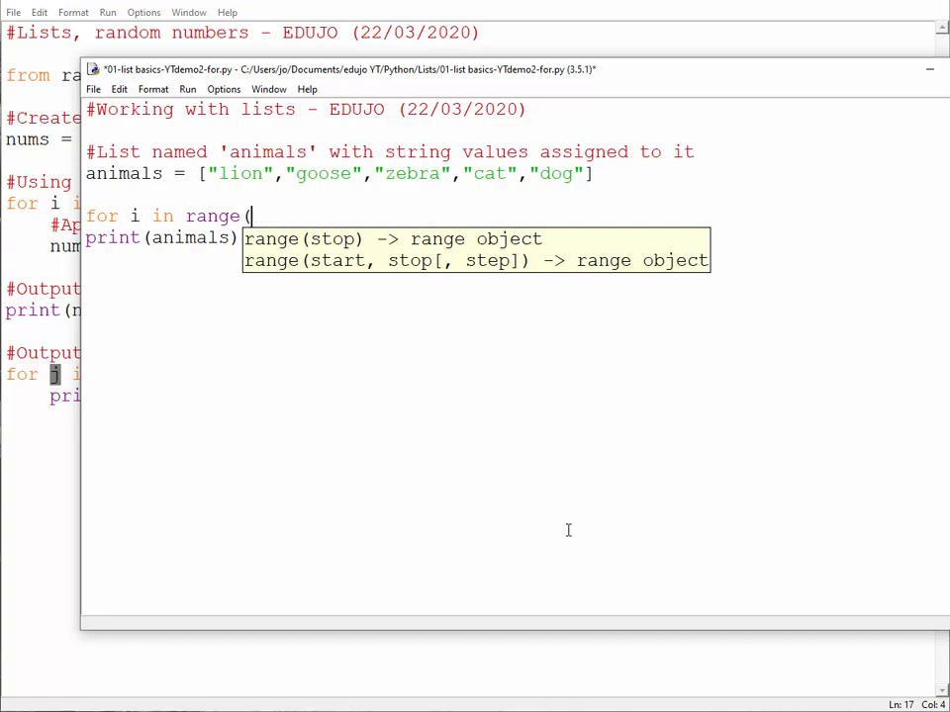
pyautogui.write('len(an')
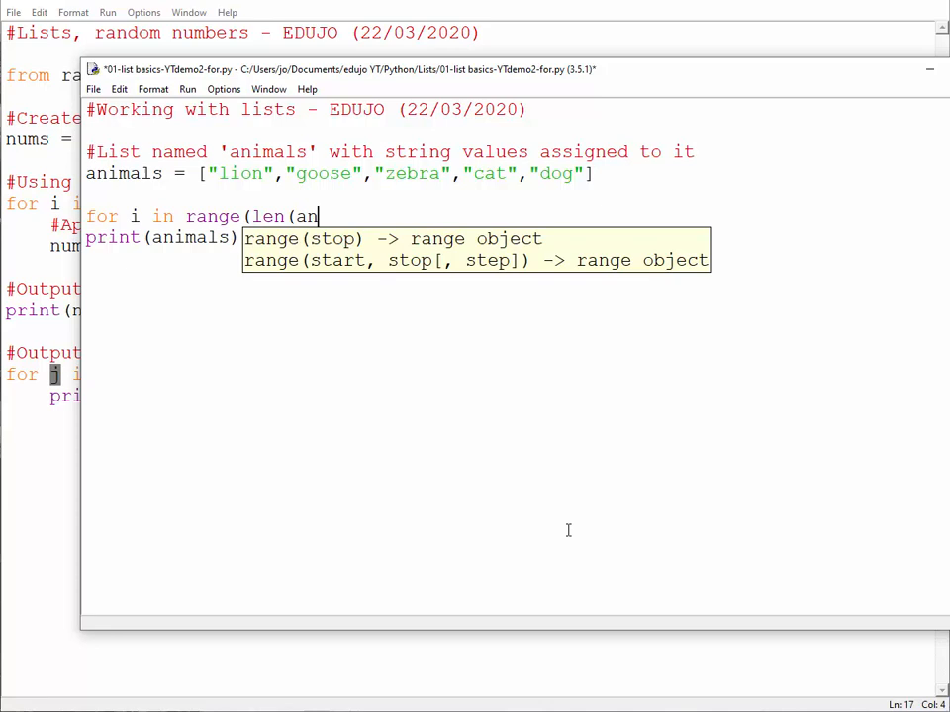
pyautogui.write('imals)):')
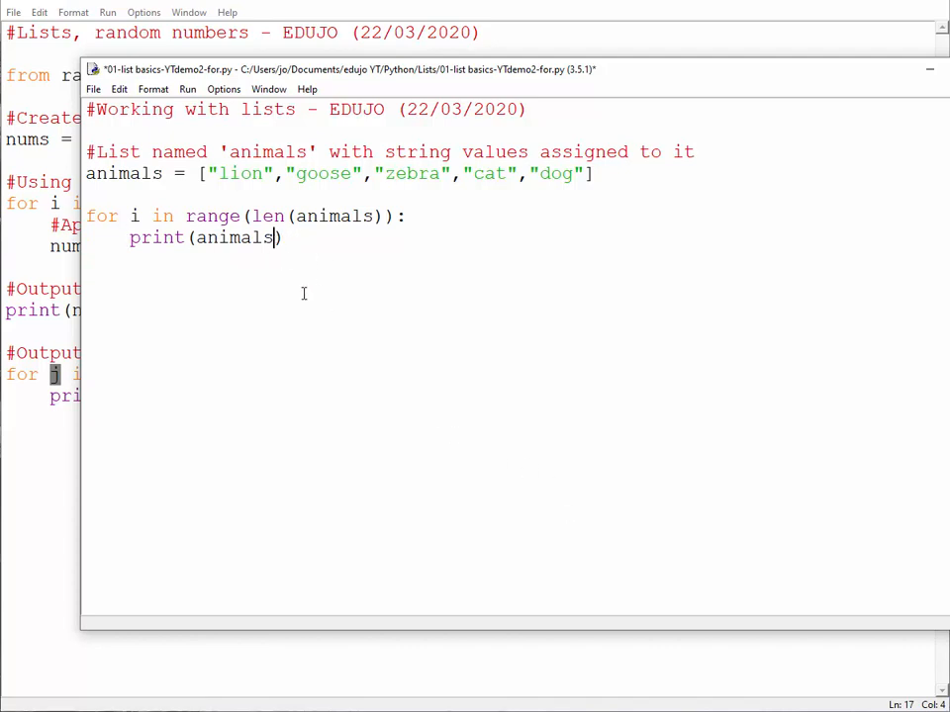
pyautogui.press('Backspace')
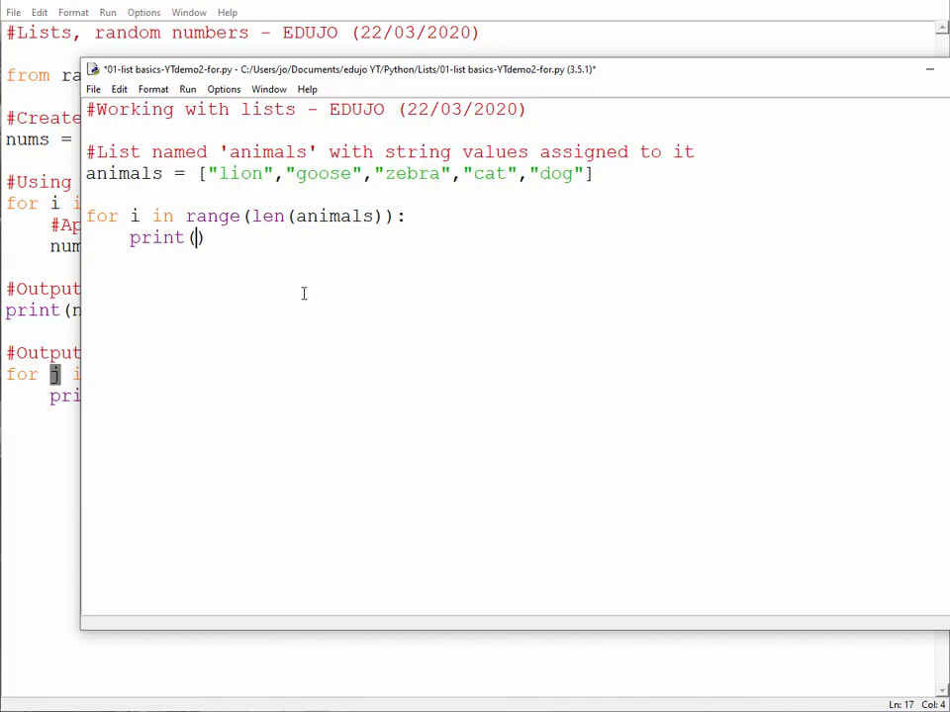
pyautogui.write('i')
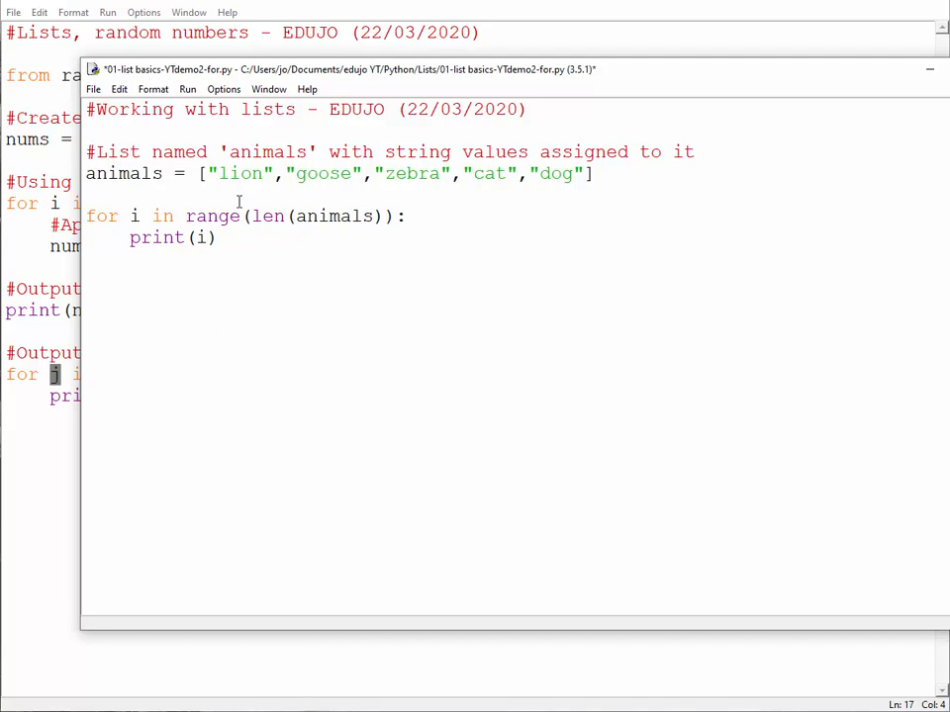
# Step: Highlight goose and dog as example items in the animals list
pyautogui.doubleClick(322, 173)
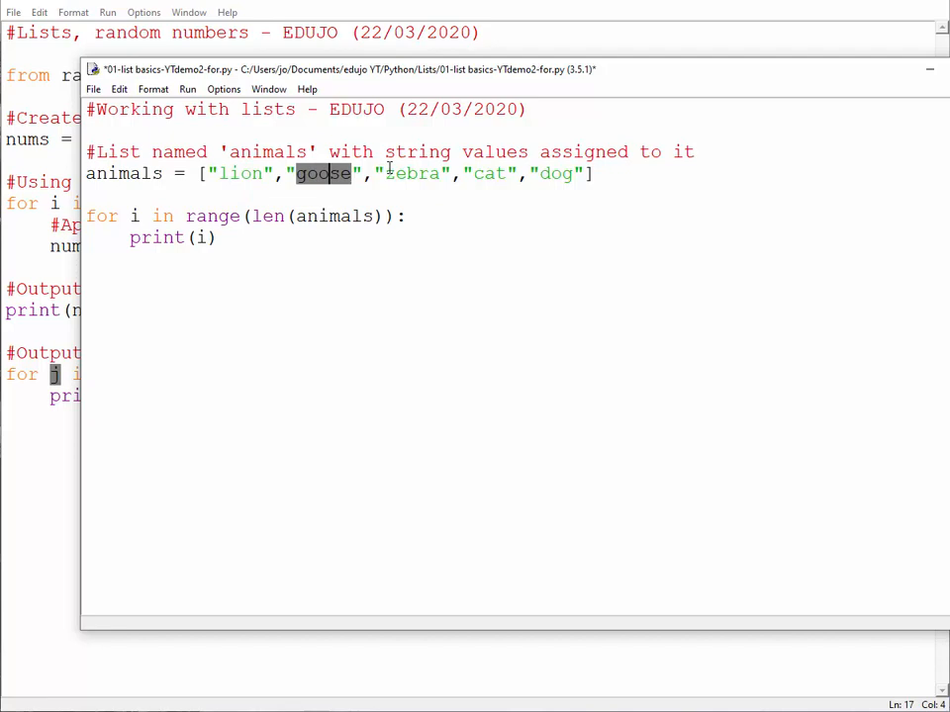
pyautogui.click(488, 175)
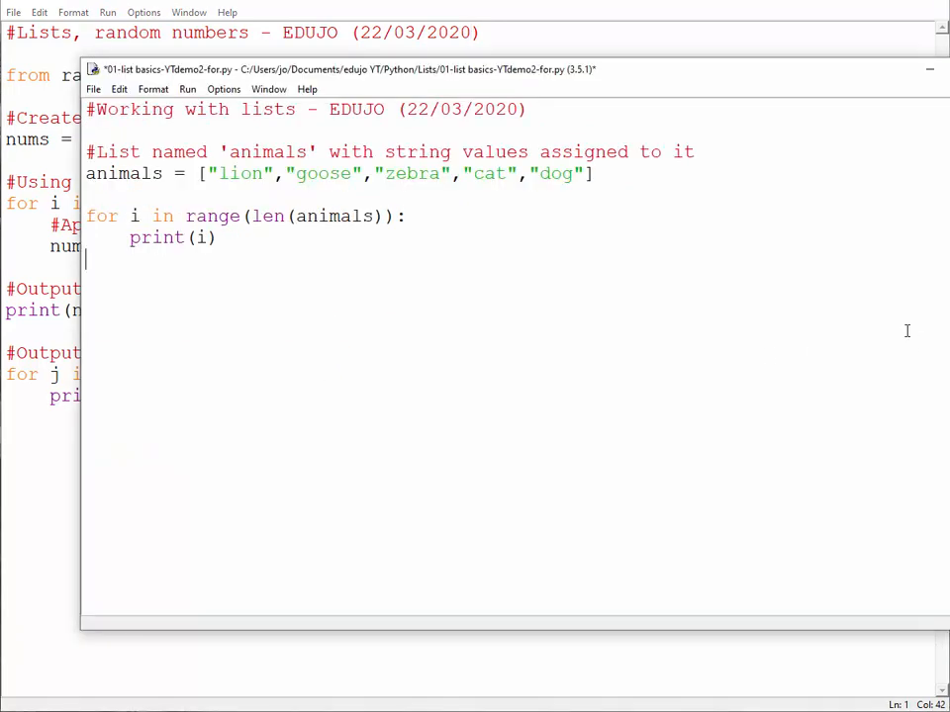
pyautogui.doubleClick(556, 173)
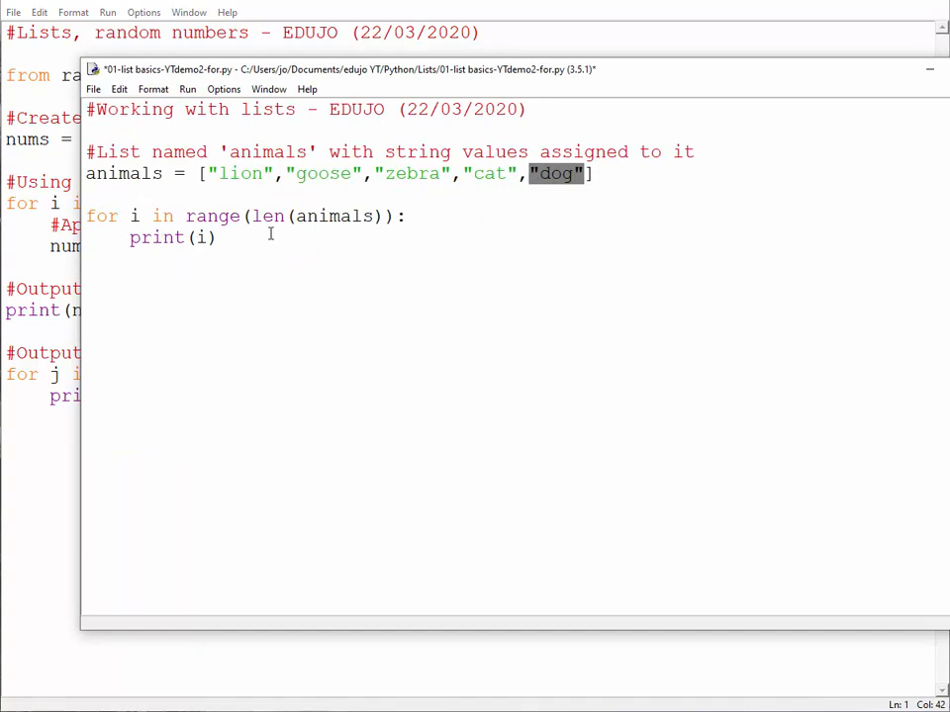
pyautogui.moveTo(288, 248)
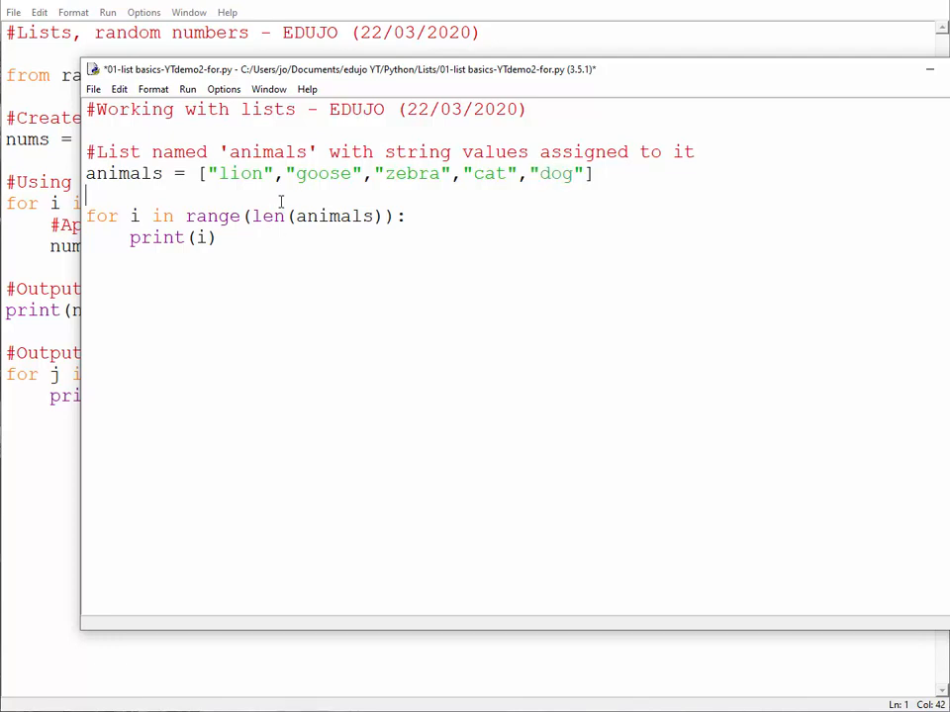
# Step: Add print(animals) above the loop and save the script
pyautogui.write('print(')
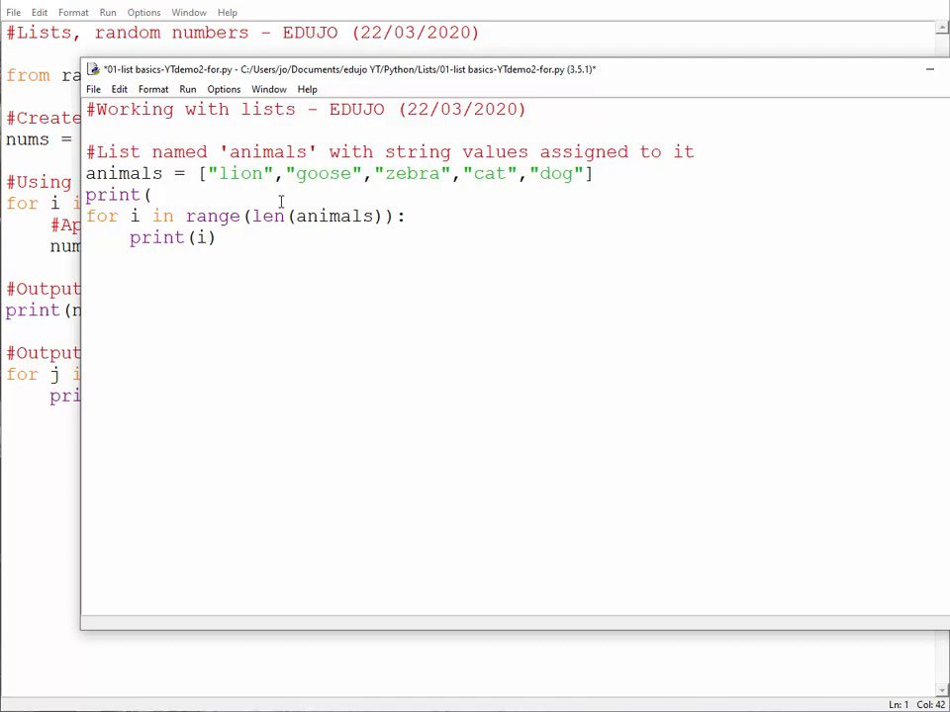
pyautogui.write('animals)')
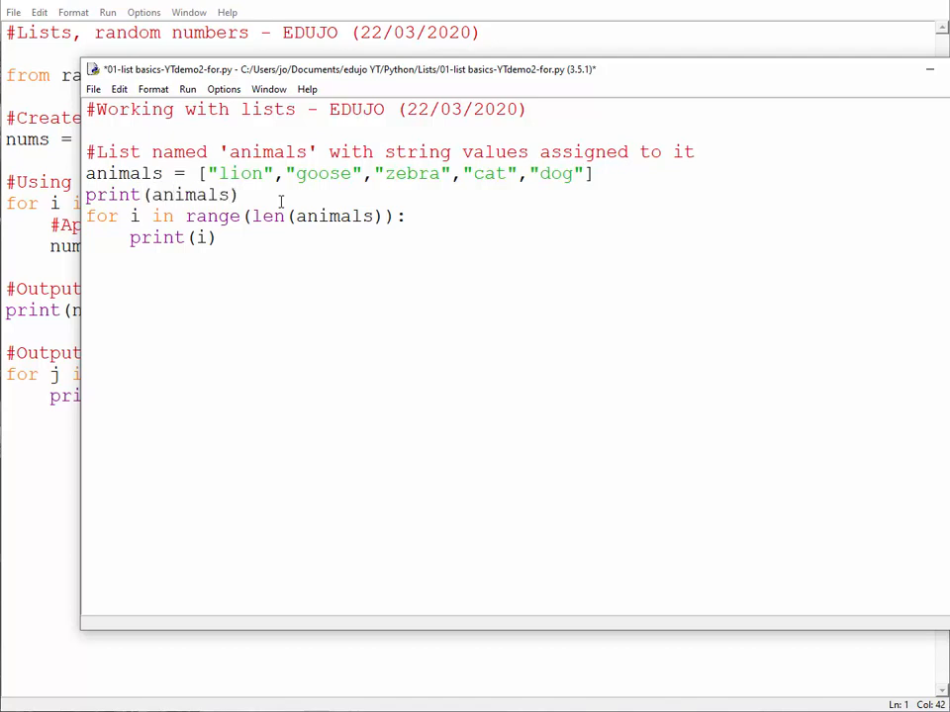
pyautogui.press('ctrl+s')
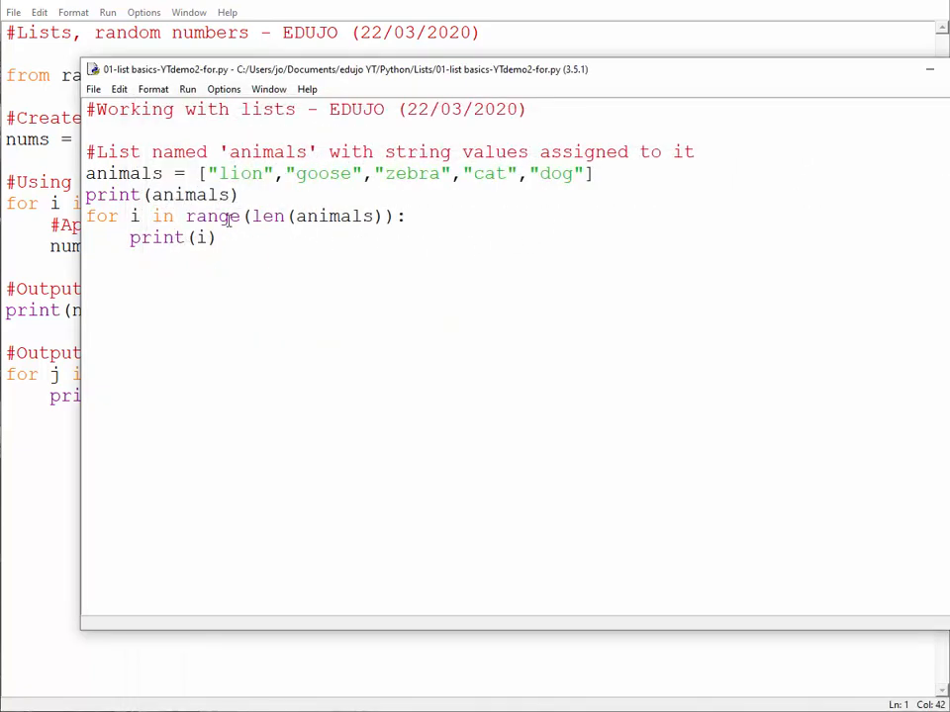
# Step: Change the loop body to print animals[i], highlighting the counter and index
pyautogui.doubleClick(132, 216)
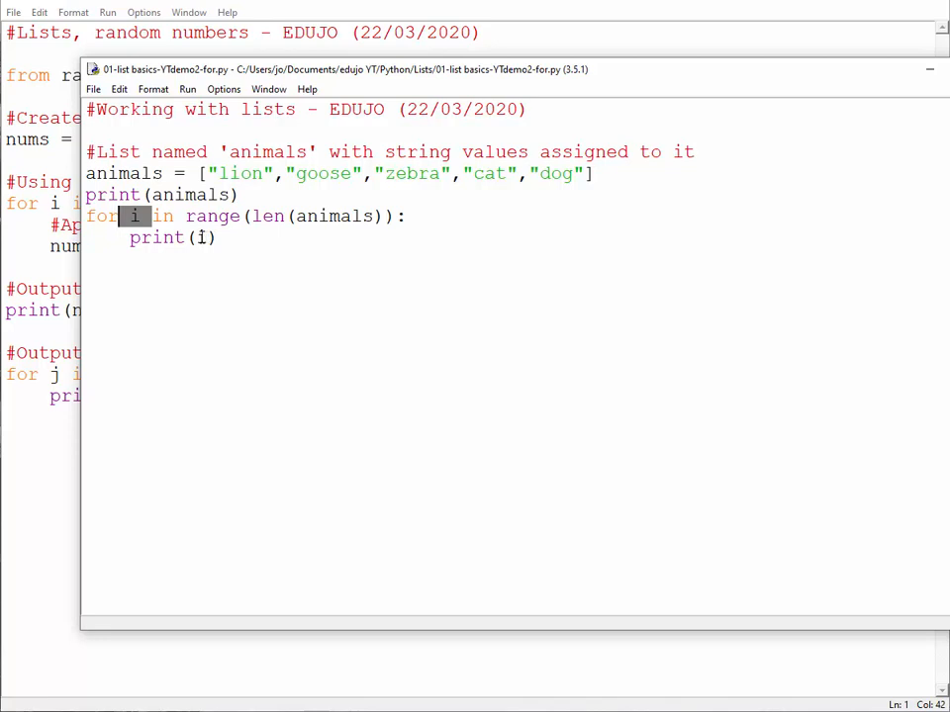
pyautogui.write('animals[i')
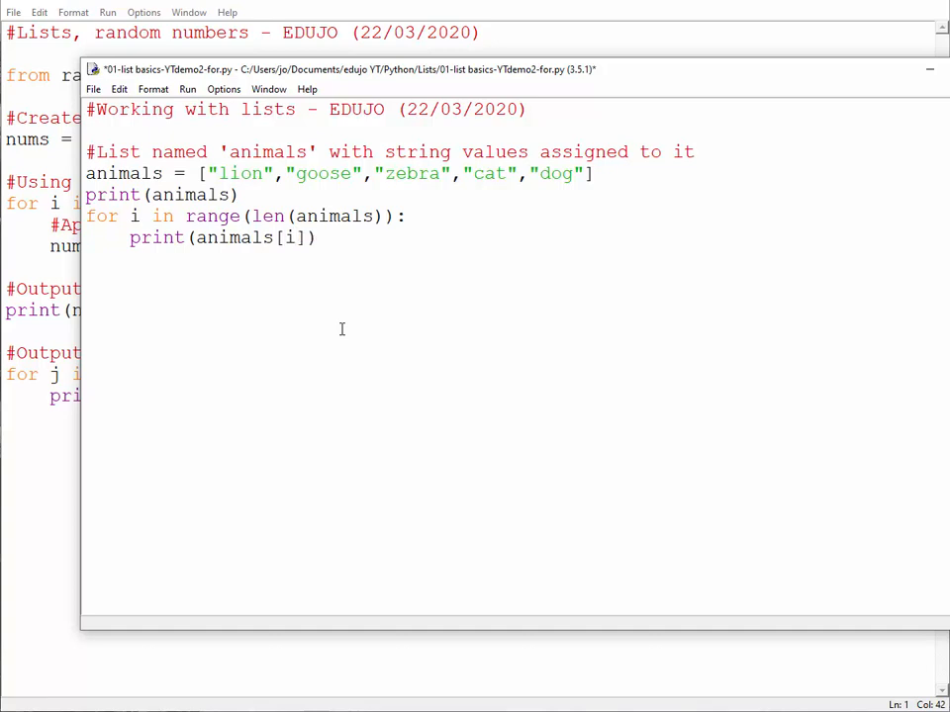
pyautogui.doubleClick(291, 238)
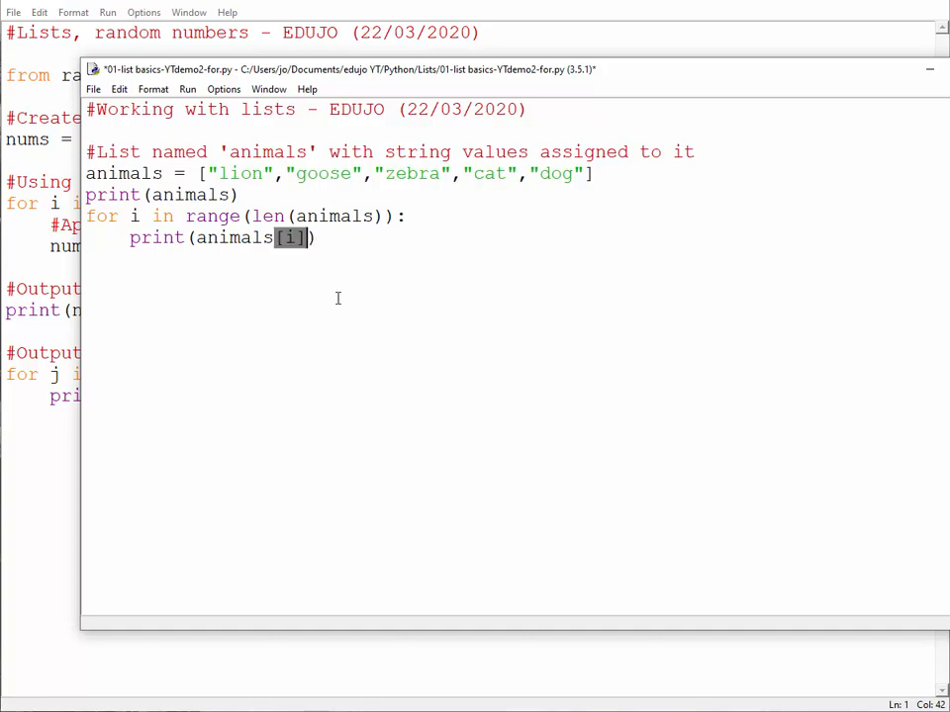
pyautogui.click(285, 259)
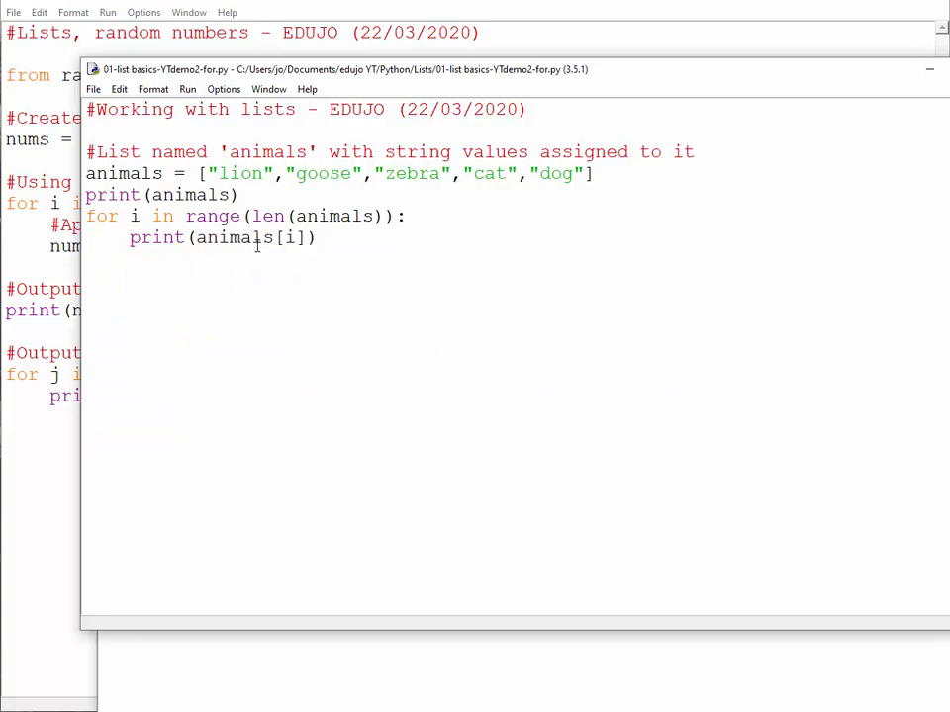
# Step: Highlight the index i inside animals[i] in the loop body
pyautogui.doubleClick(289, 237)
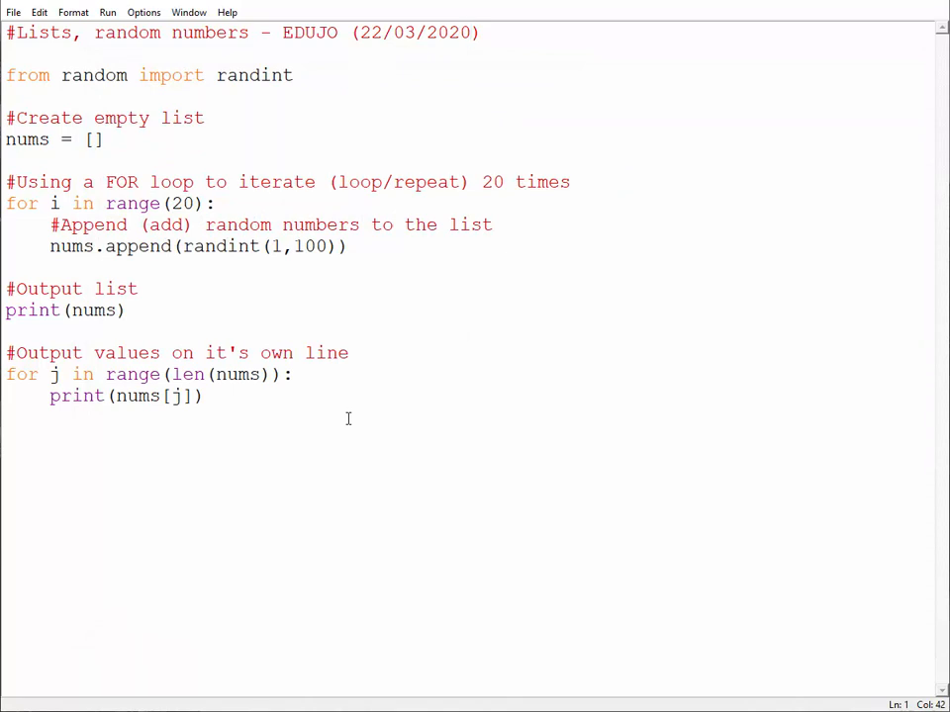
# Step: Close the animals editor window to return to the random-numbers script
pyautogui.click(478, 33)
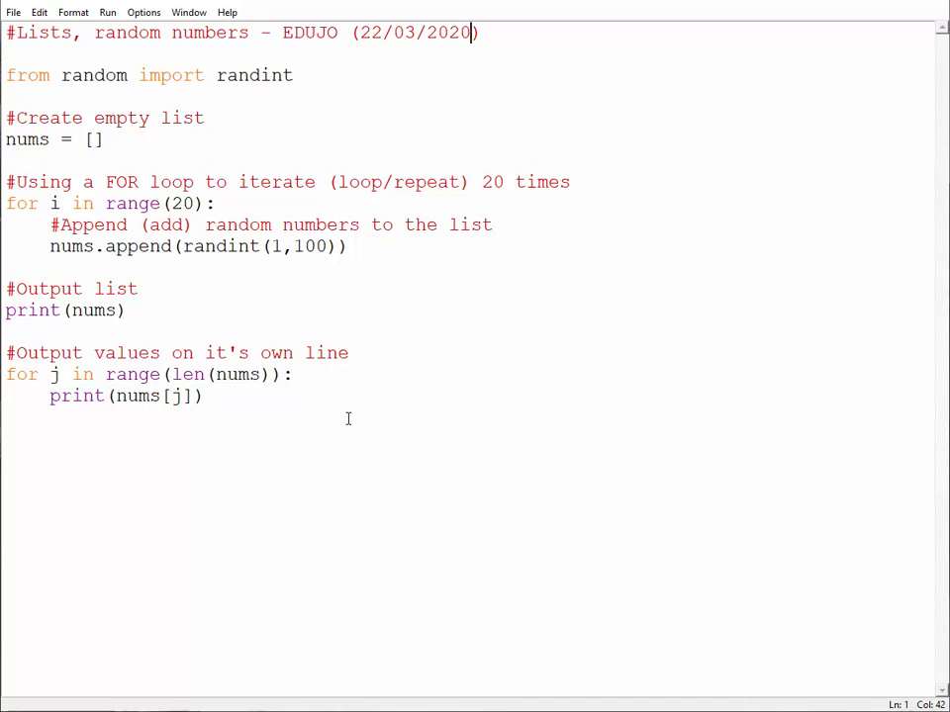
pyautogui.moveTo(458, 474)
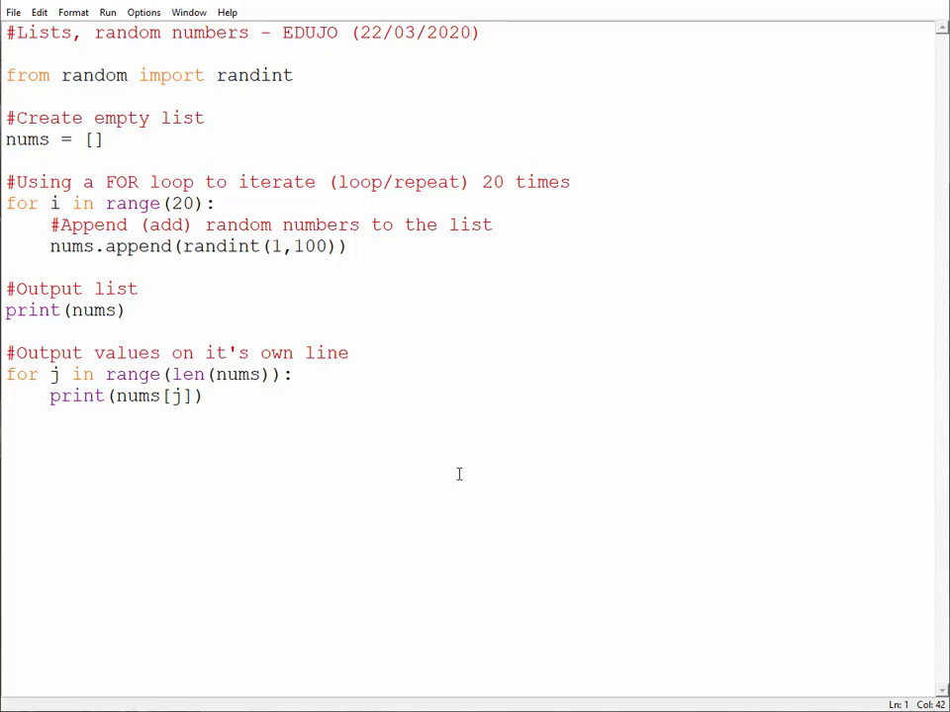
pyautogui.click(475, 32)
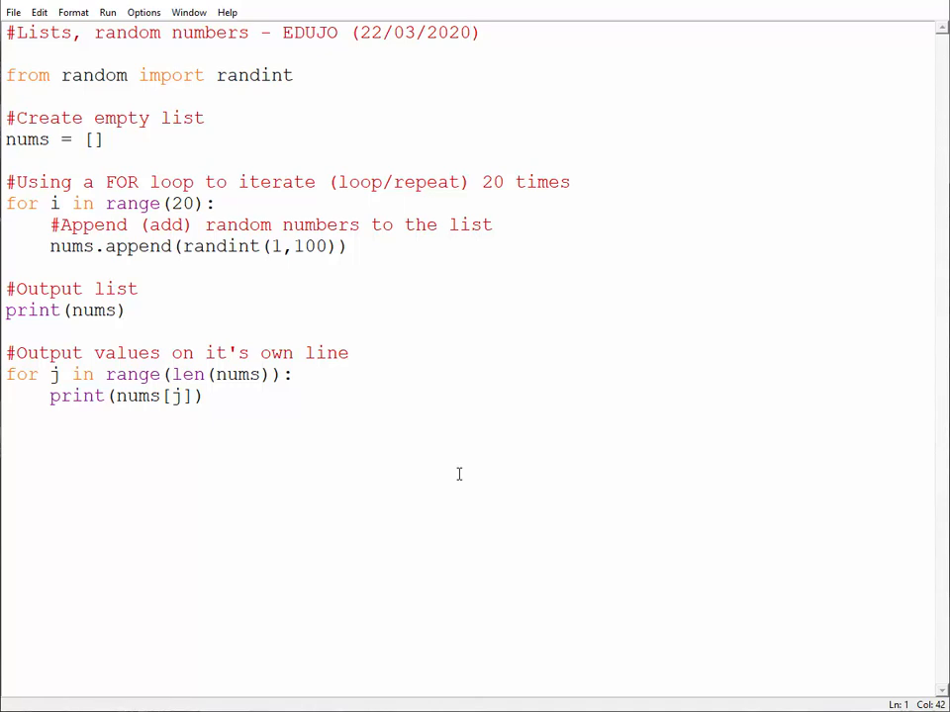
pyautogui.click(475, 33)
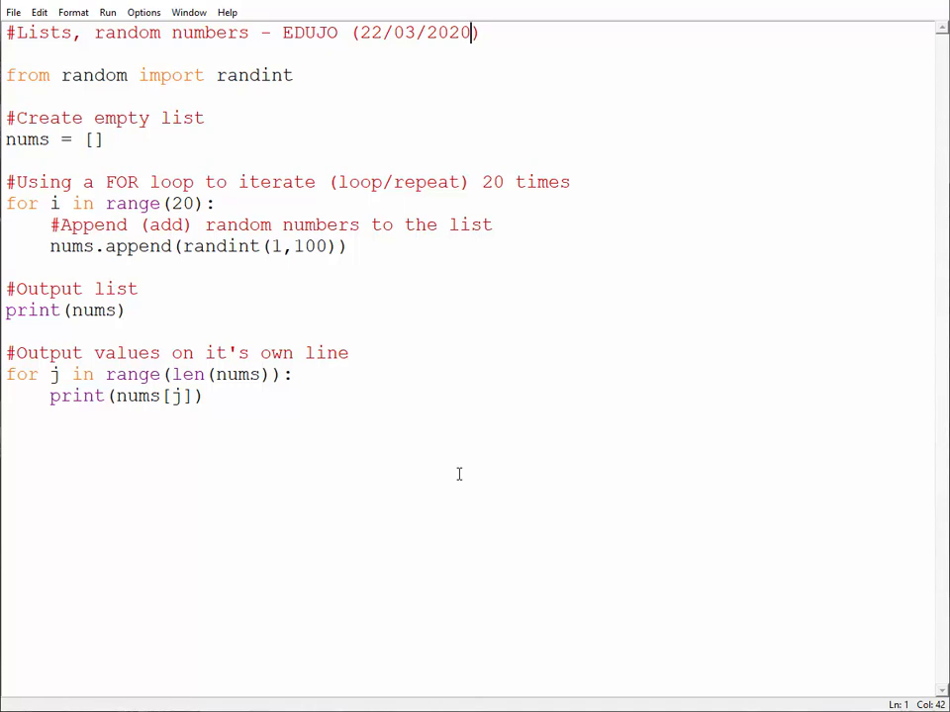